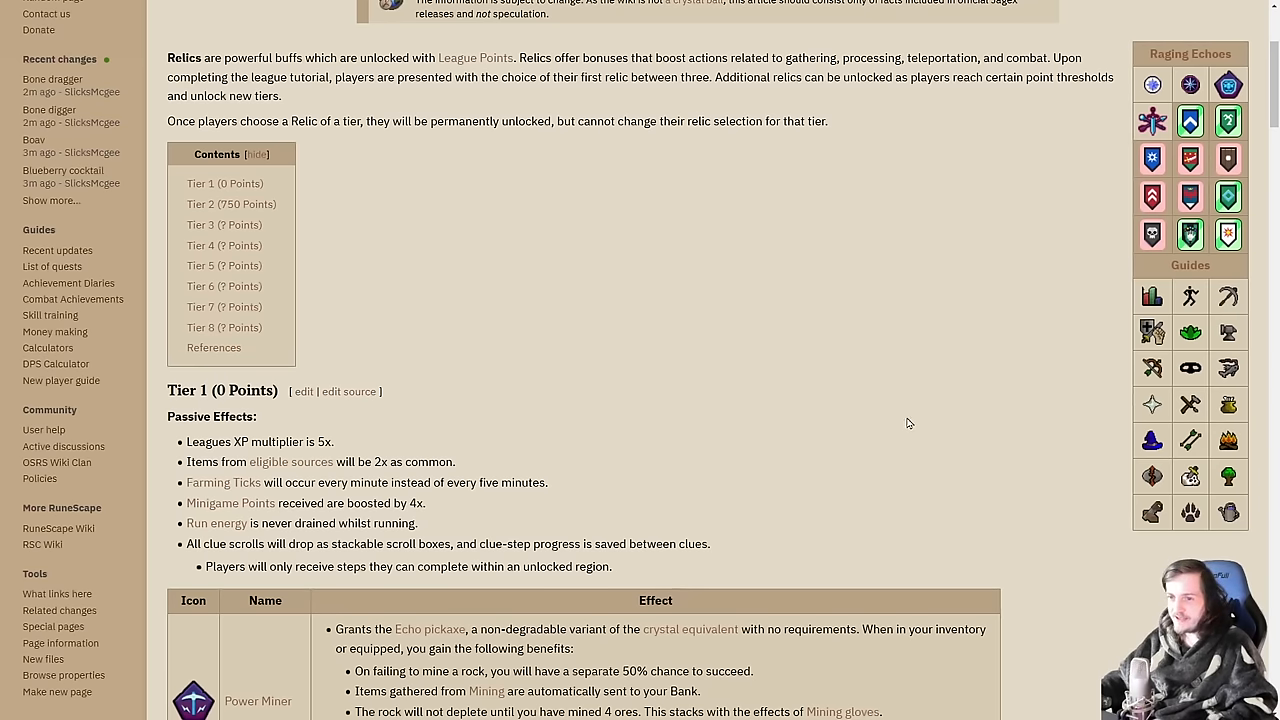
{"action": "mouse_move", "coordinate": [776, 424]}
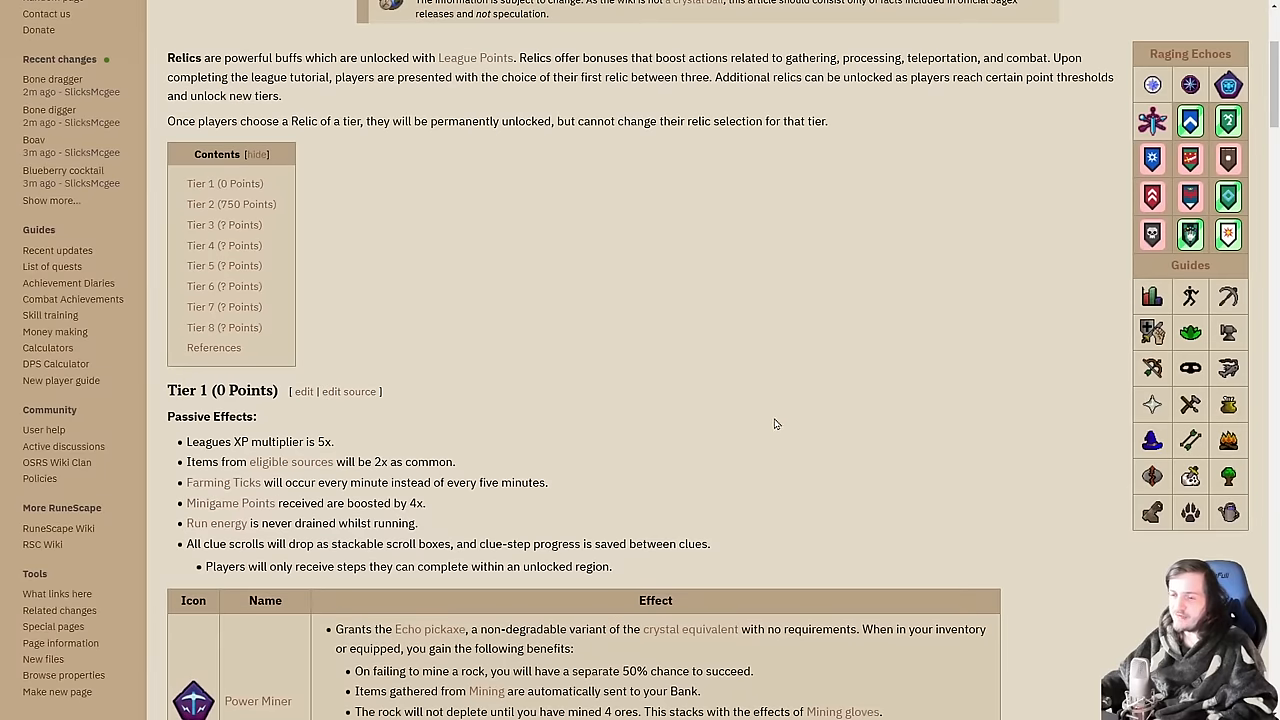
{"action": "mouse_move", "coordinate": [704, 398]}
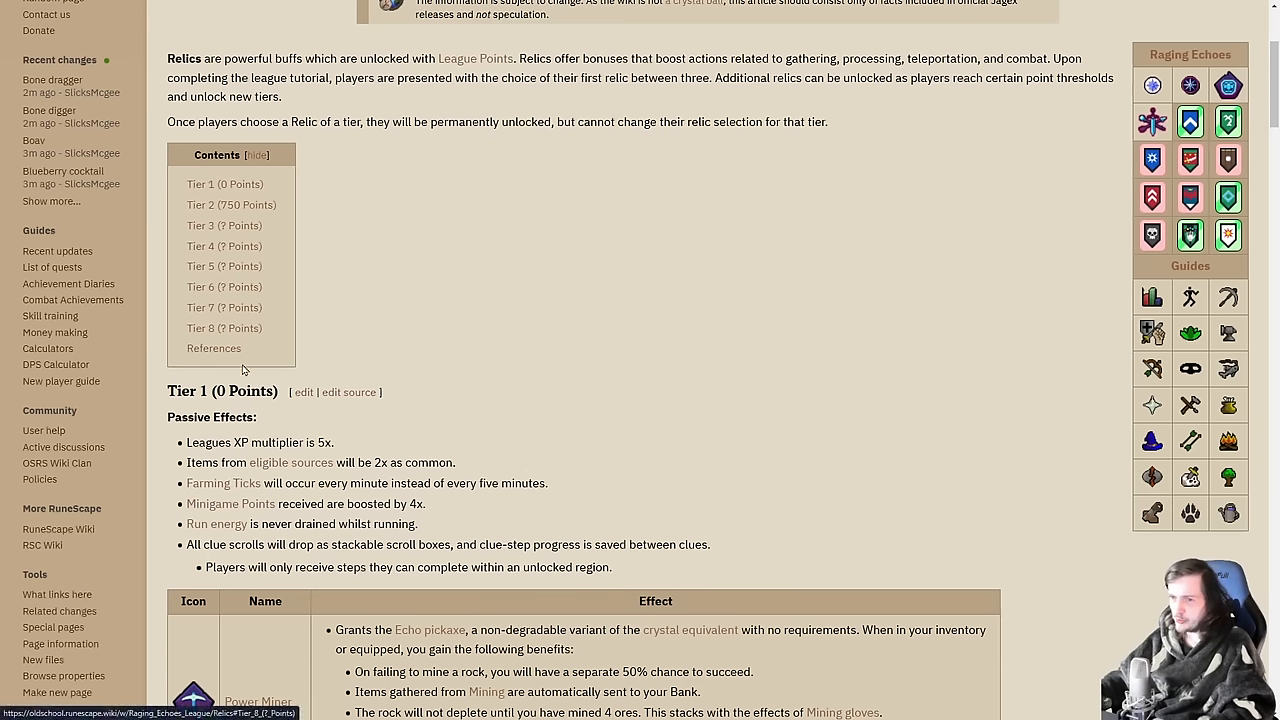
{"action": "mouse_move", "coordinate": [224, 246]}
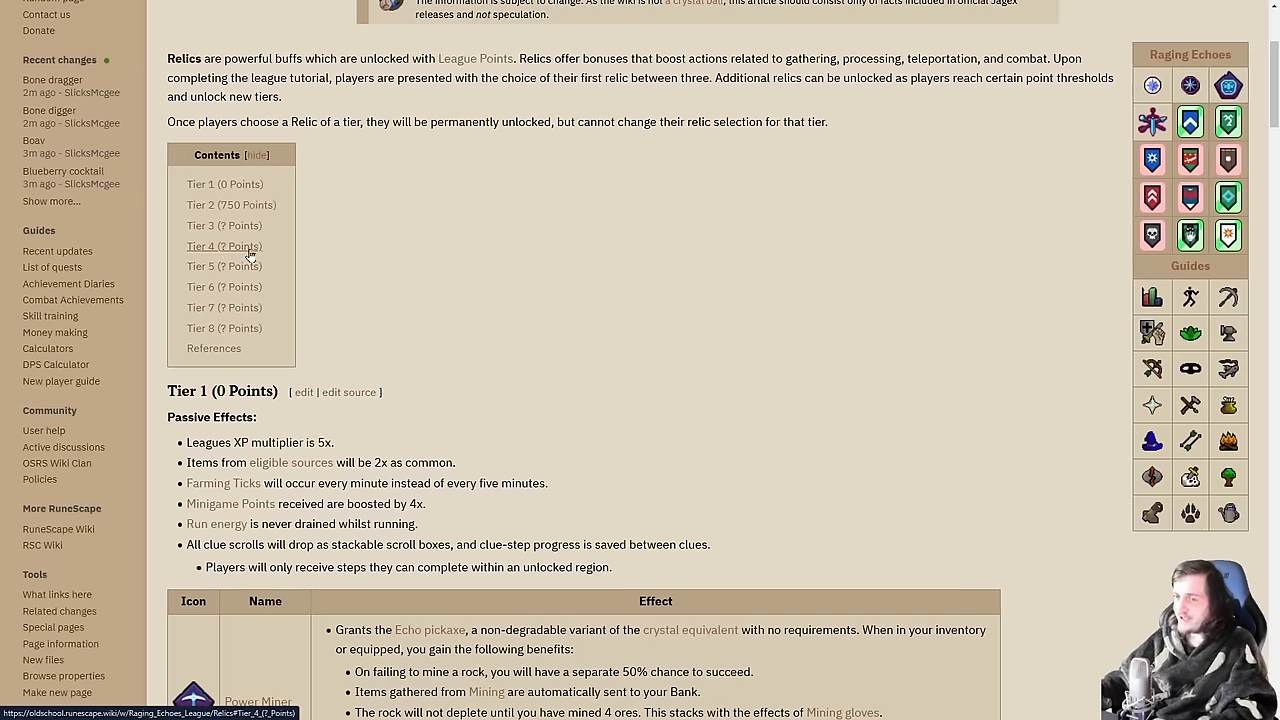
{"action": "mouse_move", "coordinate": [264, 254]}
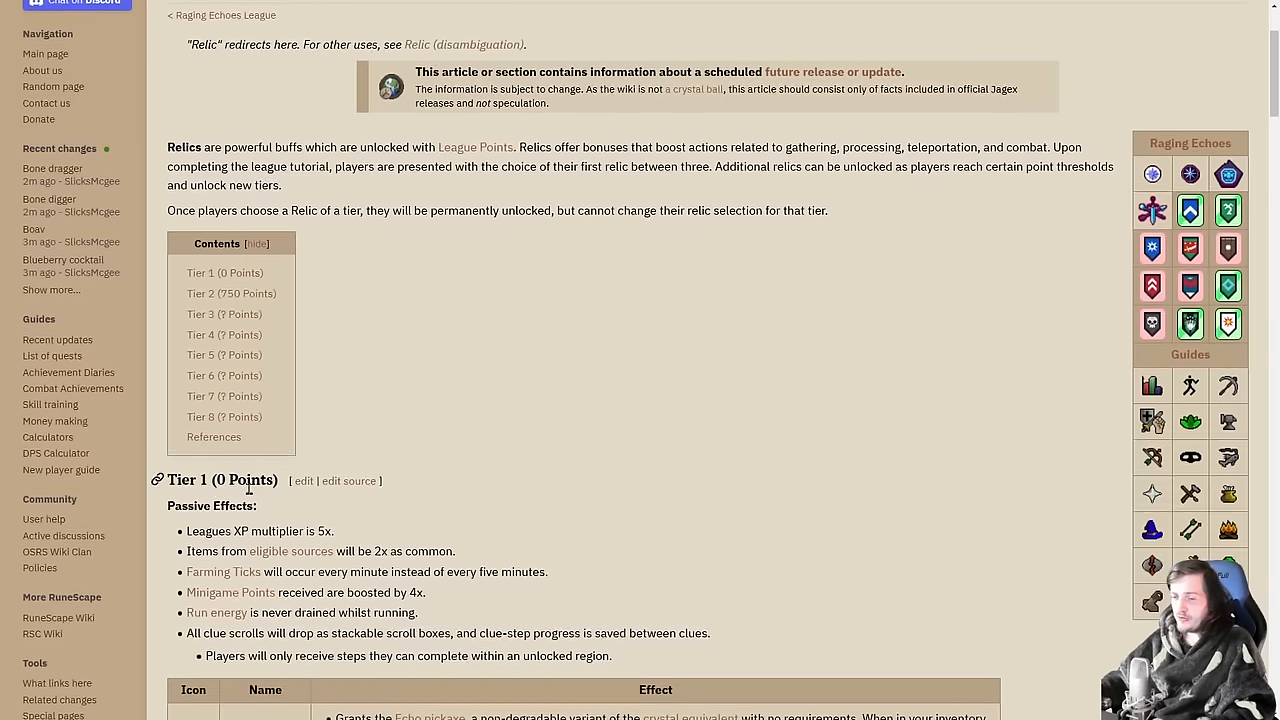
Step: Scroll the Relics page down to the Tier 1 table showing Power Miner, Lumberjack and Animal Wrangler
{"action": "scroll", "scroll_direction": "down", "scroll_amount": 3}
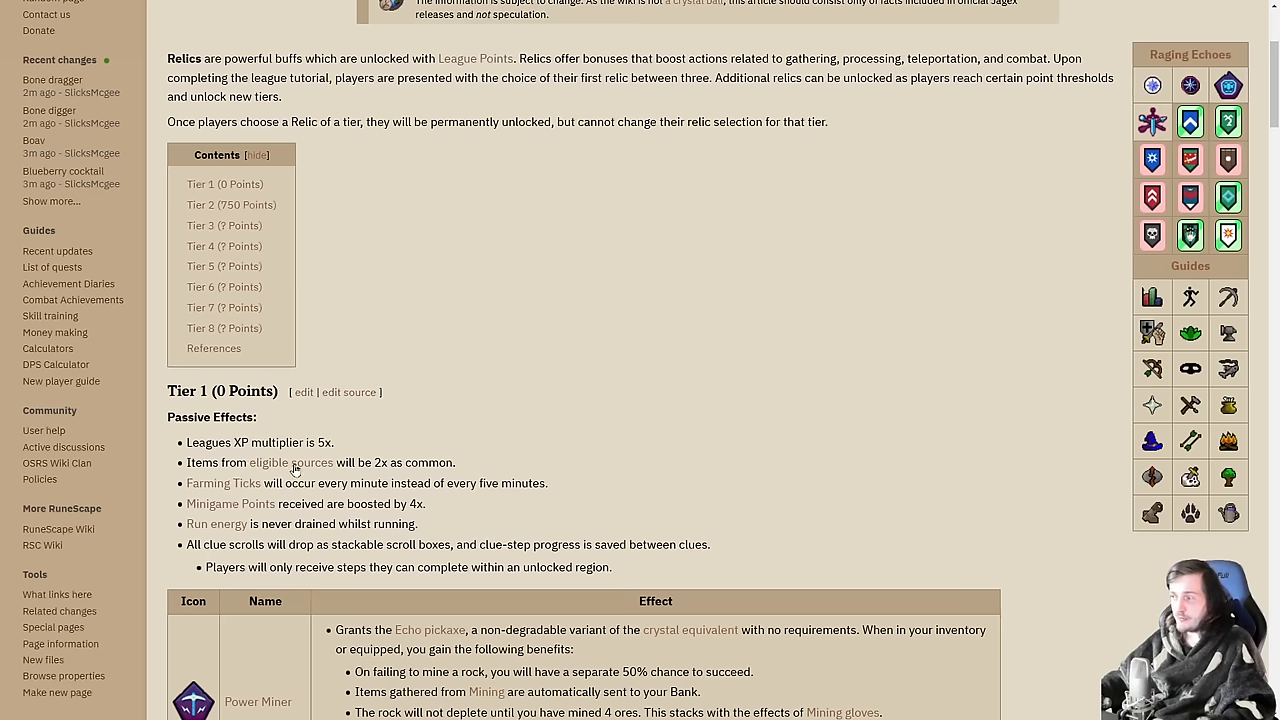
{"action": "mouse_move", "coordinate": [382, 480]}
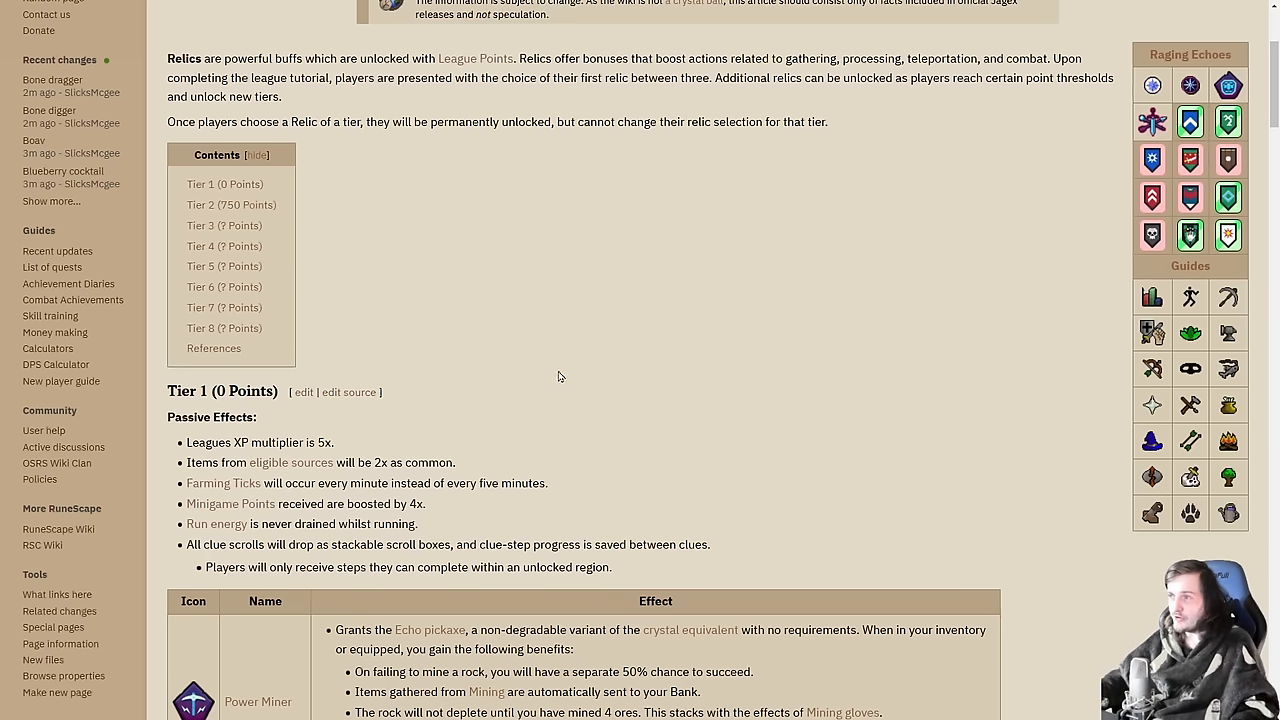
{"action": "mouse_move", "coordinate": [550, 374]}
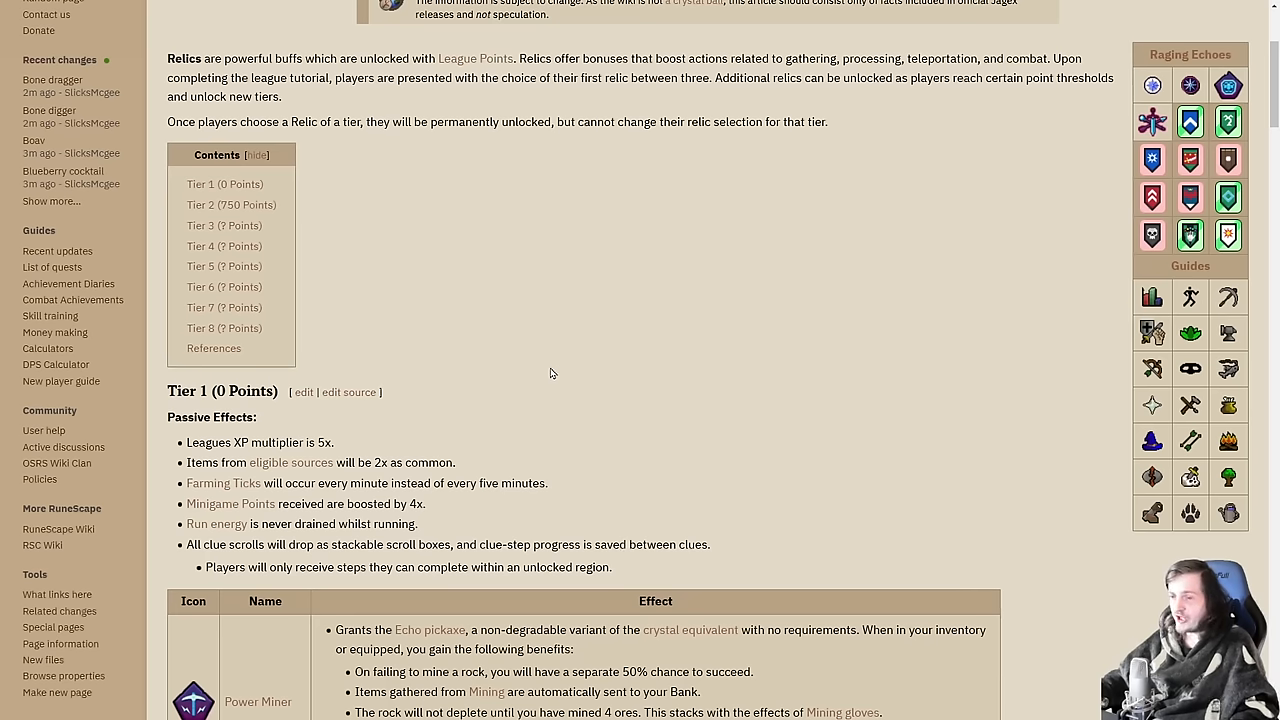
{"action": "mouse_move", "coordinate": [544, 376]}
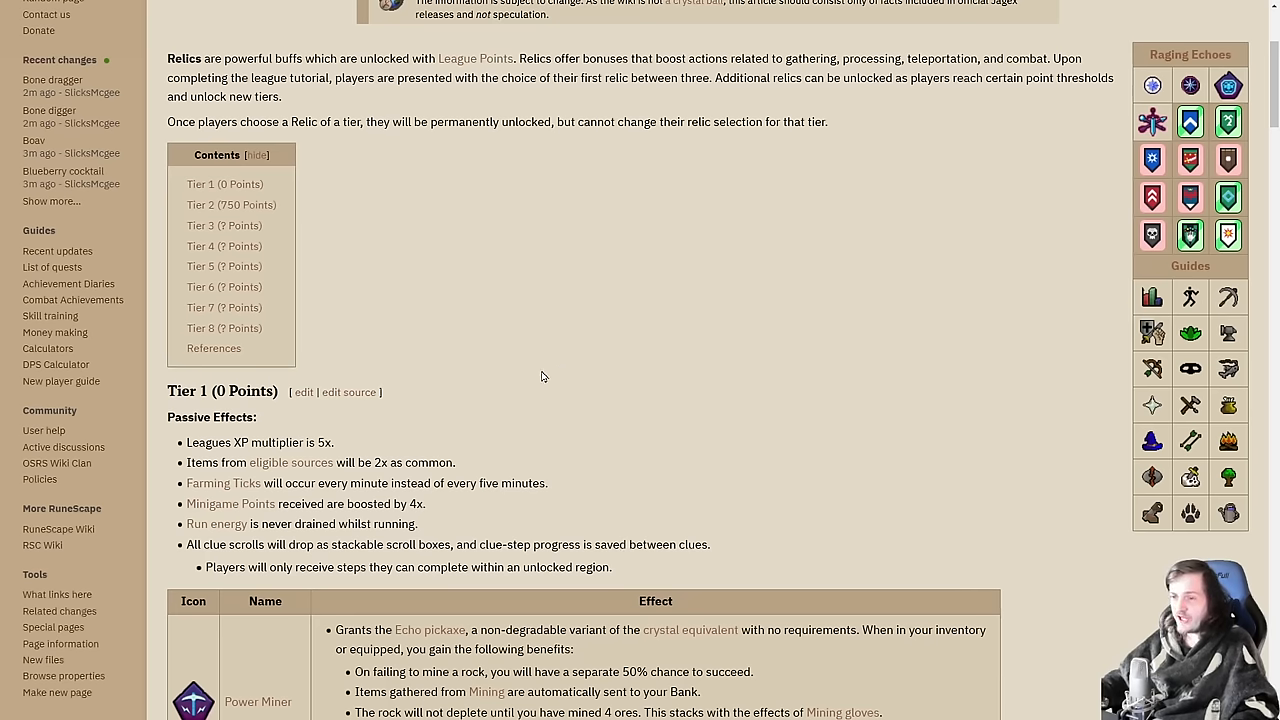
{"action": "scroll", "scroll_direction": "down", "scroll_amount": 3}
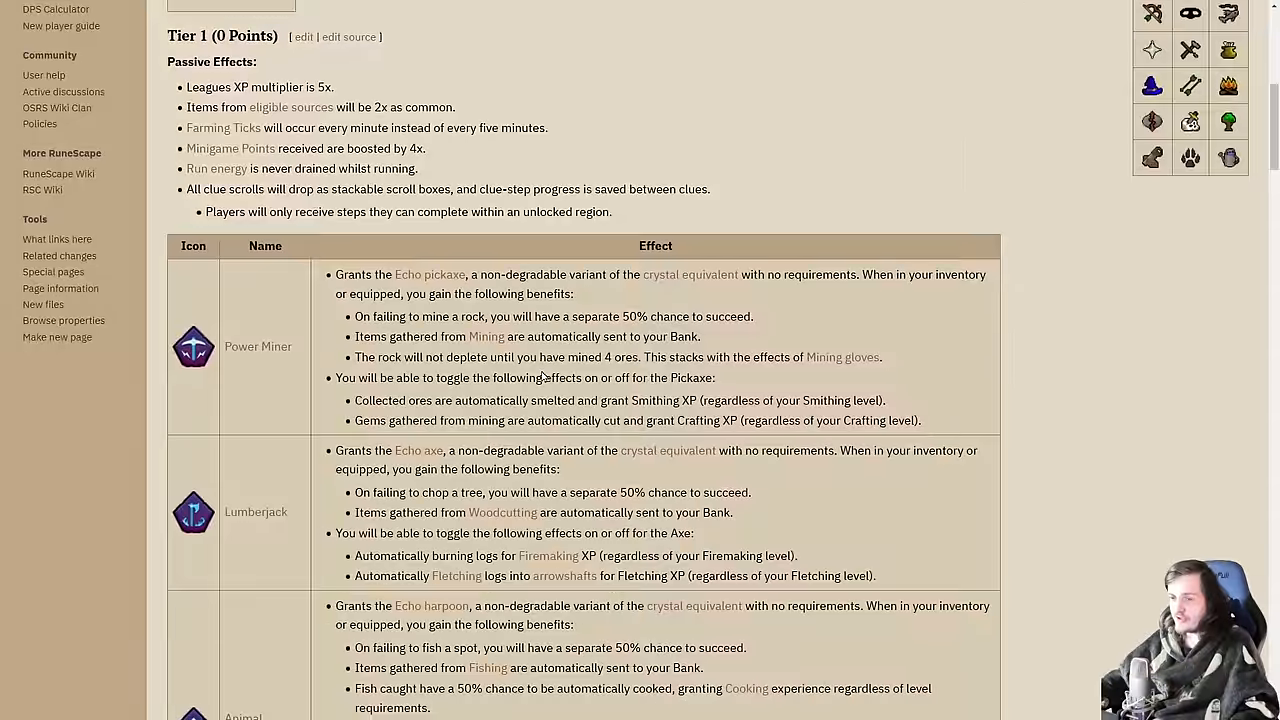
{"action": "scroll", "scroll_direction": "down", "scroll_amount": 3}
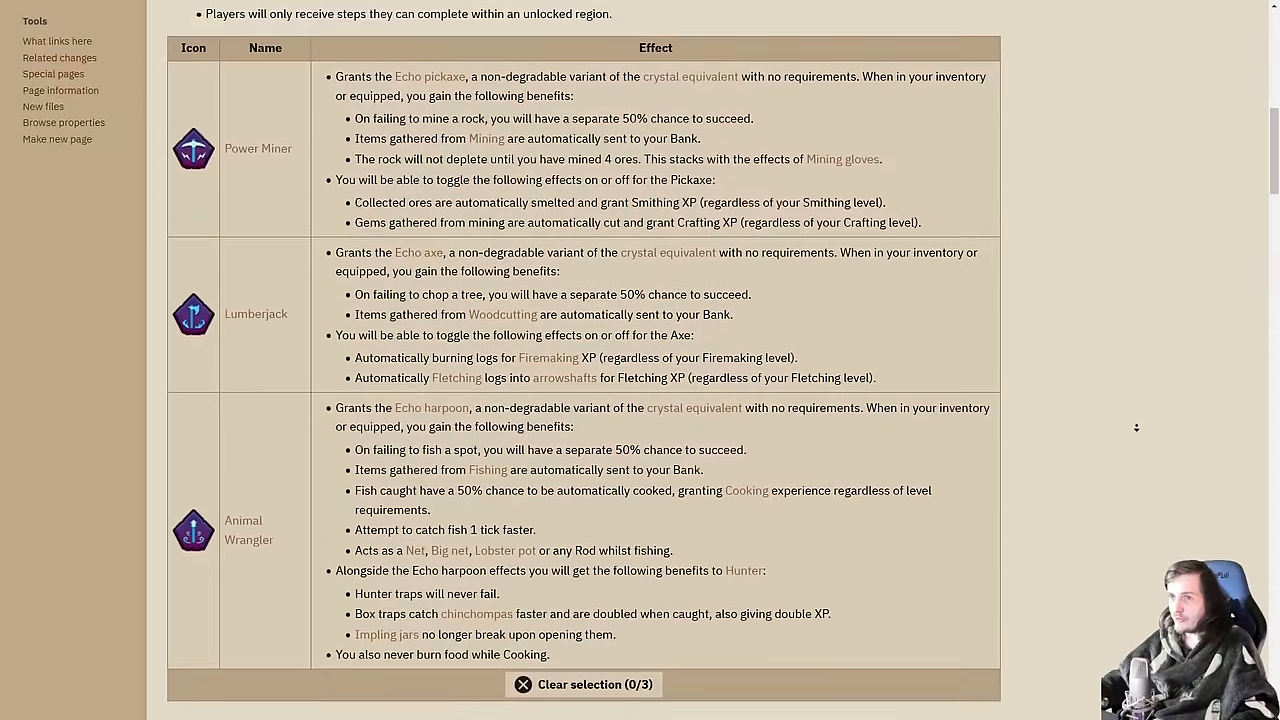
{"action": "scroll", "scroll_direction": "down", "scroll_amount": 3}
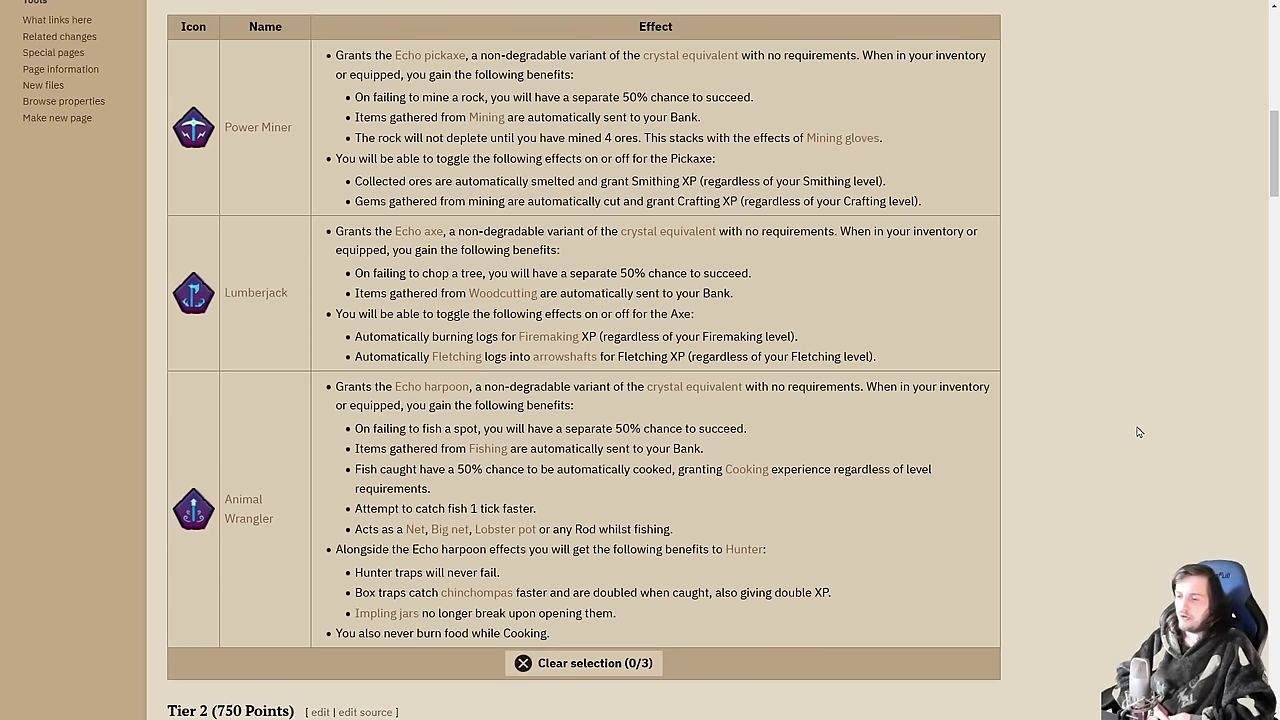
Step: Scroll down to the Tier 3 table with Fairy's Flight, Bank Heist and Clue Compass
{"action": "scroll", "scroll_direction": "down", "scroll_amount": 3}
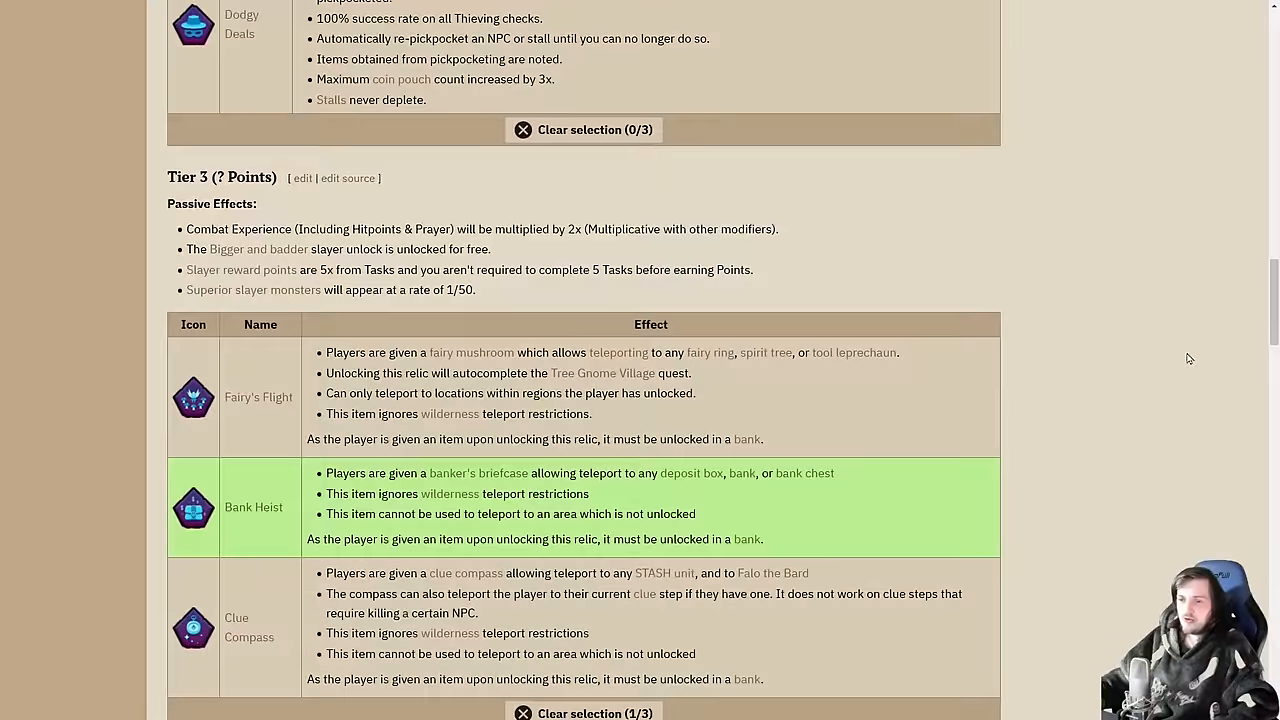
{"action": "scroll", "scroll_direction": "down", "scroll_amount": 3}
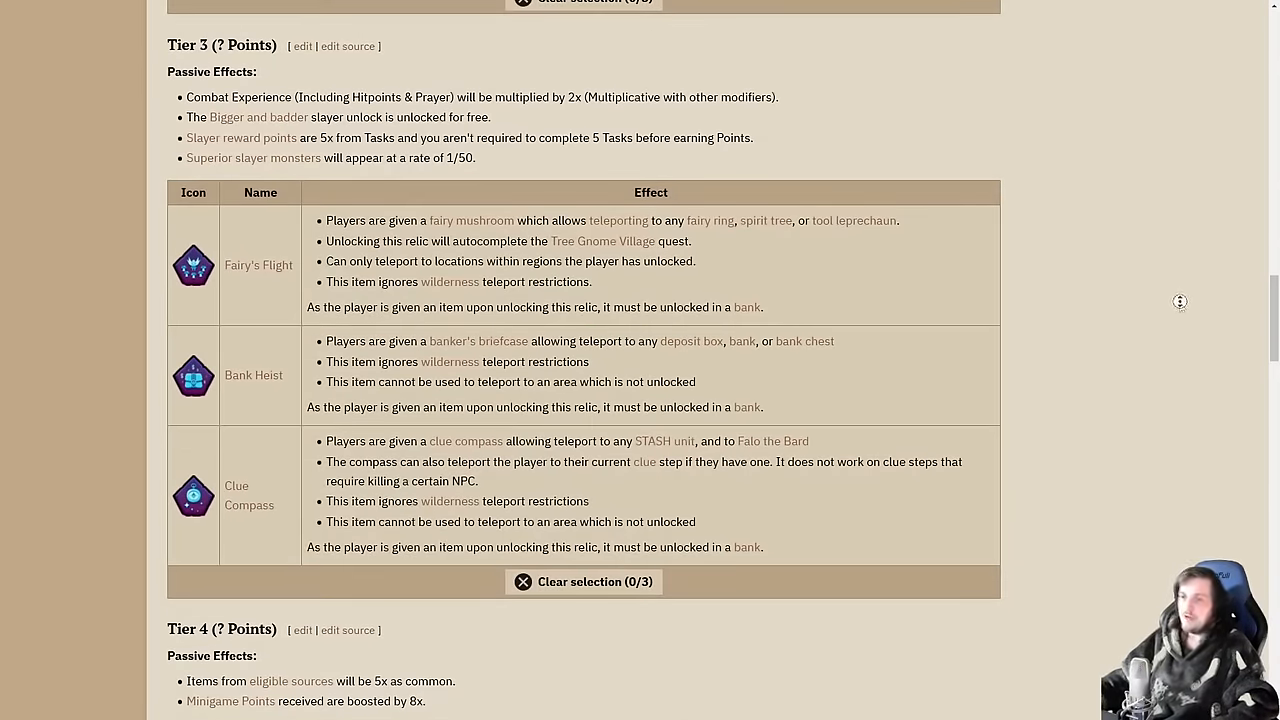
{"action": "mouse_move", "coordinate": [1198, 404]}
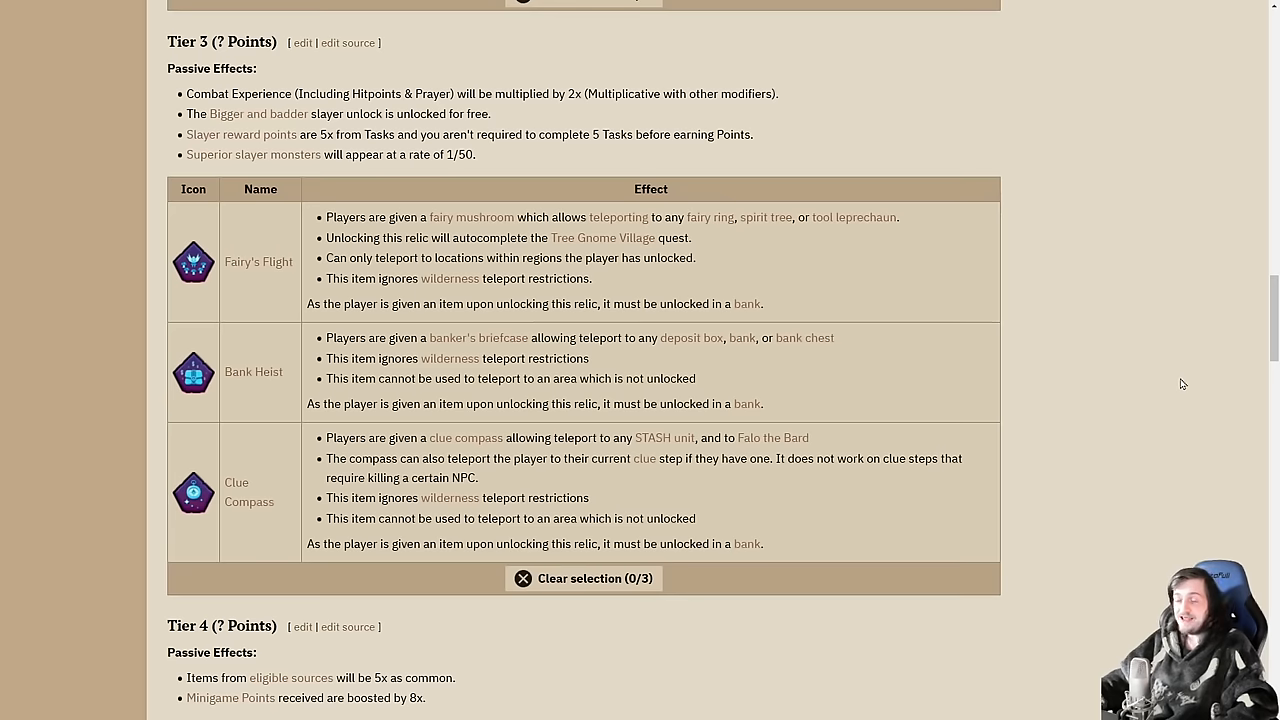
{"action": "mouse_move", "coordinate": [1176, 380]}
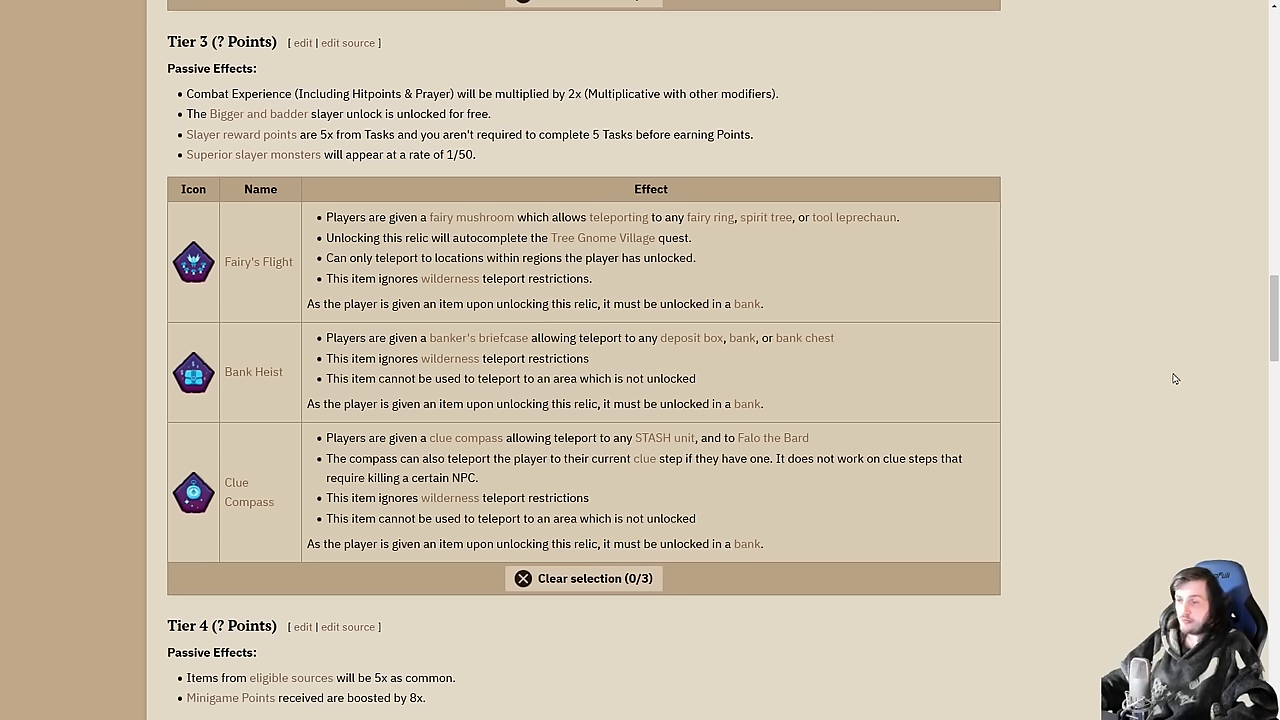
{"action": "mouse_move", "coordinate": [1168, 374]}
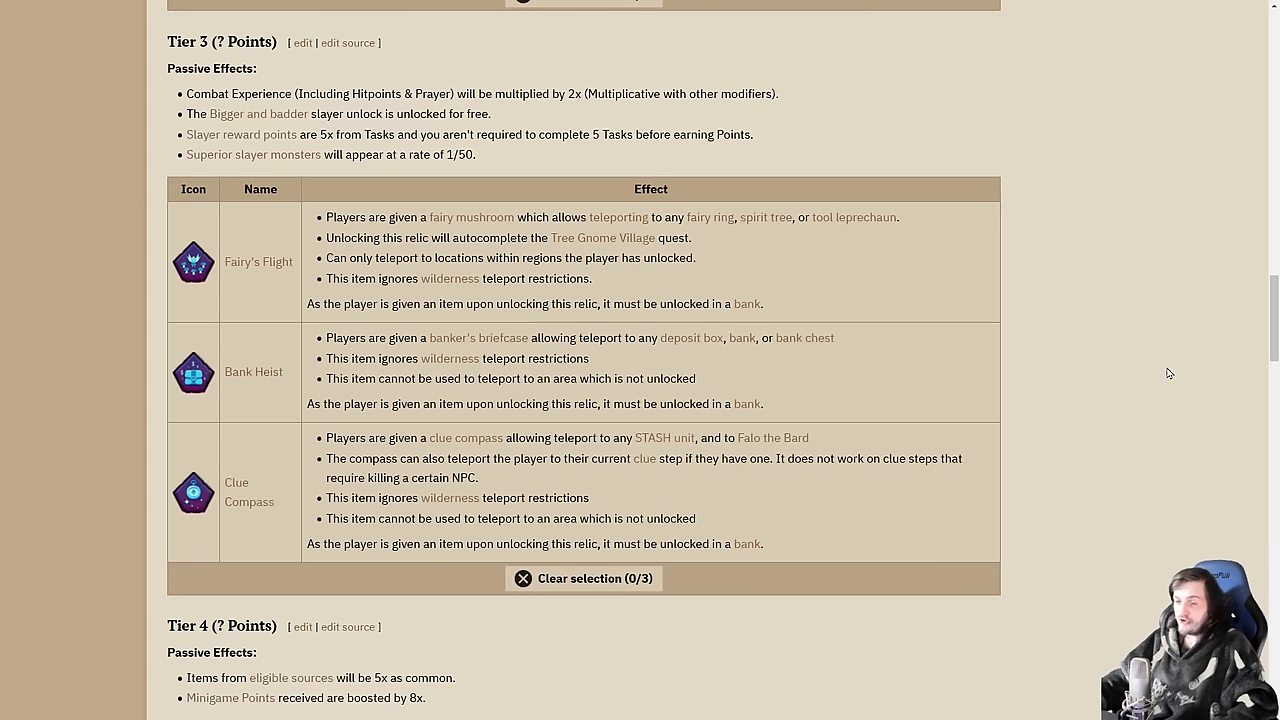
{"action": "mouse_move", "coordinate": [1164, 352]}
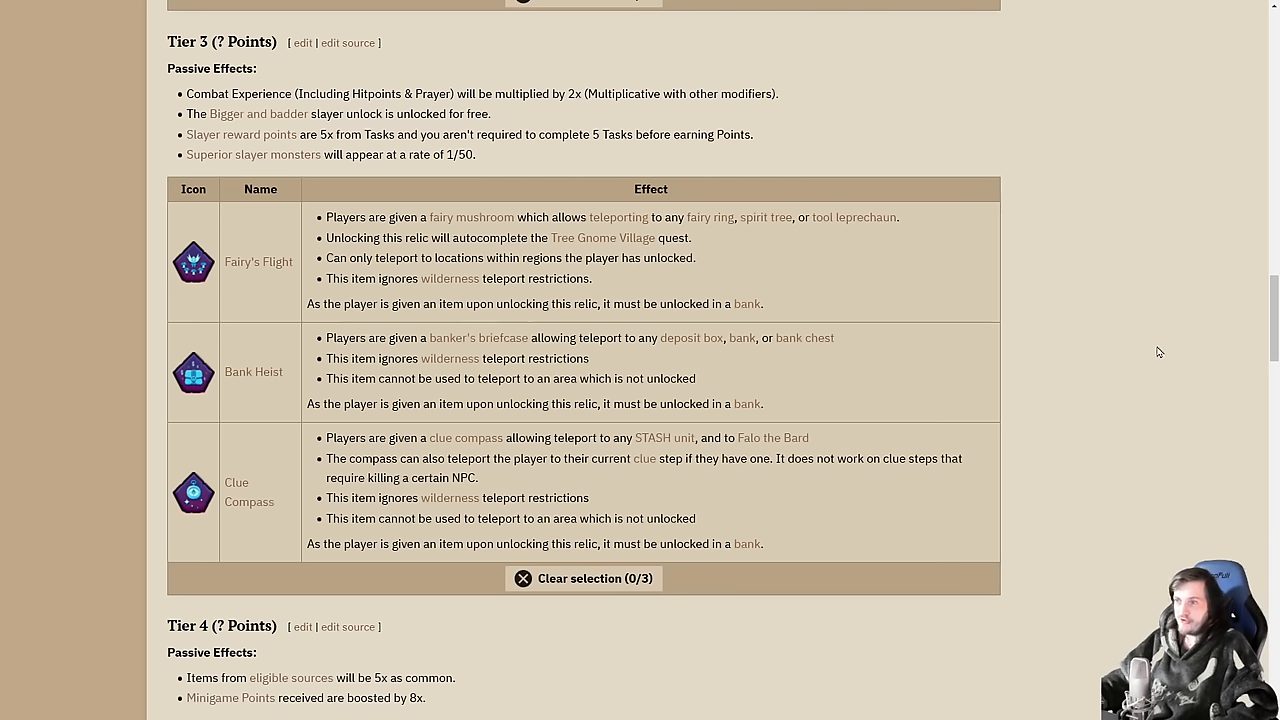
{"action": "mouse_move", "coordinate": [1170, 320]}
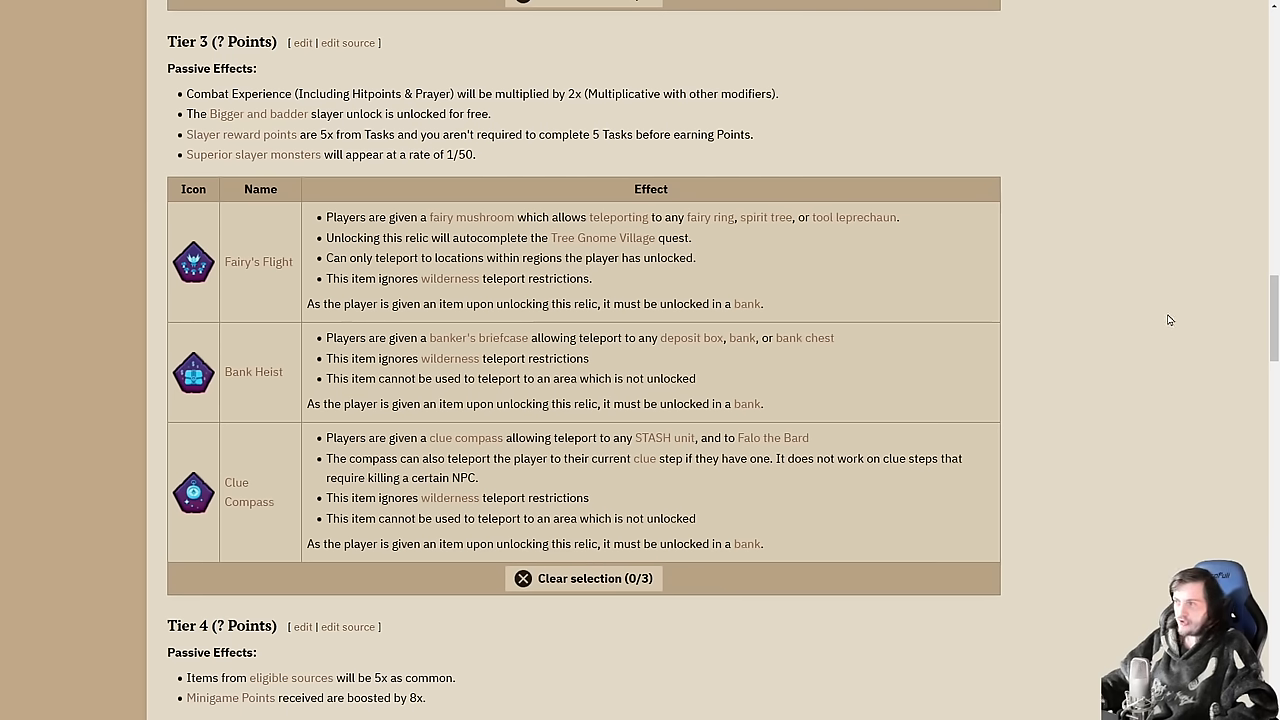
{"action": "mouse_move", "coordinate": [1176, 316]}
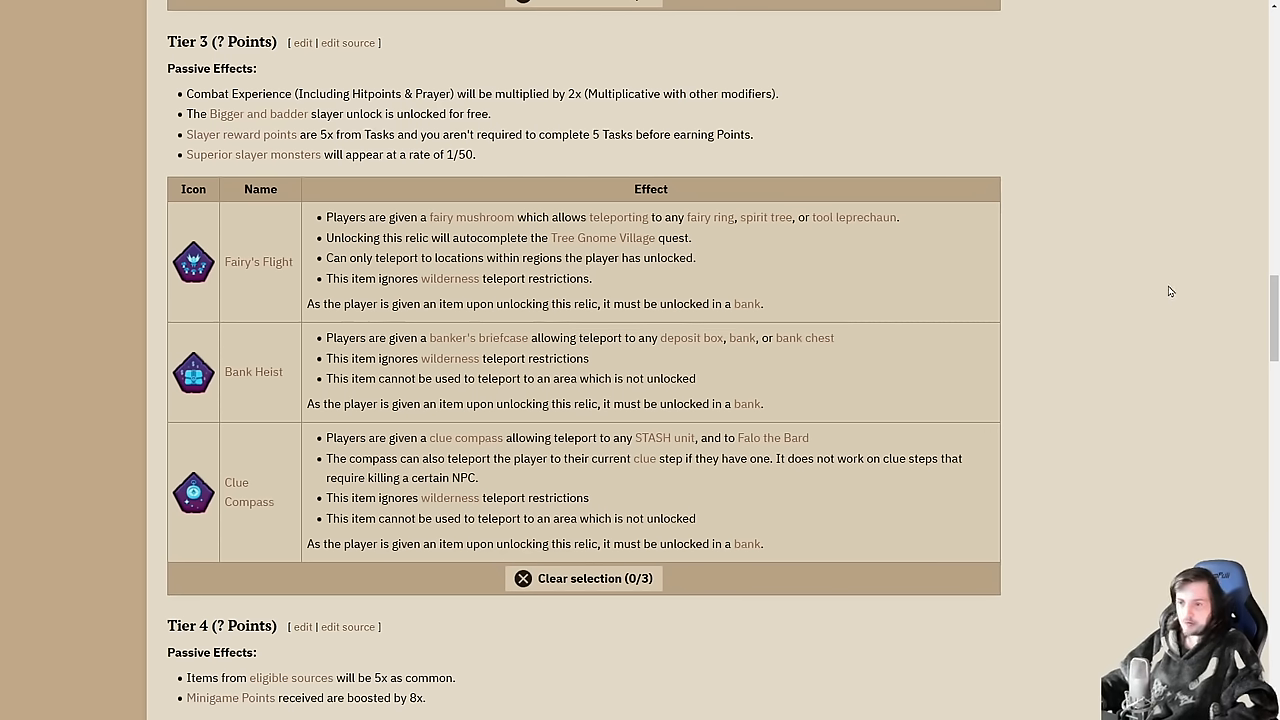
{"action": "mouse_move", "coordinate": [1168, 288]}
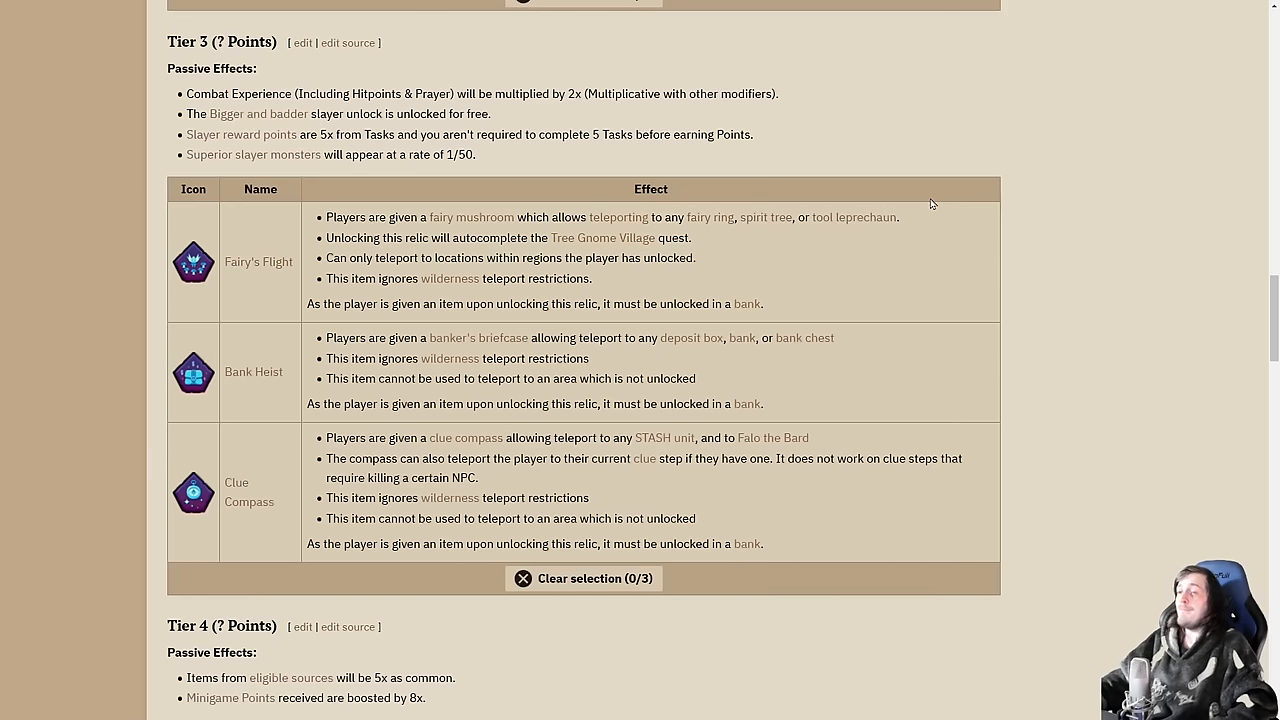
{"action": "mouse_move", "coordinate": [1080, 214]}
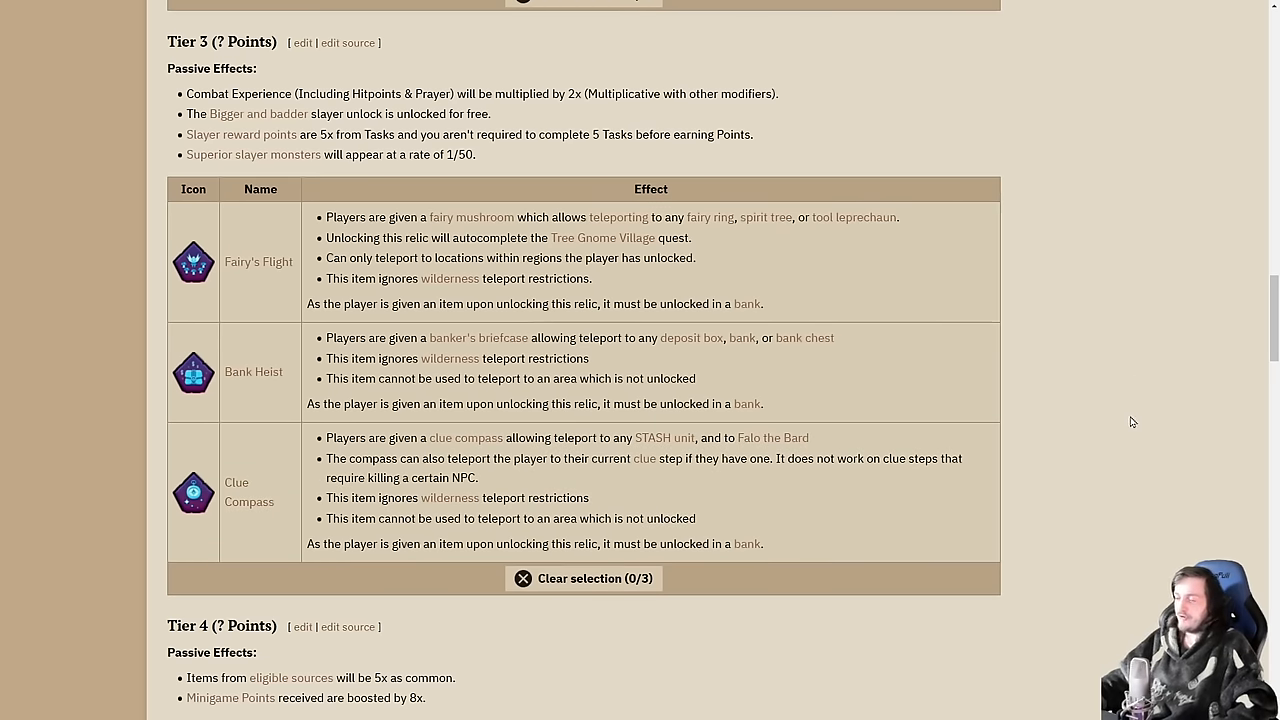
{"action": "mouse_move", "coordinate": [1128, 418]}
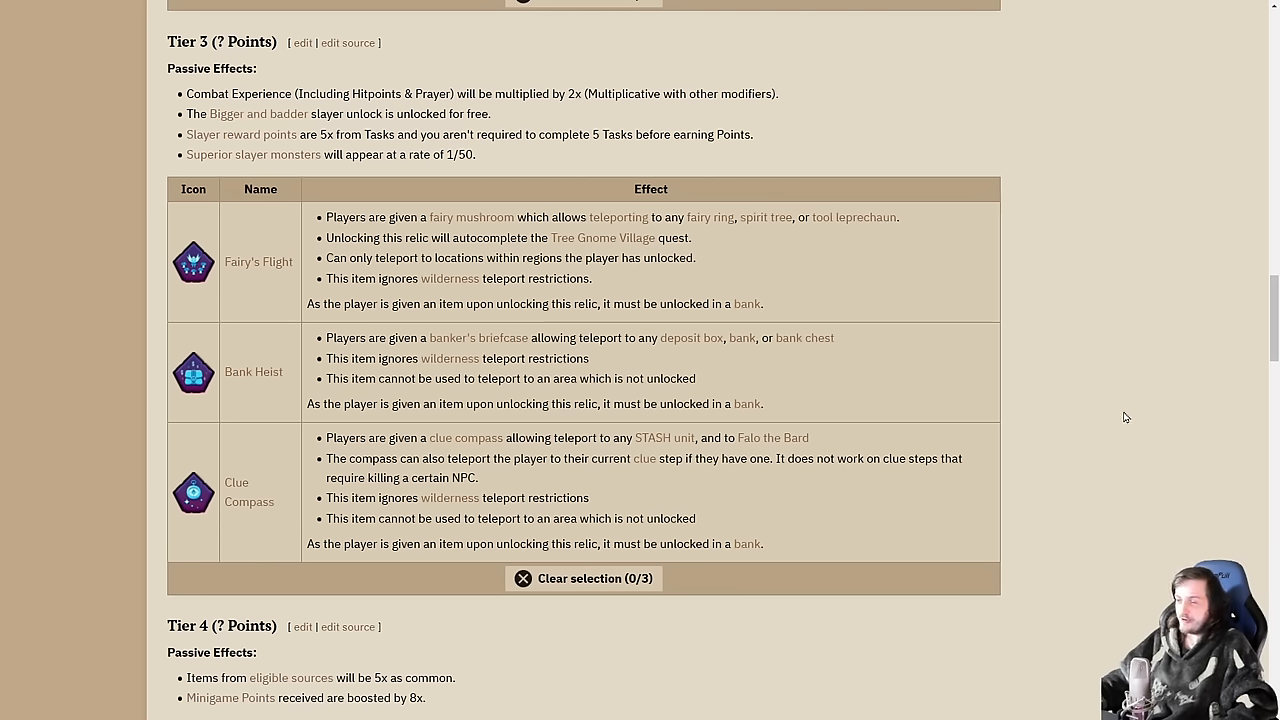
{"action": "mouse_move", "coordinate": [1120, 412]}
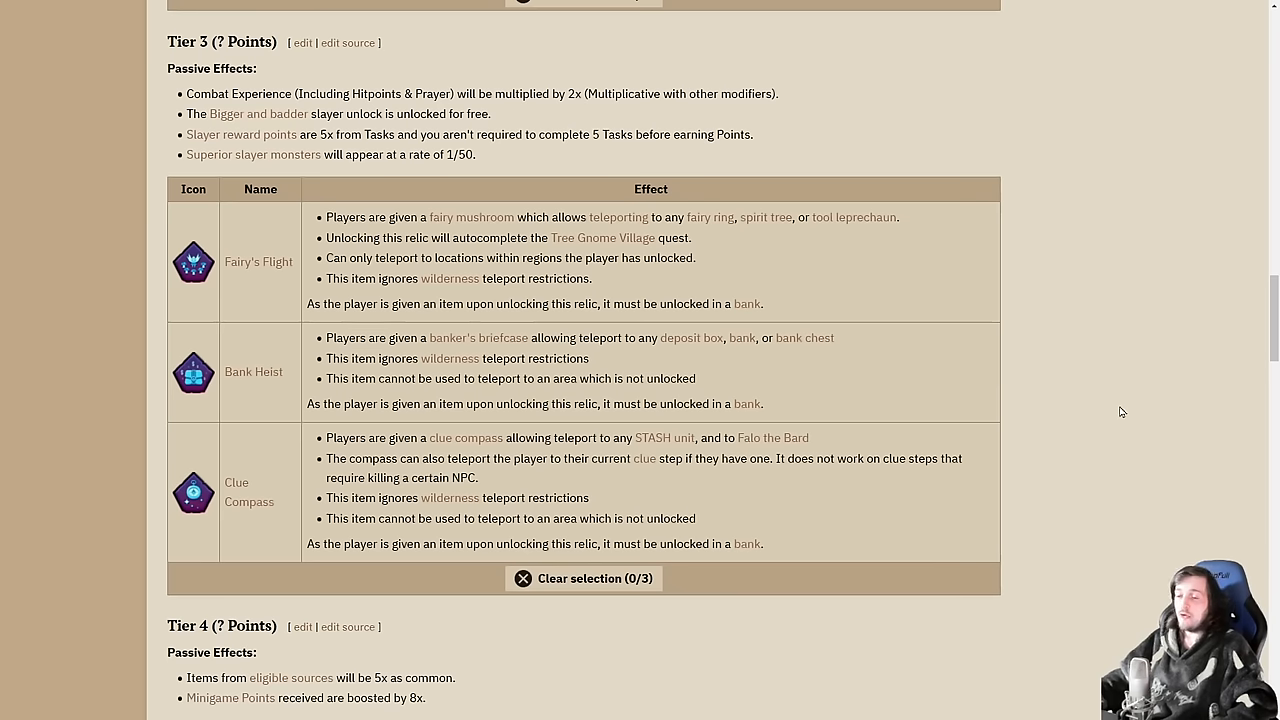
{"action": "mouse_move", "coordinate": [1118, 404]}
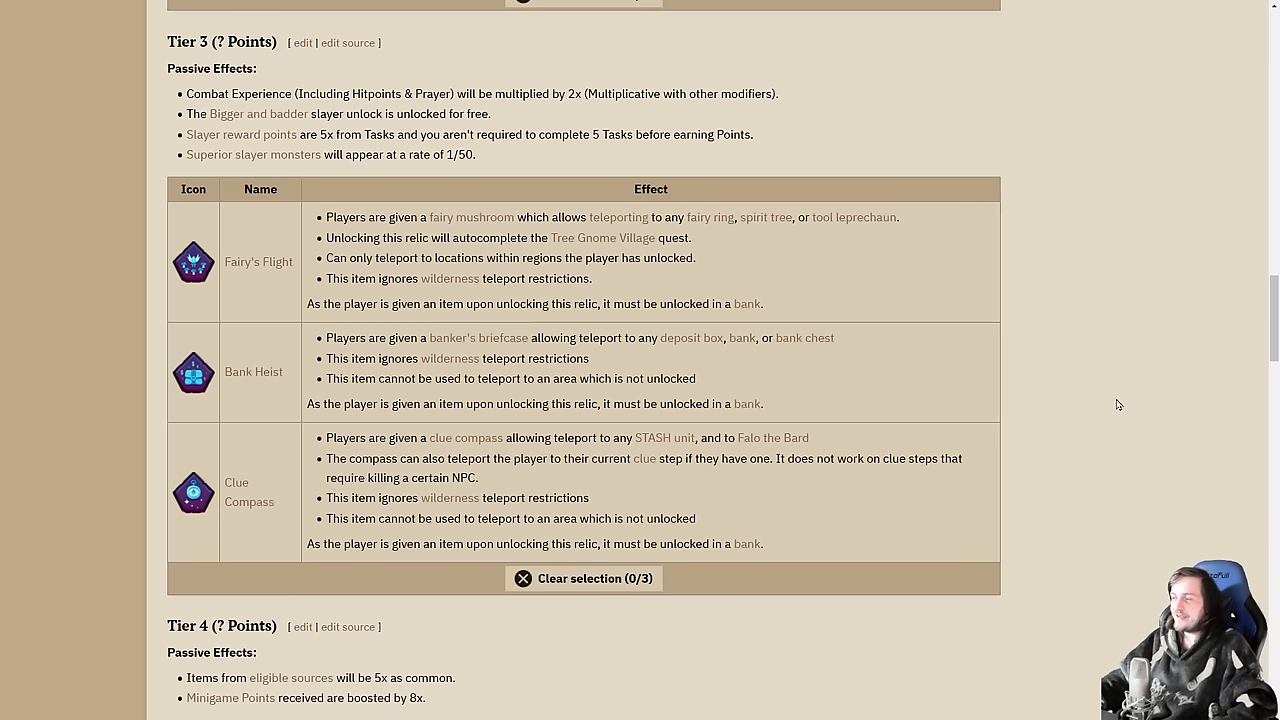
{"action": "mouse_move", "coordinate": [1132, 376]}
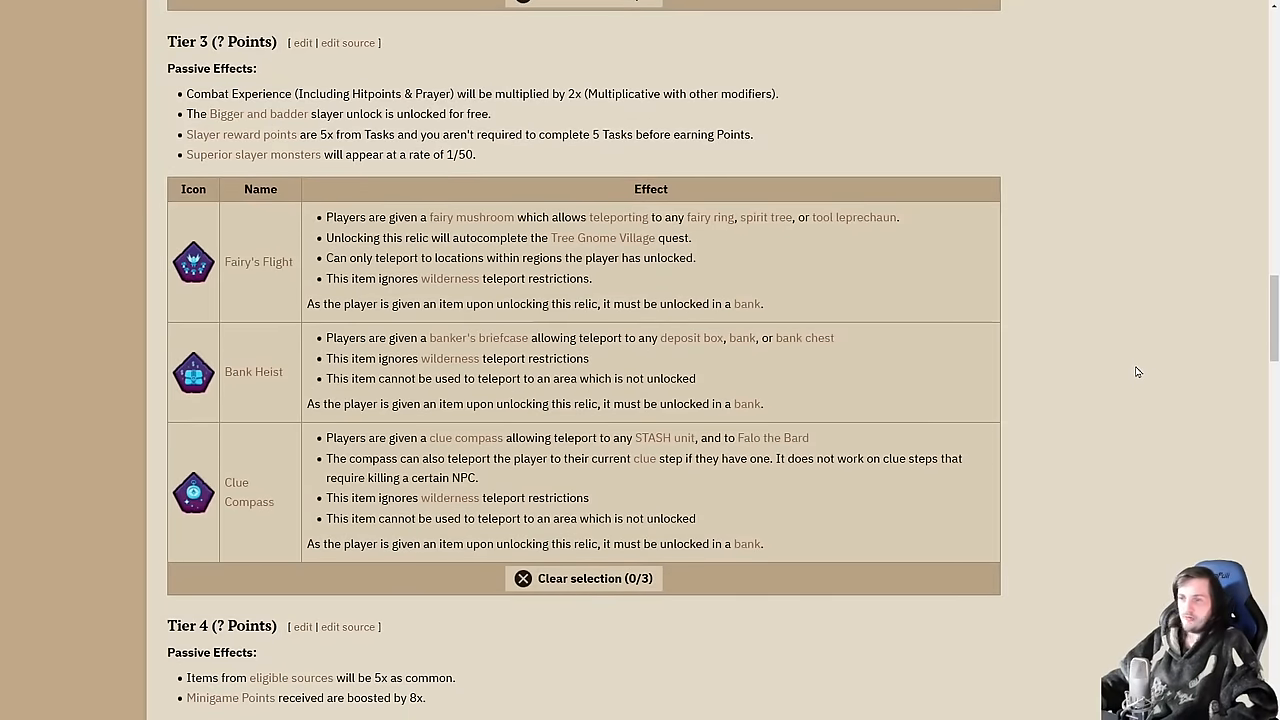
{"action": "mouse_move", "coordinate": [1122, 364]}
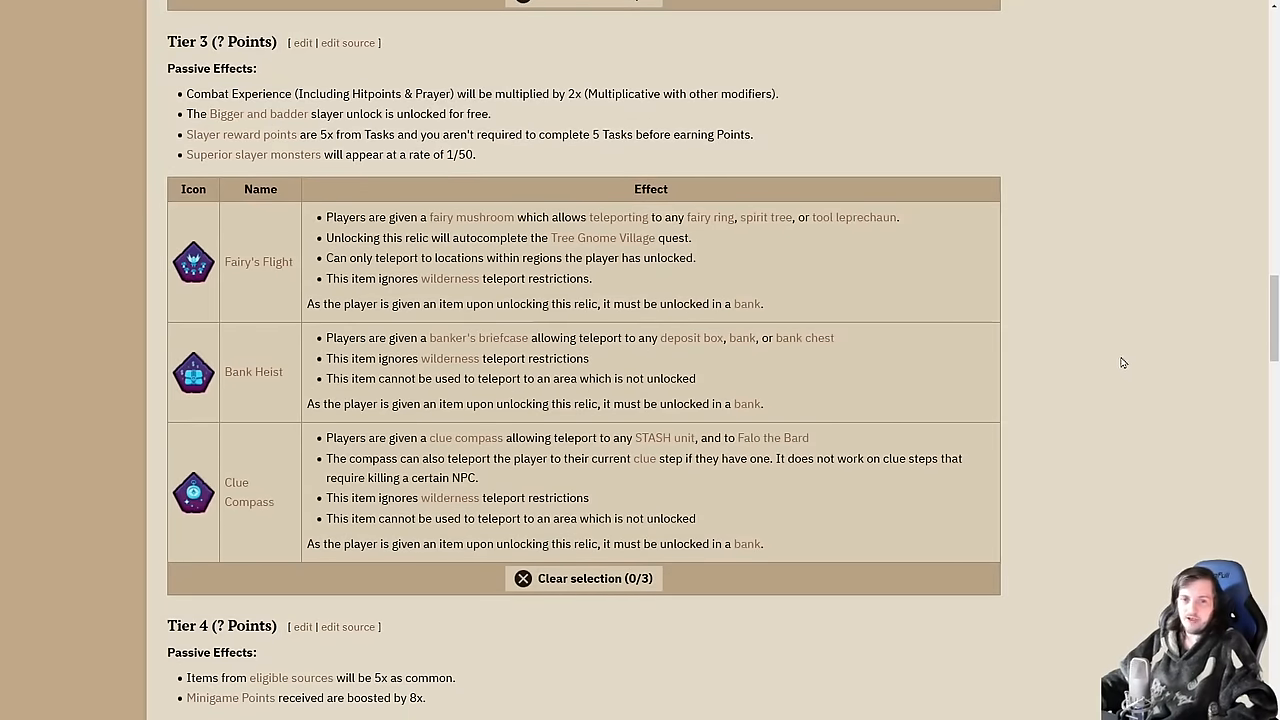
Step: Scroll to the Tier 4 table listing Golden God, Reloaded and Equilibrium
{"action": "scroll", "scroll_direction": "down", "scroll_amount": 3}
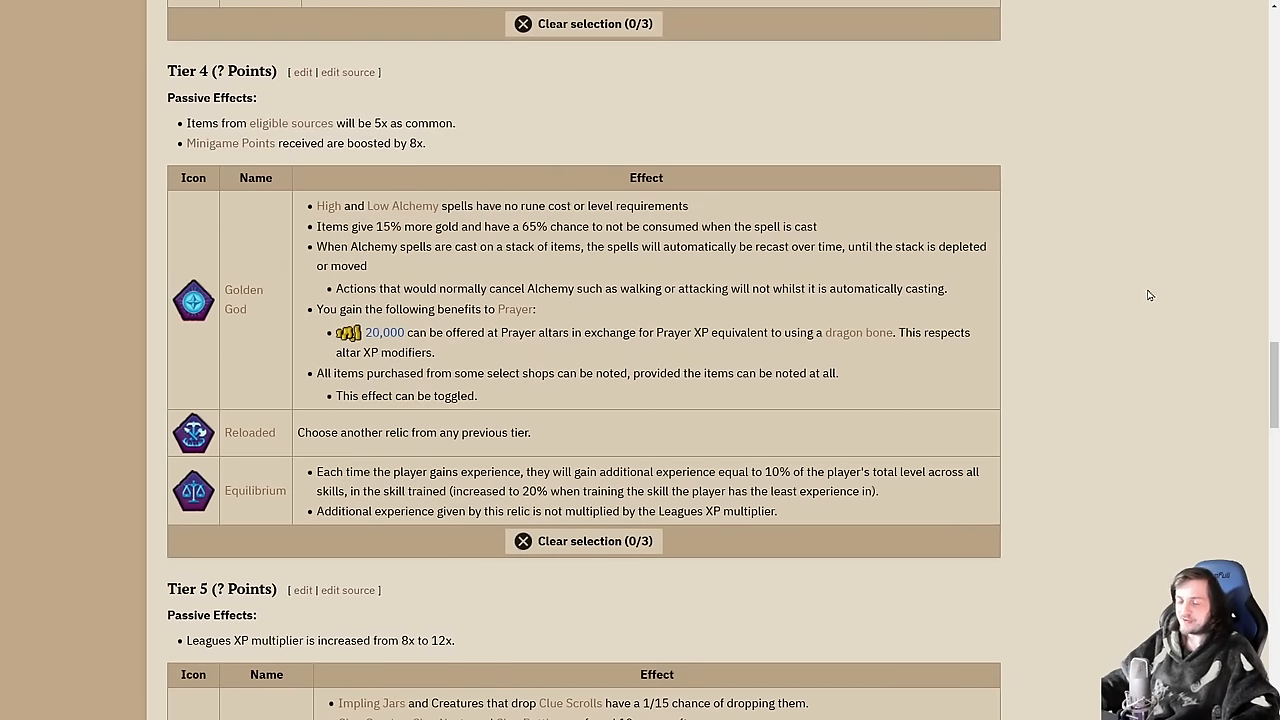
{"action": "mouse_move", "coordinate": [1050, 270]}
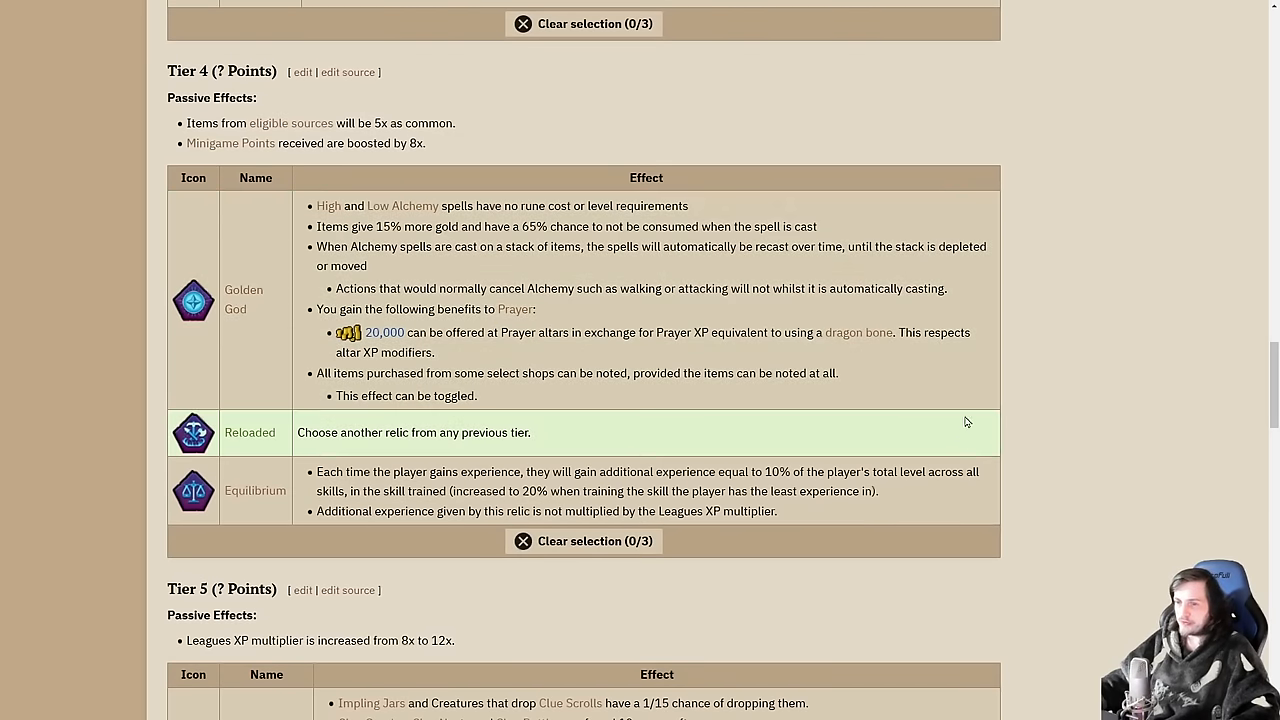
{"action": "left_click", "coordinate": [256, 490]}
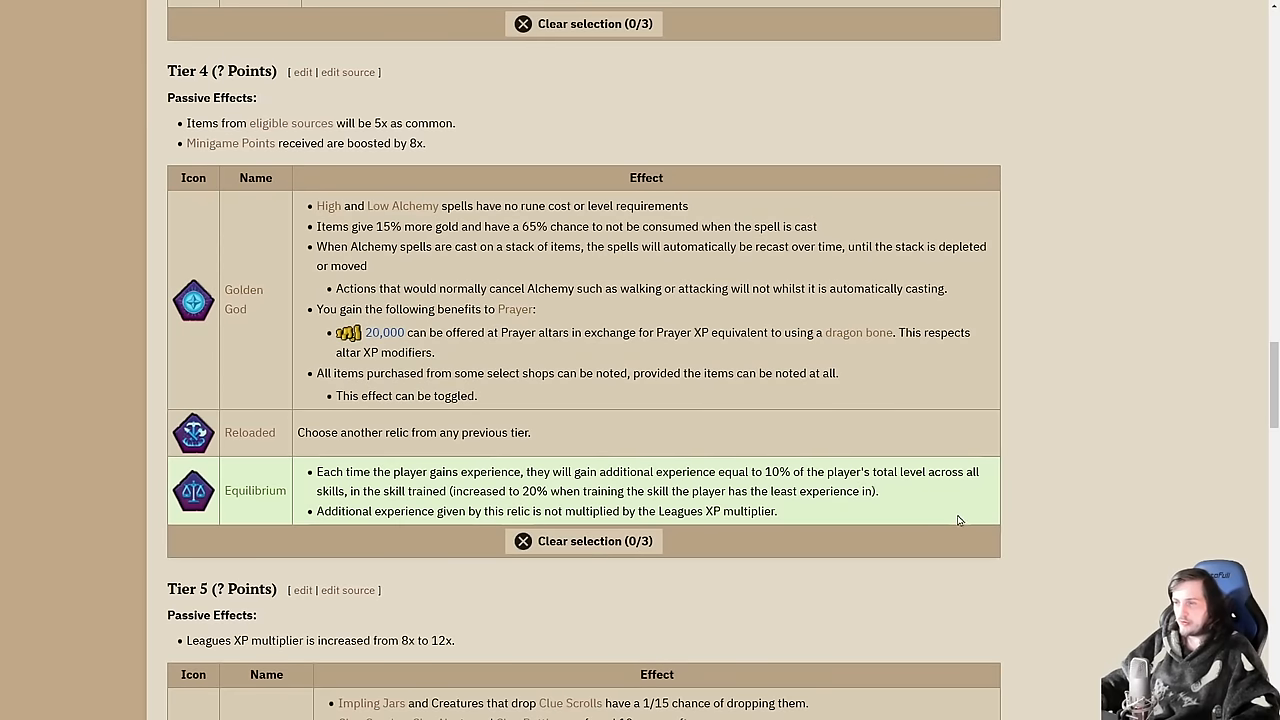
{"action": "mouse_move", "coordinate": [956, 502]}
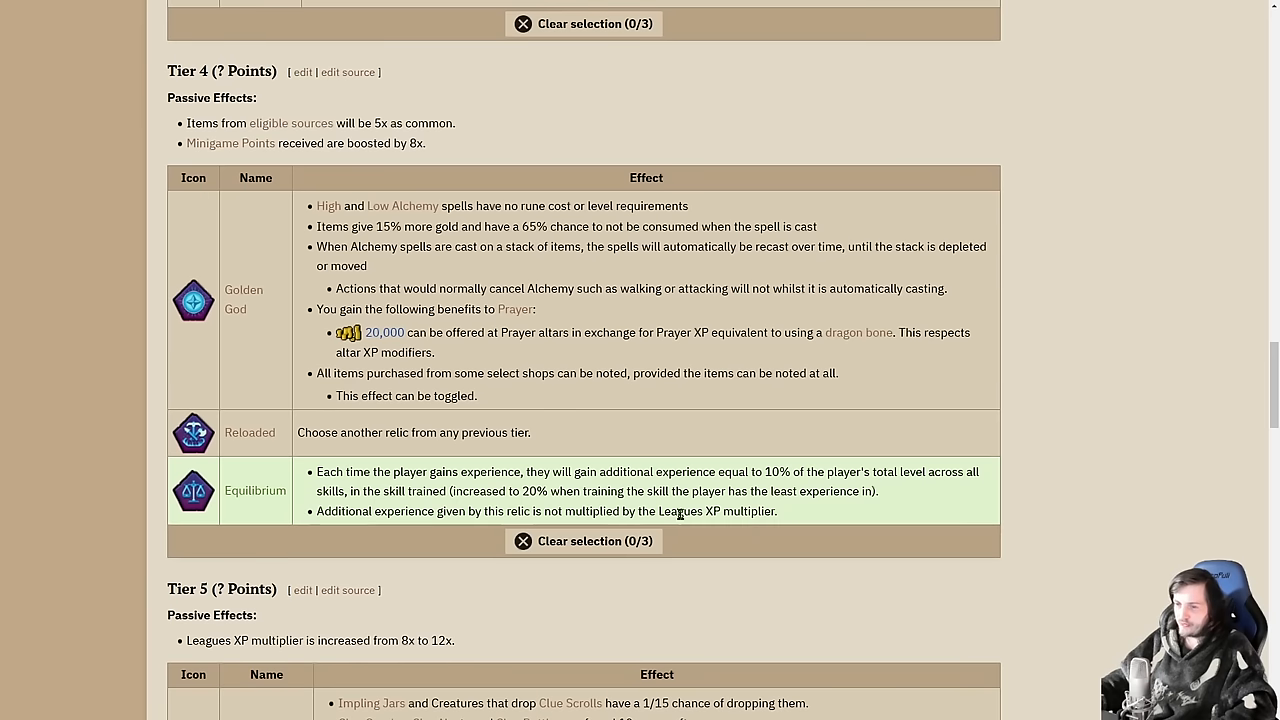
{"action": "mouse_move", "coordinate": [980, 516]}
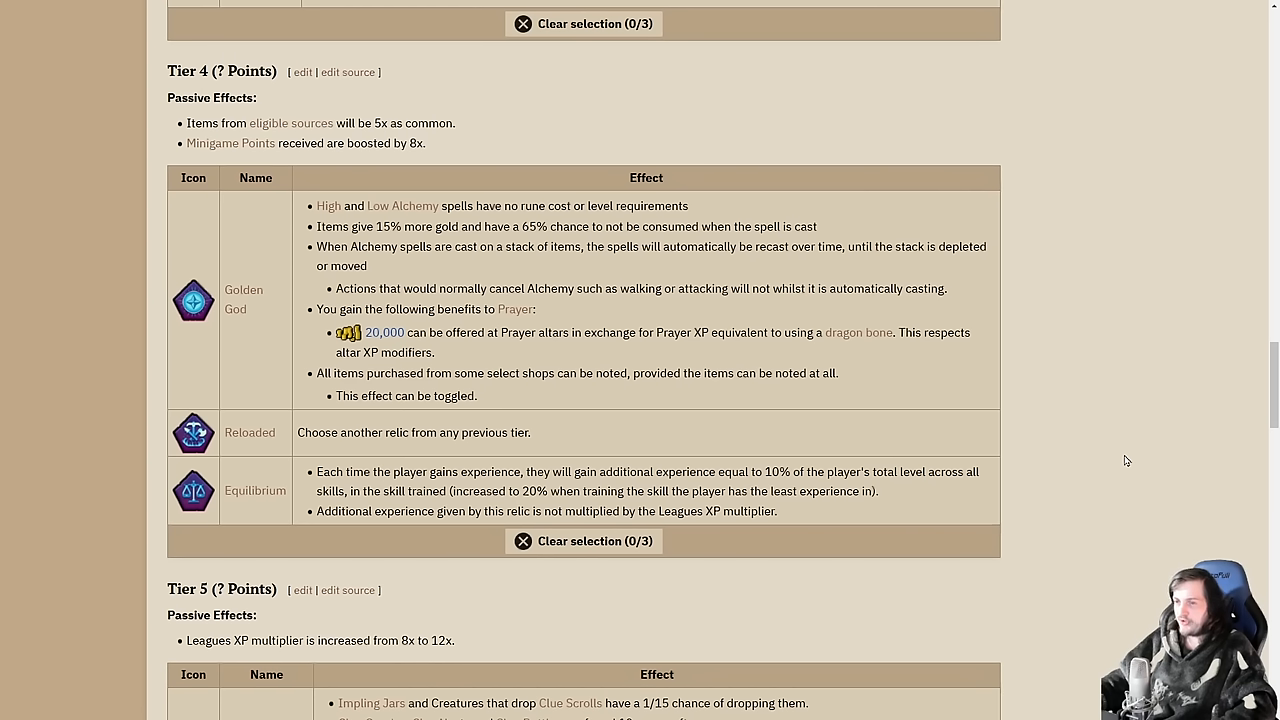
{"action": "mouse_move", "coordinate": [1044, 420]}
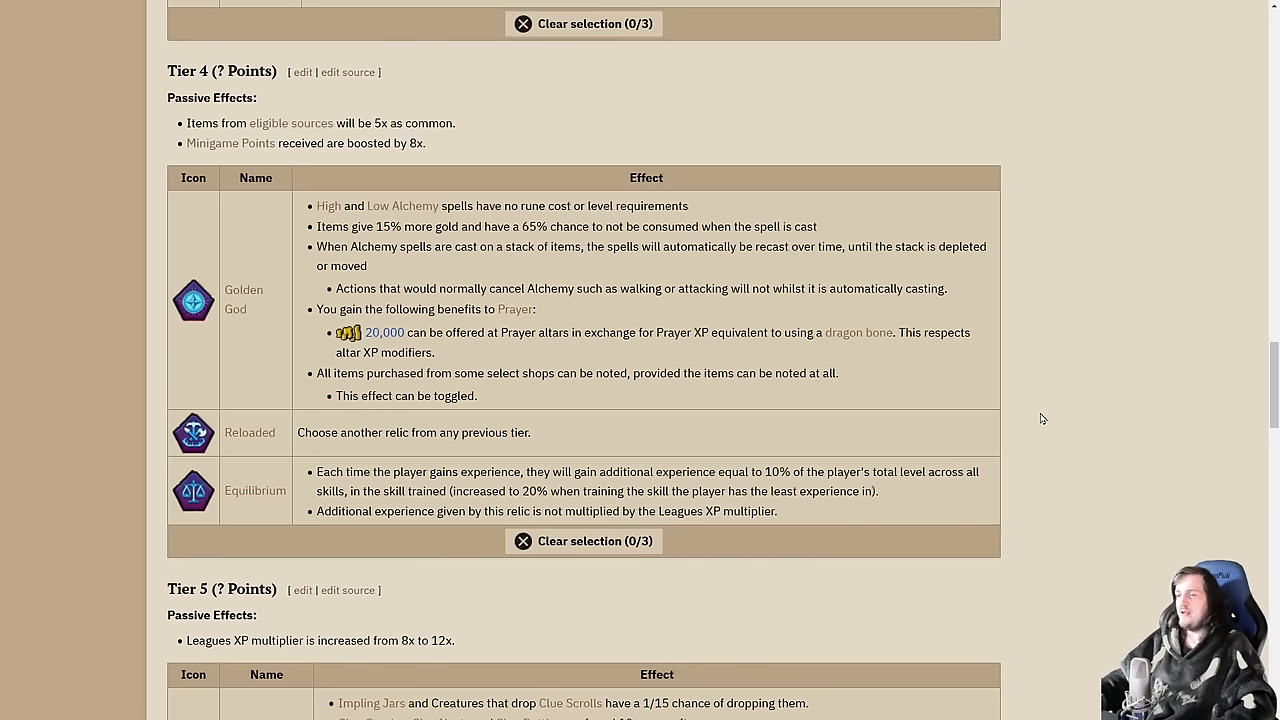
{"action": "mouse_move", "coordinate": [1040, 418]}
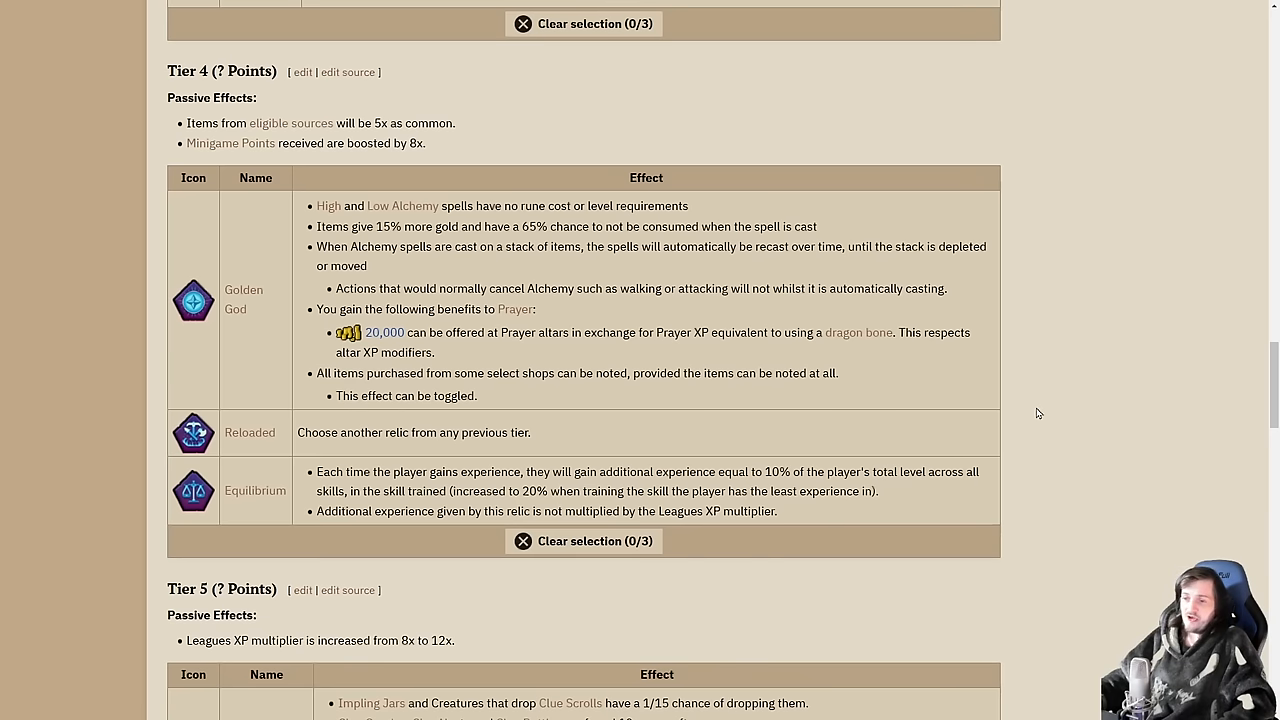
{"action": "mouse_move", "coordinate": [1032, 400]}
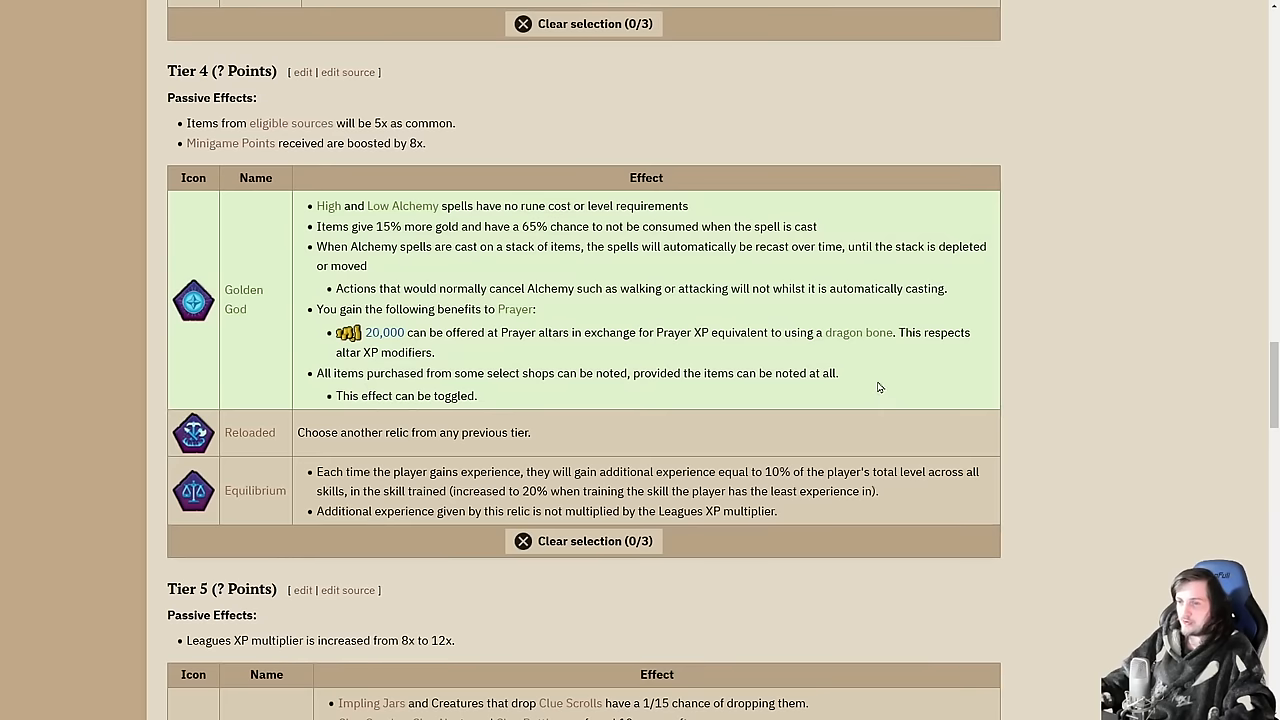
{"action": "mouse_move", "coordinate": [888, 378]}
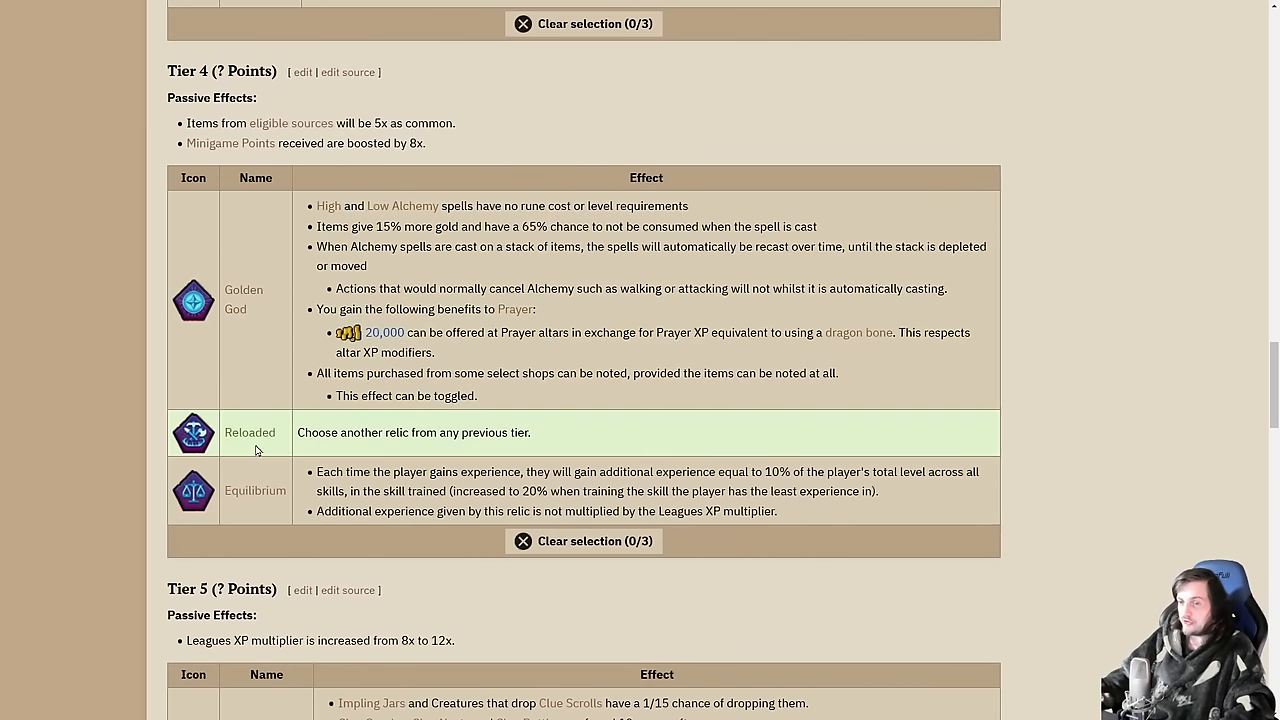
{"action": "mouse_move", "coordinate": [96, 500]}
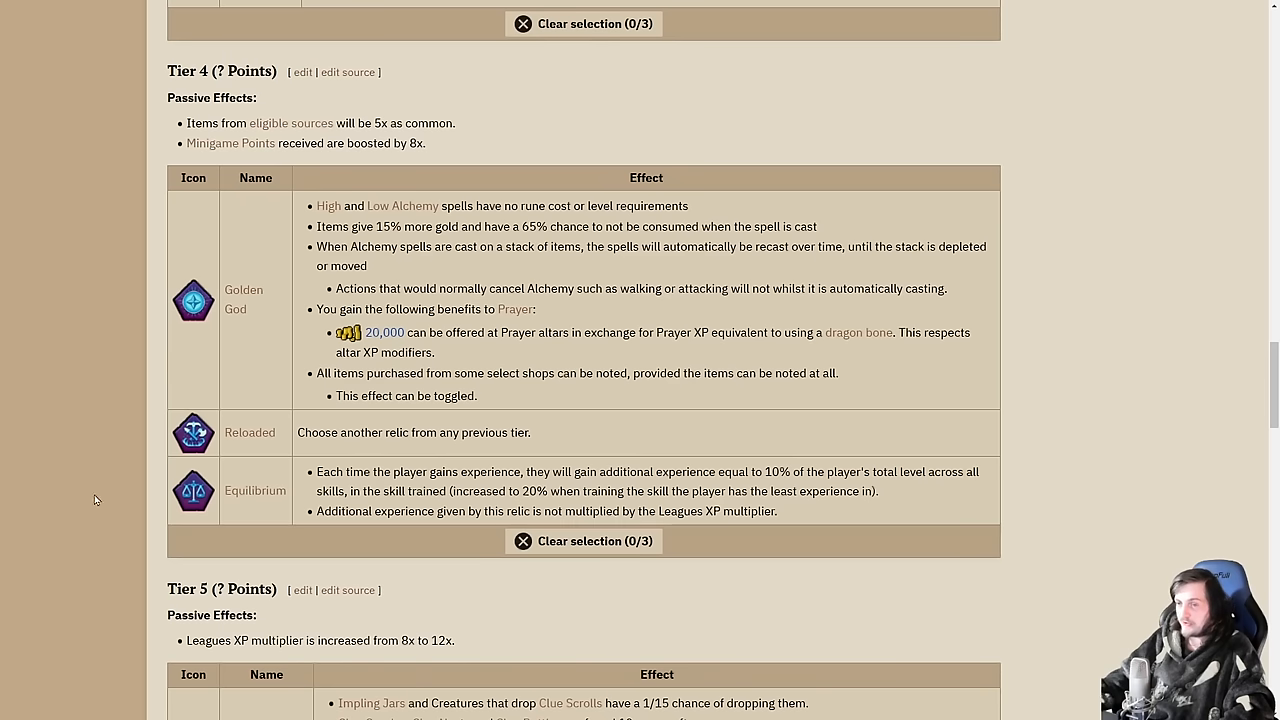
{"action": "mouse_move", "coordinate": [88, 322]}
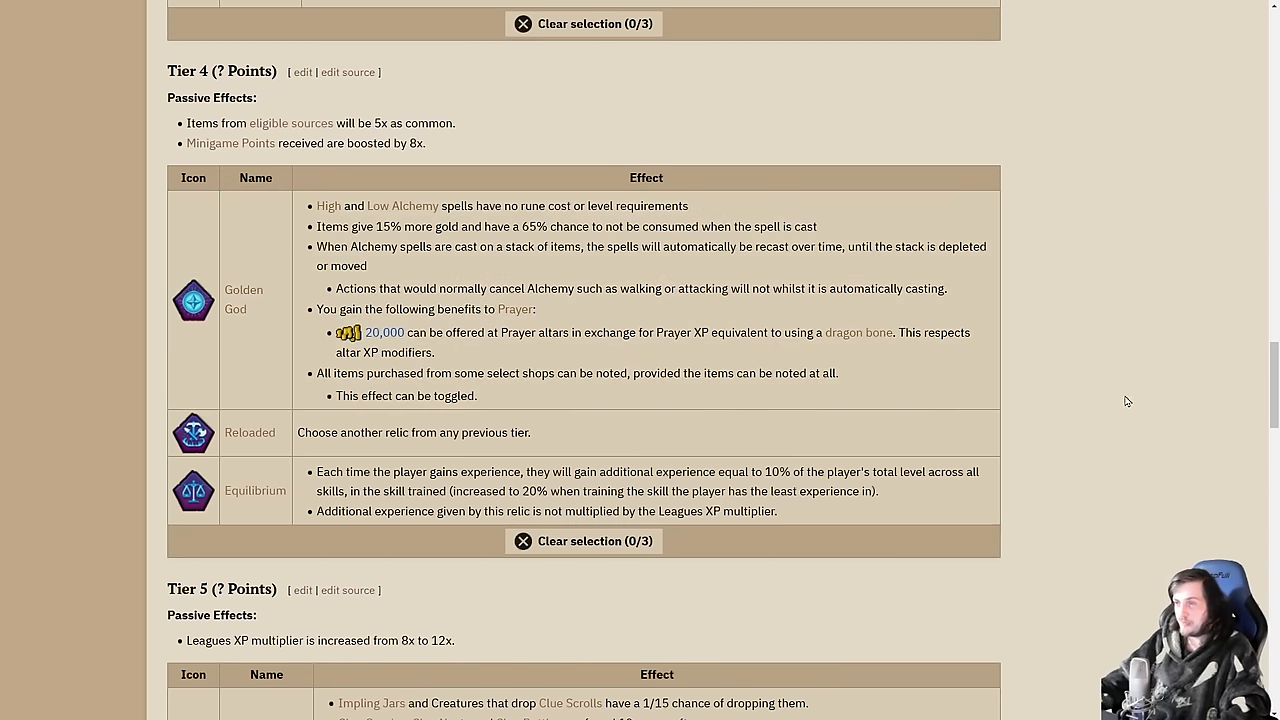
{"action": "scroll", "scroll_direction": "down", "scroll_amount": 3}
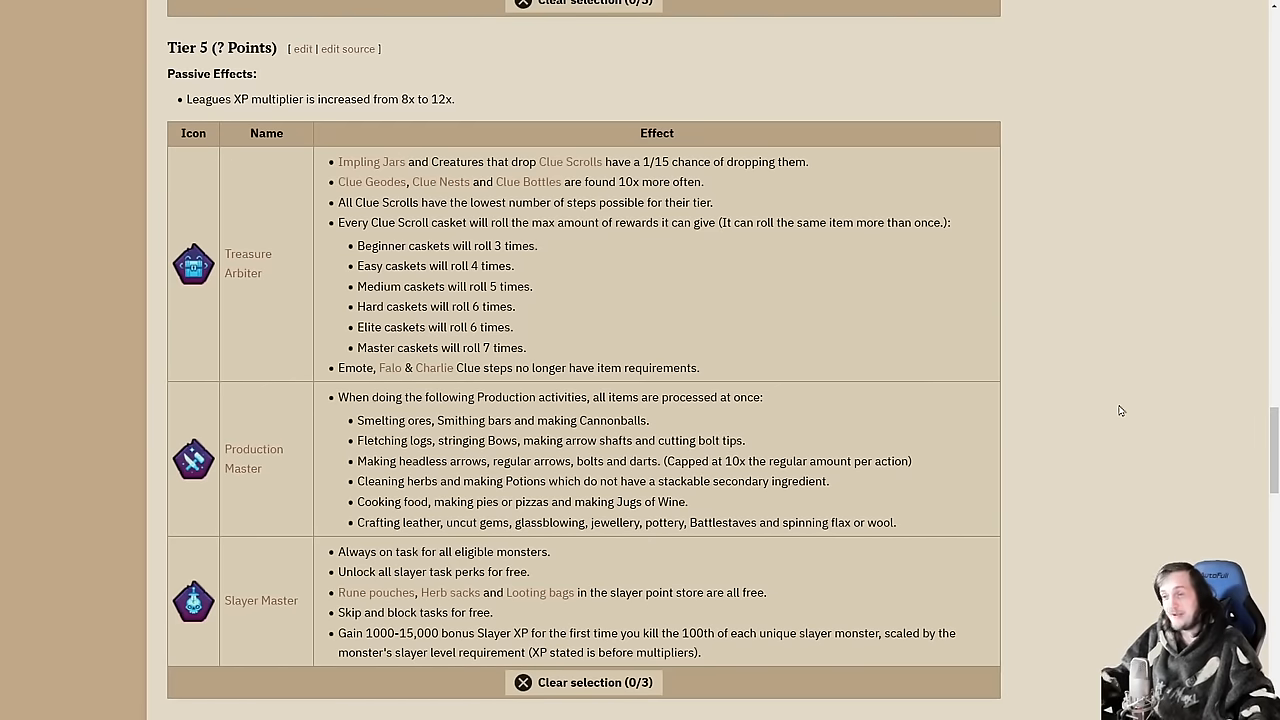
{"action": "mouse_move", "coordinate": [1122, 408]}
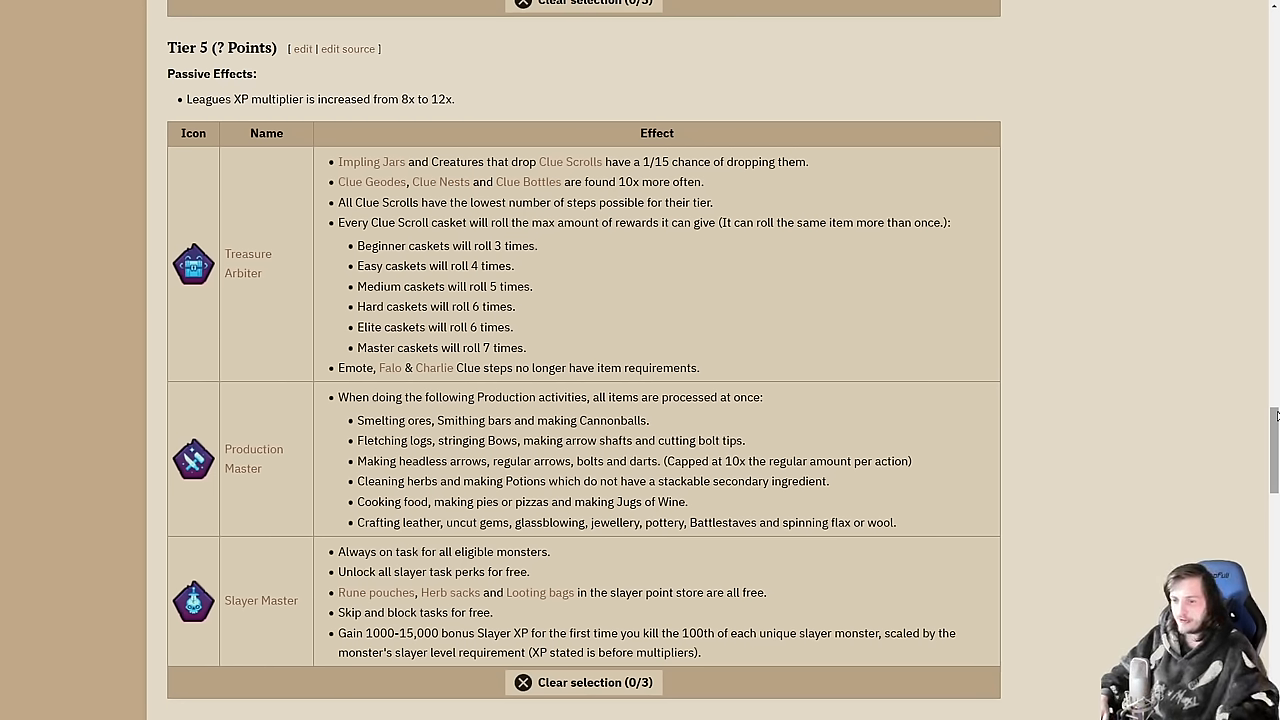
{"action": "scroll", "scroll_direction": "down", "scroll_amount": 3}
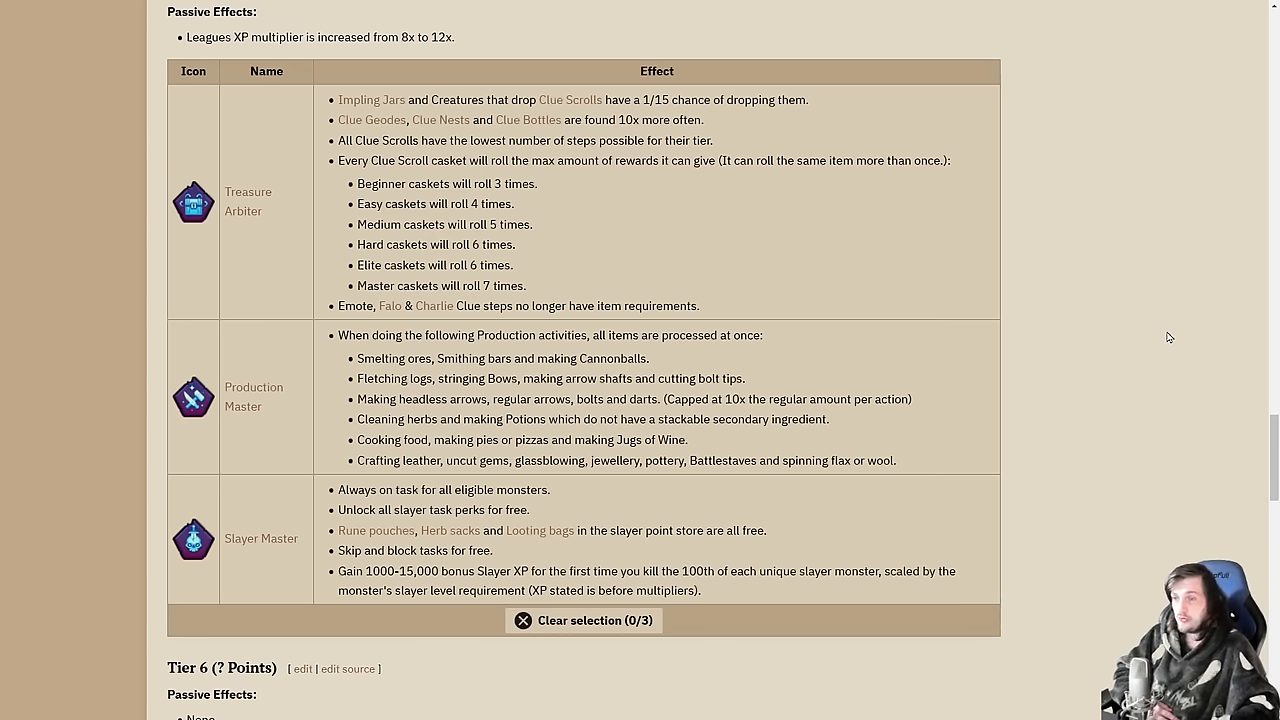
{"action": "scroll", "scroll_direction": "down", "scroll_amount": 3}
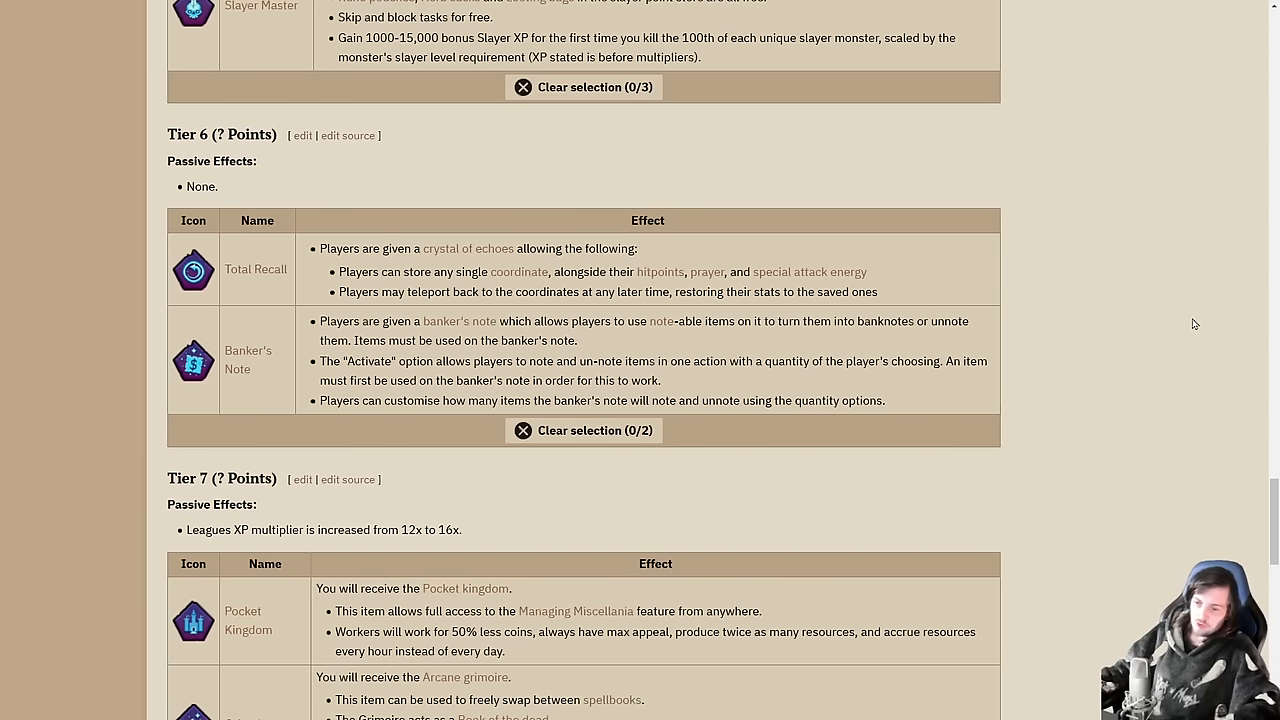
{"action": "mouse_move", "coordinate": [1180, 300]}
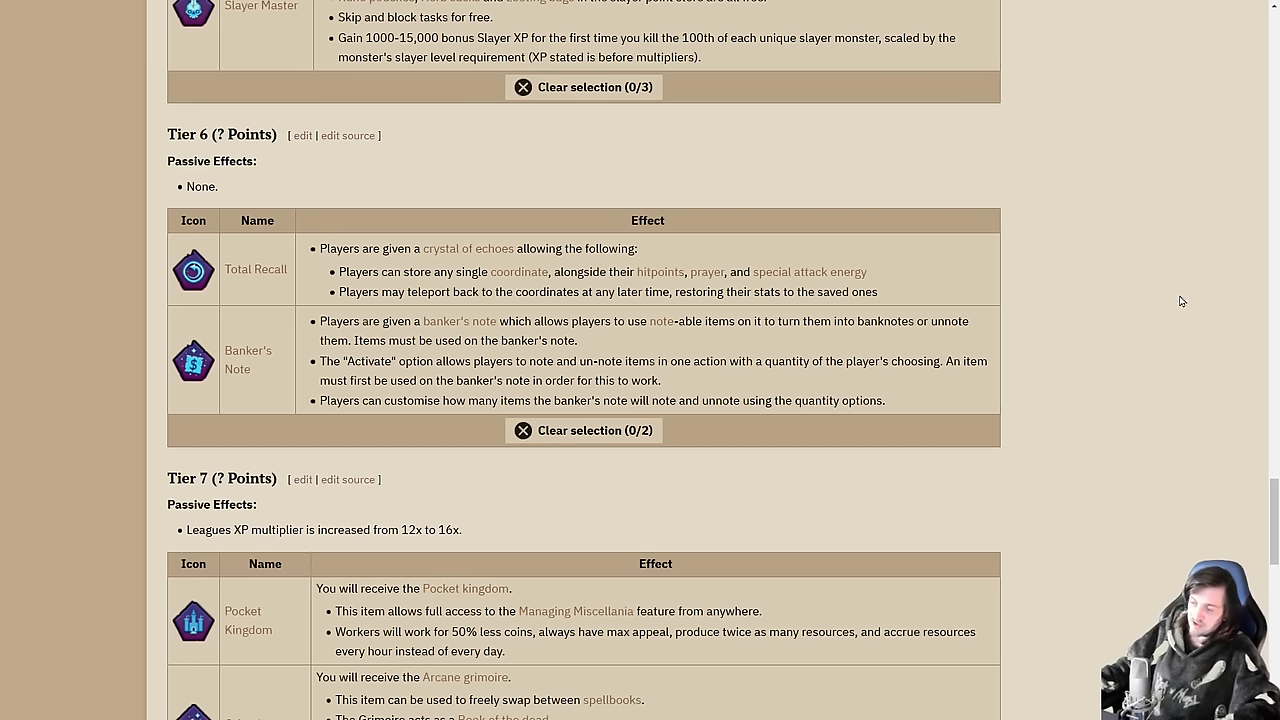
{"action": "mouse_move", "coordinate": [1168, 300]}
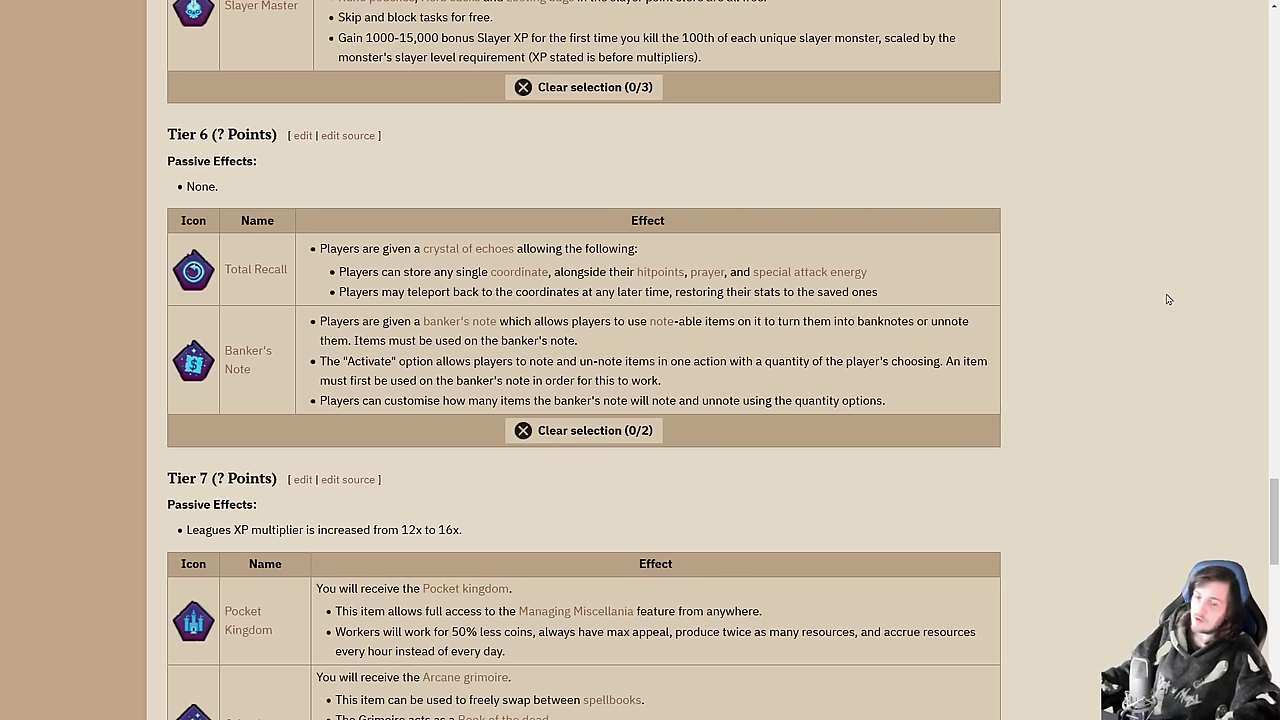
{"action": "mouse_move", "coordinate": [1126, 292]}
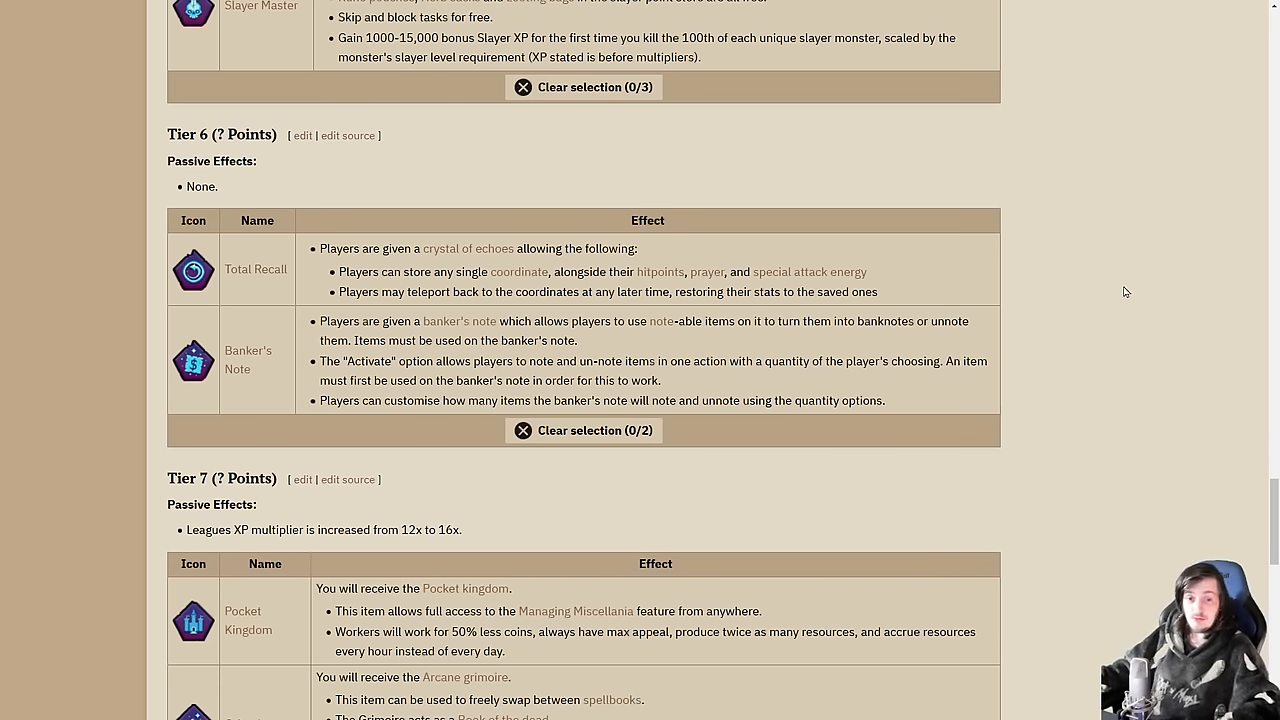
{"action": "mouse_move", "coordinate": [1062, 288]}
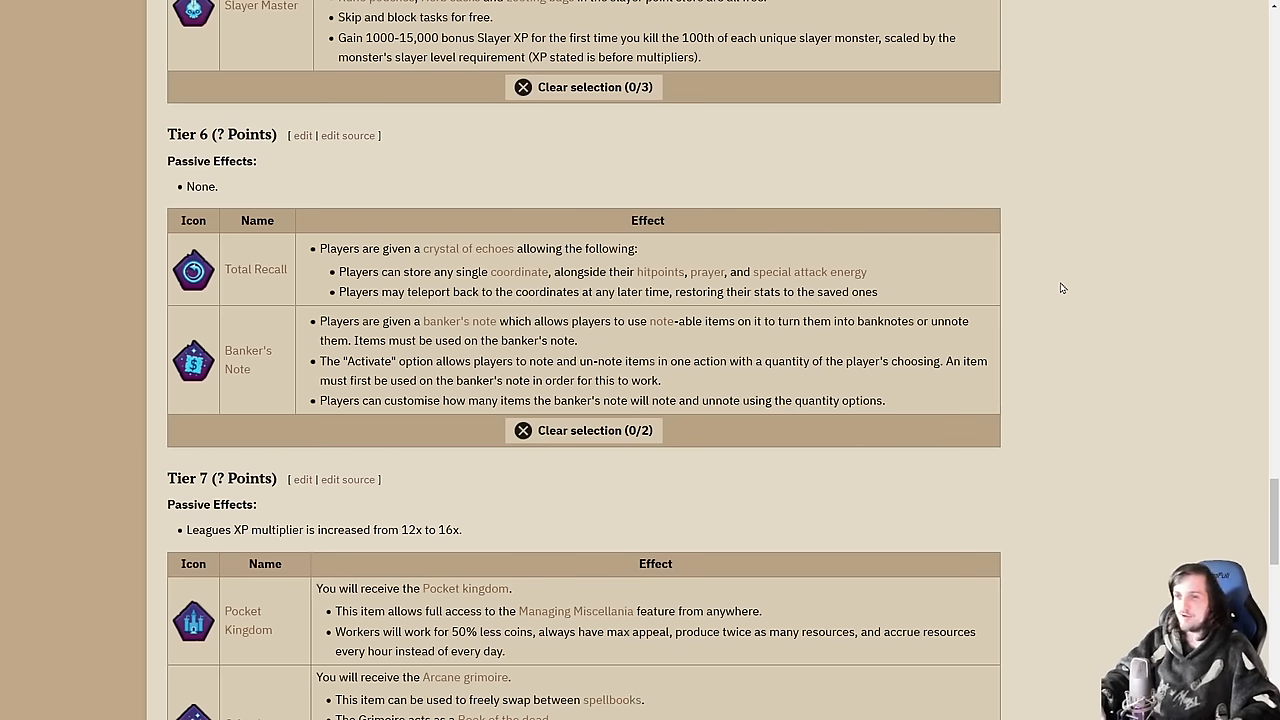
{"action": "scroll", "scroll_direction": "down", "scroll_amount": 3}
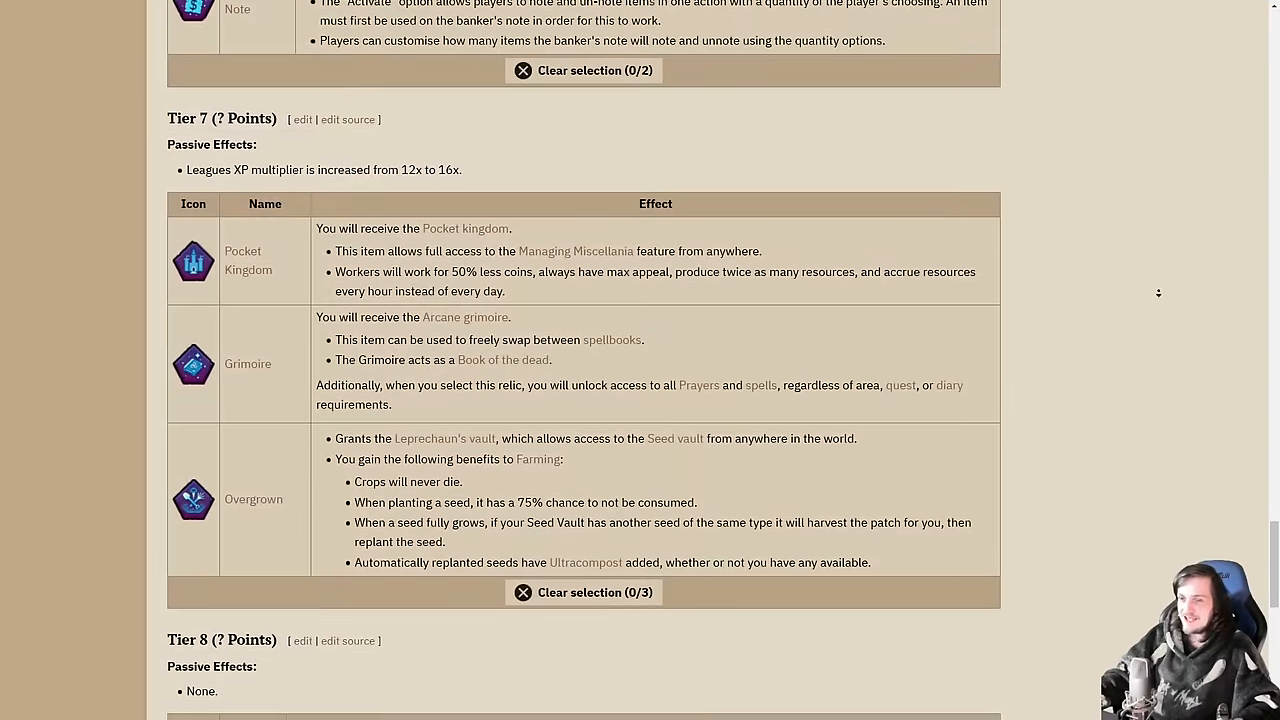
{"action": "scroll", "scroll_direction": "down", "scroll_amount": 3}
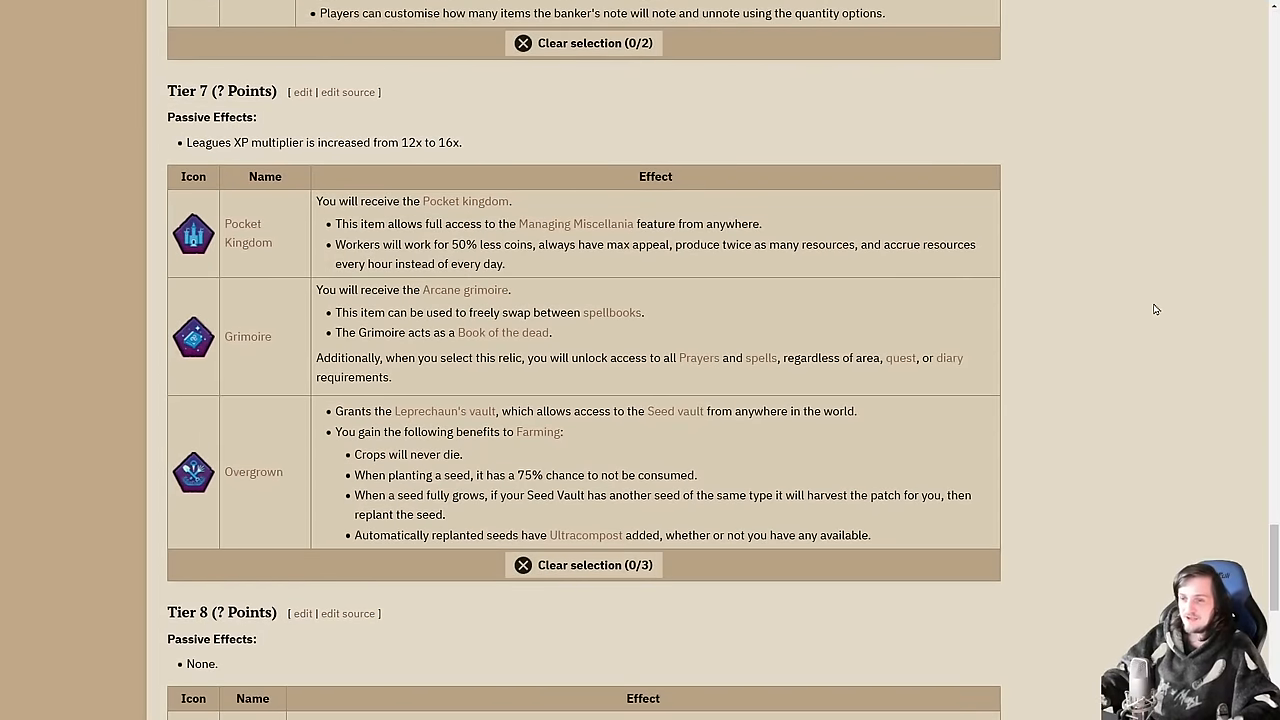
{"action": "mouse_move", "coordinate": [1162, 276]}
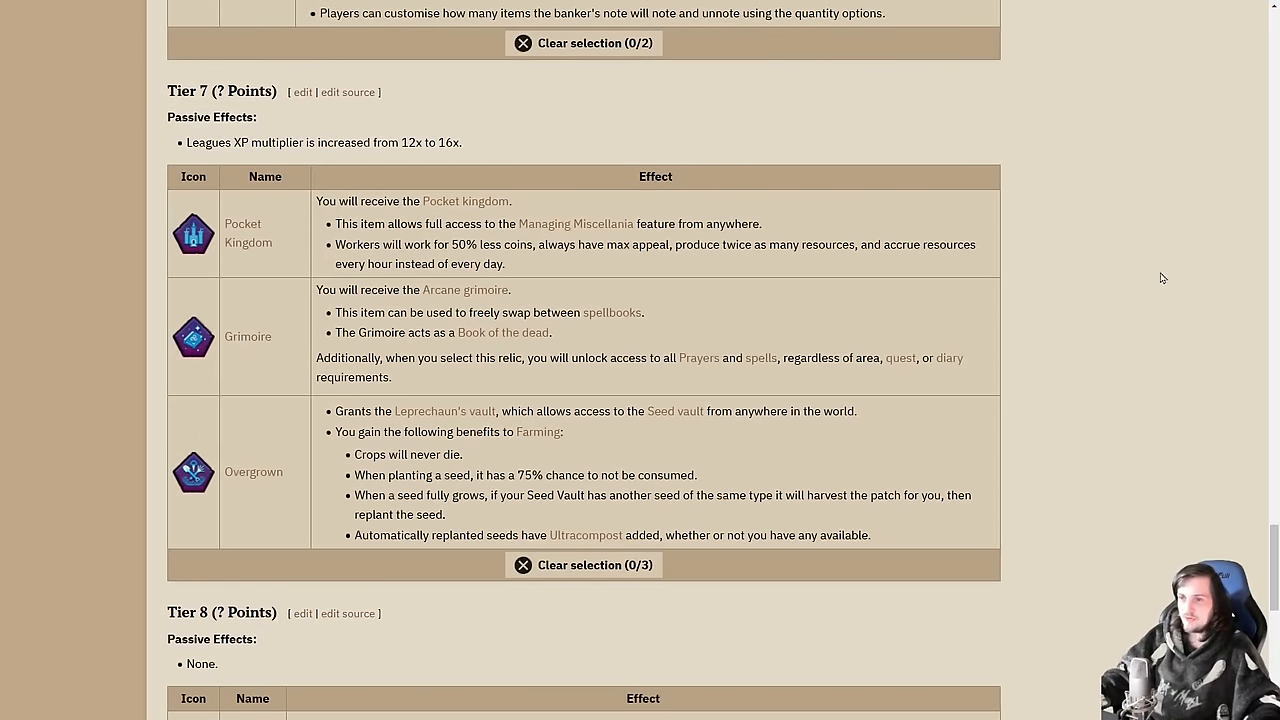
{"action": "mouse_move", "coordinate": [1138, 240]}
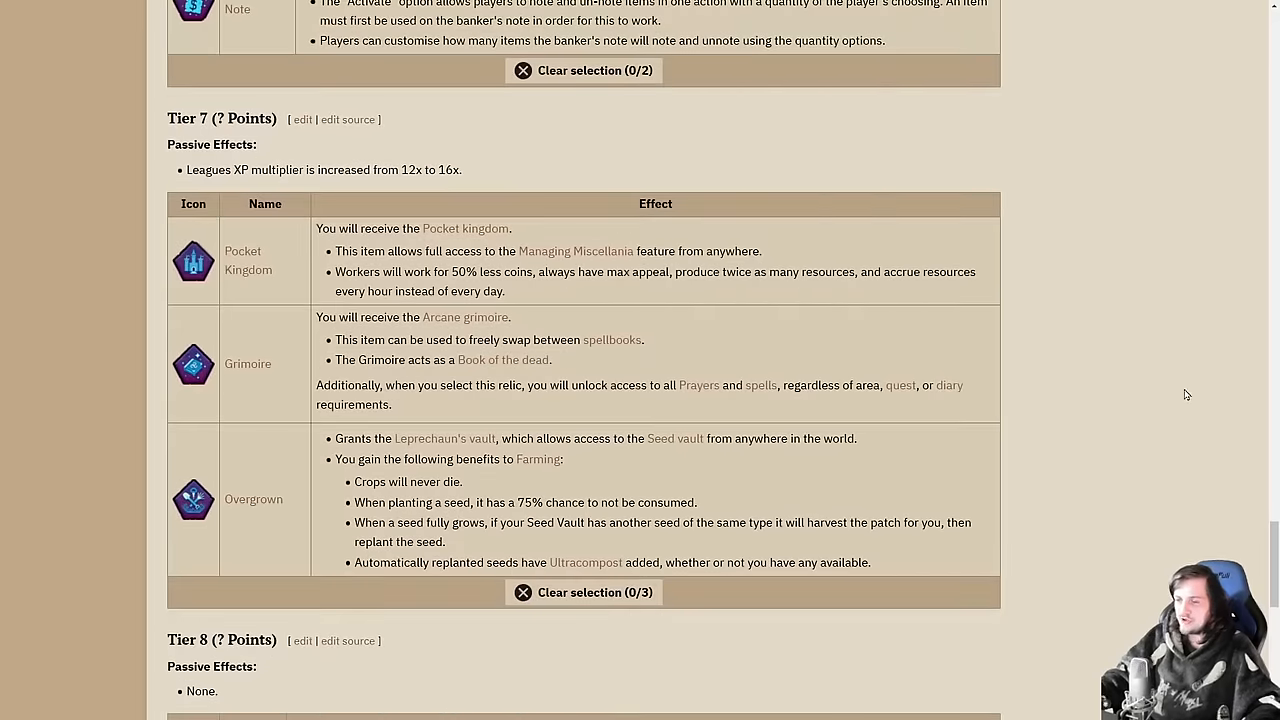
{"action": "mouse_move", "coordinate": [448, 672]}
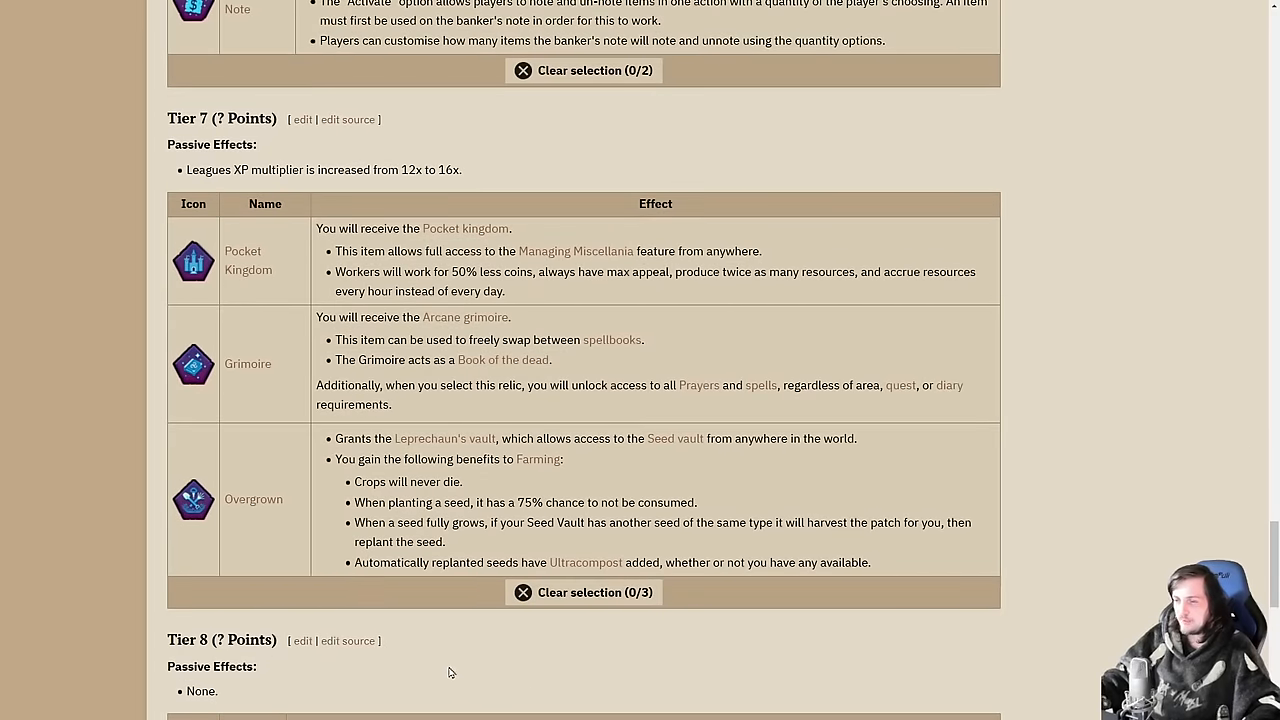
{"action": "mouse_move", "coordinate": [456, 684]}
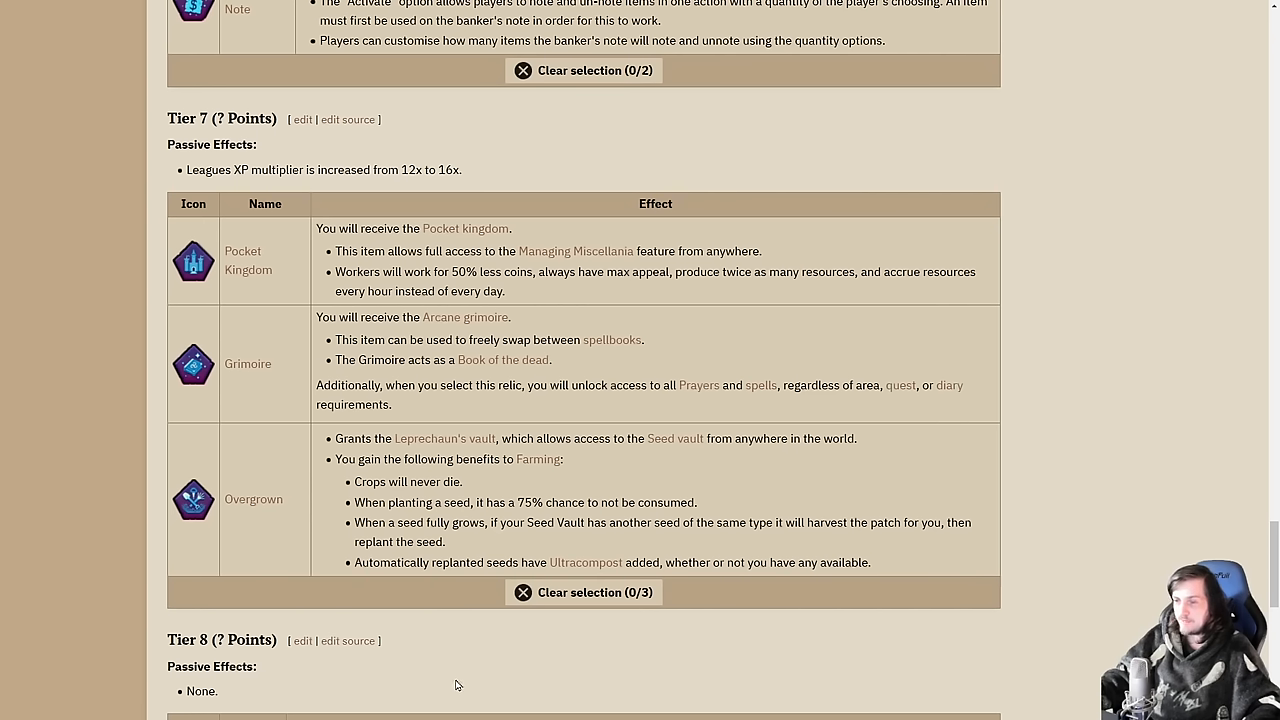
{"action": "mouse_move", "coordinate": [448, 676]}
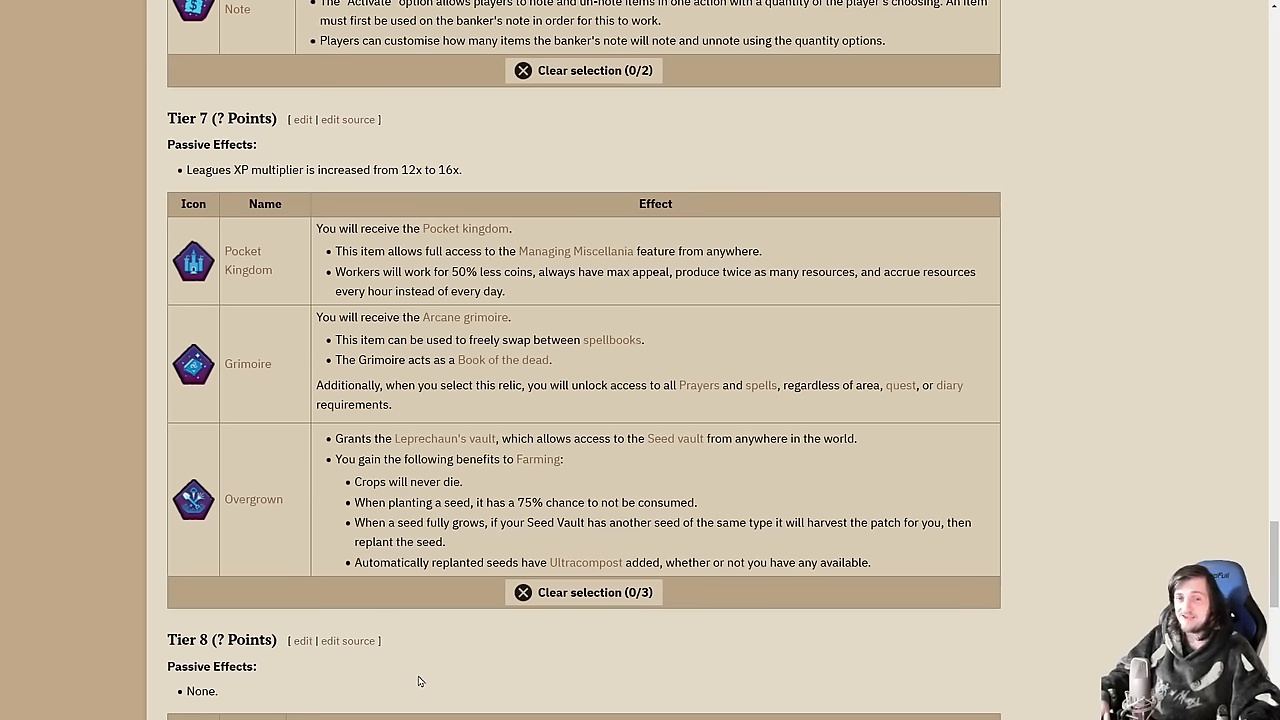
{"action": "scroll", "scroll_direction": "down", "scroll_amount": 3}
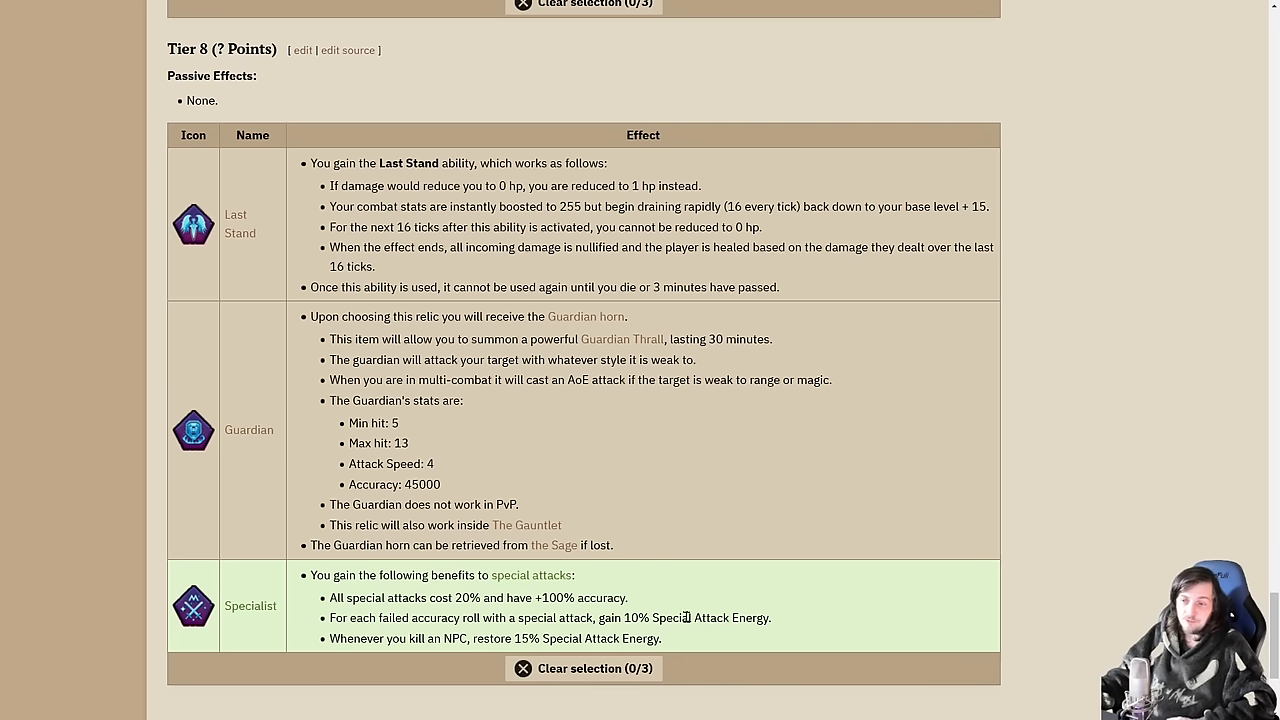
{"action": "mouse_move", "coordinate": [792, 630]}
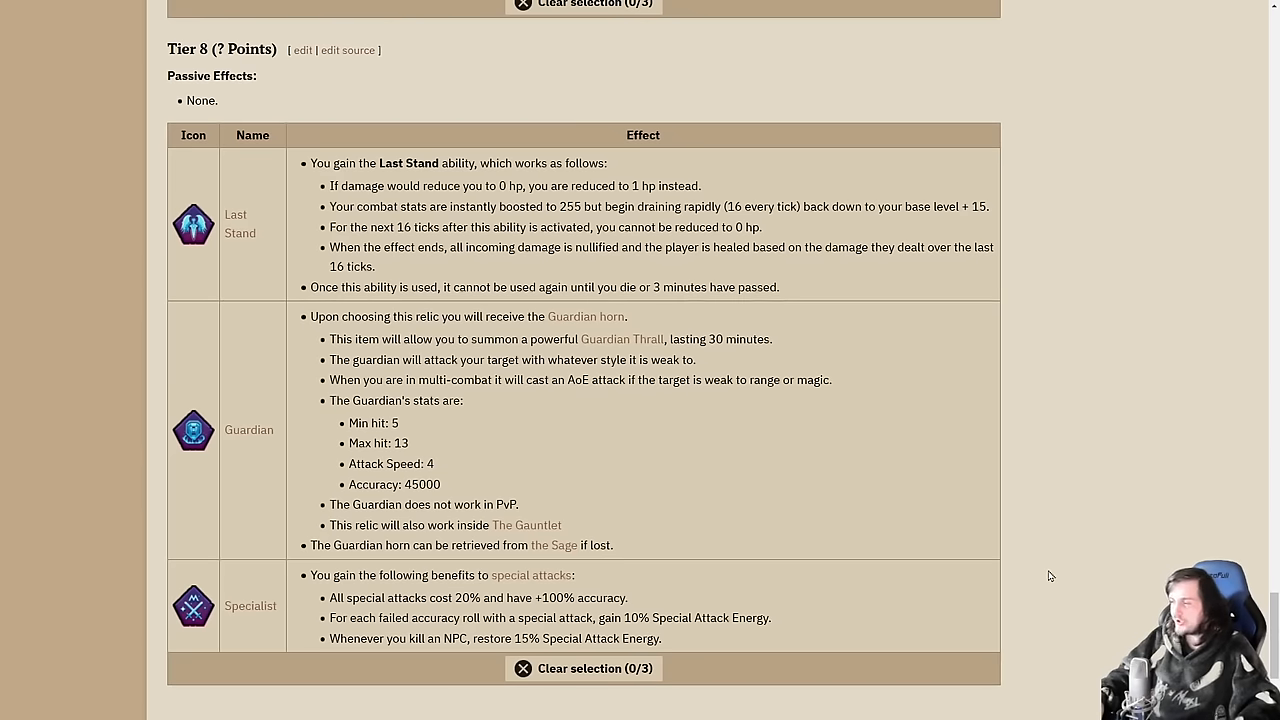
{"action": "scroll", "scroll_direction": "down", "scroll_amount": 3}
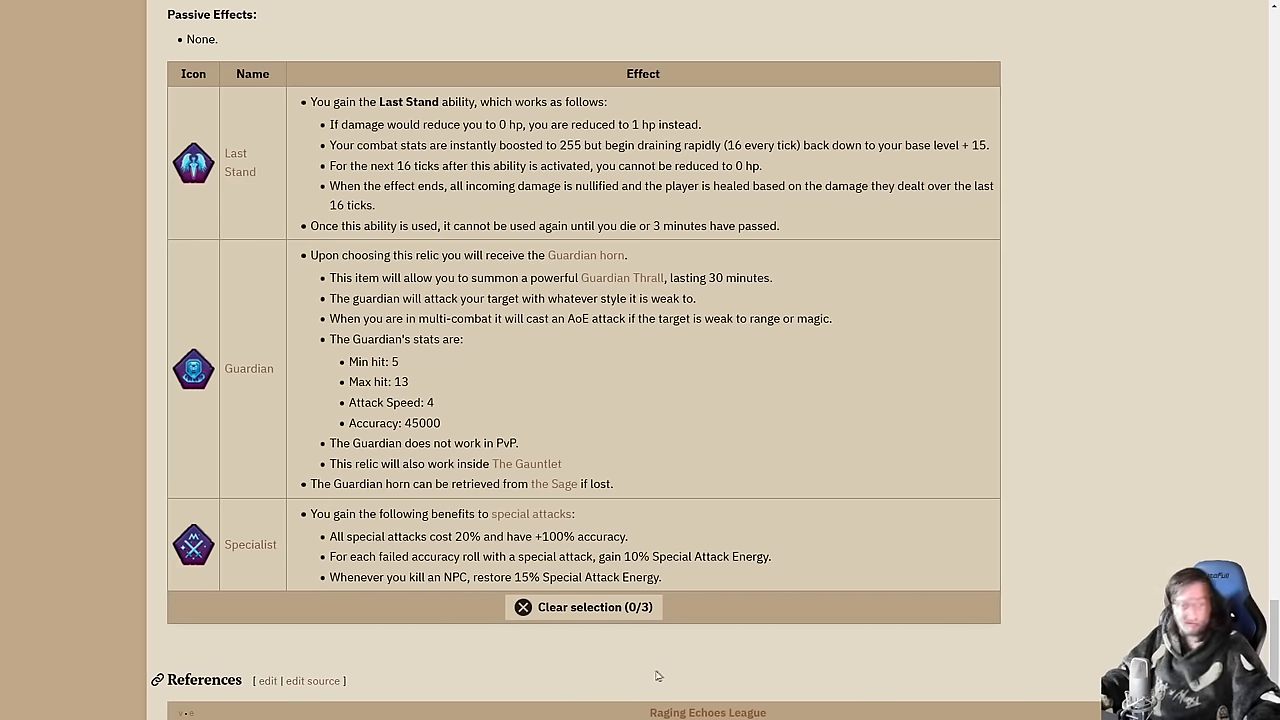
Step: Scroll down to the Tier 6 and Tier 7 tables including Total Recall and Pocket Kingdom
{"action": "scroll", "scroll_direction": "down", "scroll_amount": 3}
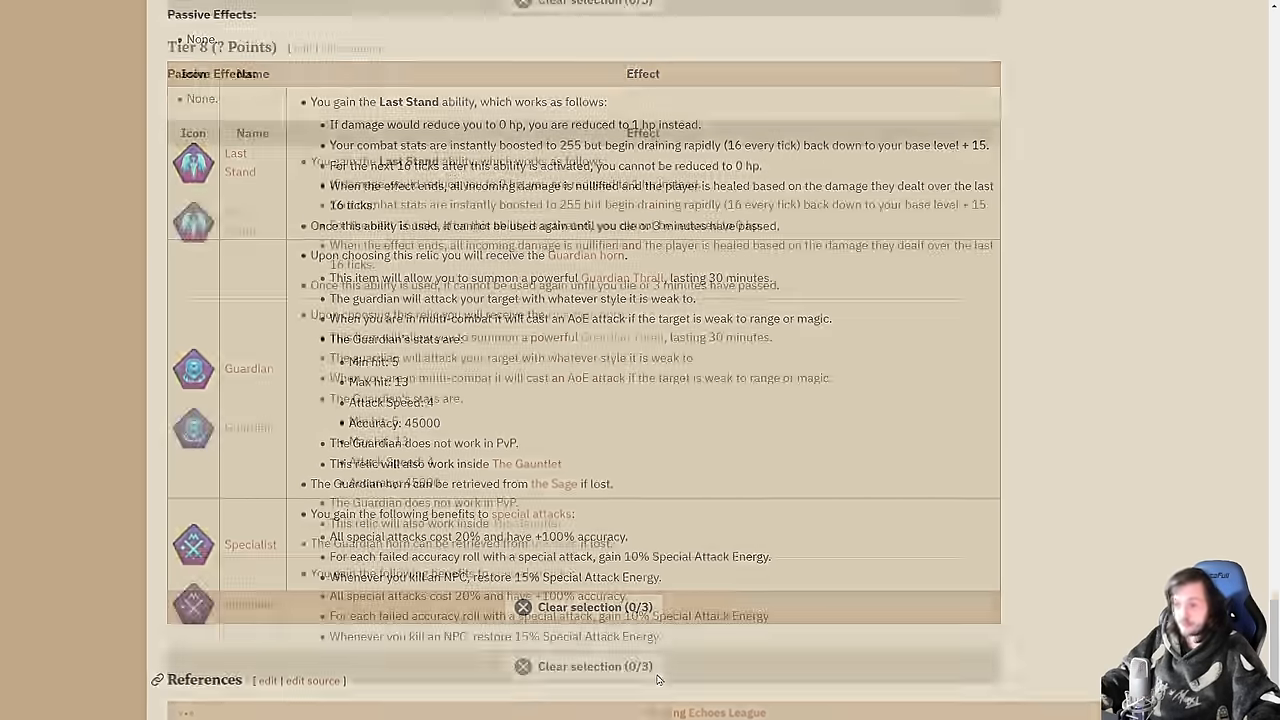
{"action": "scroll", "scroll_direction": "down", "scroll_amount": 3}
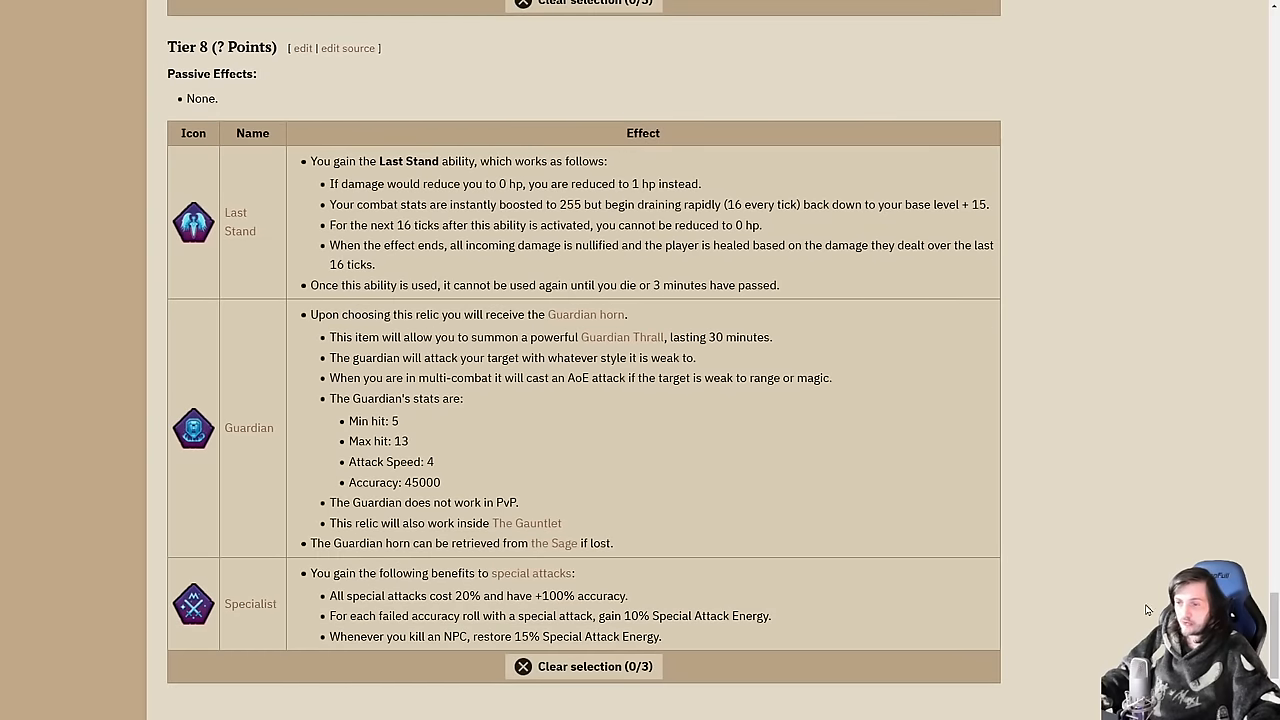
{"action": "mouse_move", "coordinate": [1164, 514]}
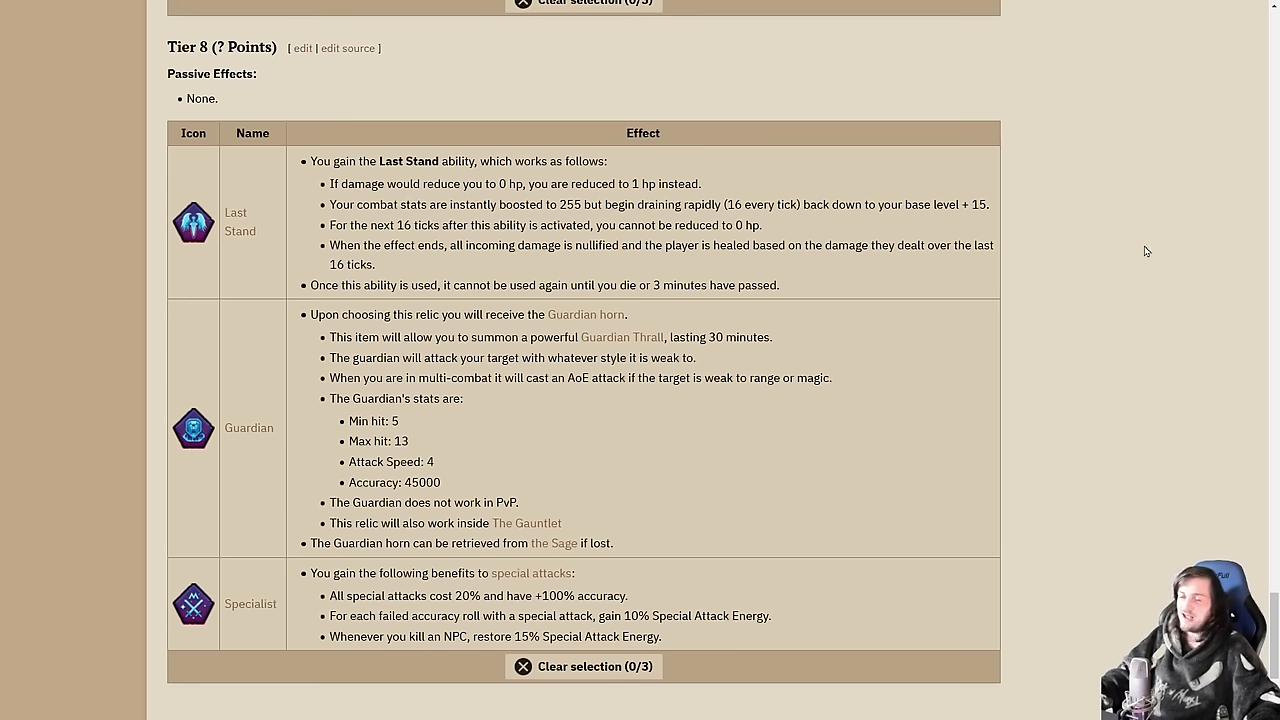
{"action": "mouse_move", "coordinate": [1152, 242]}
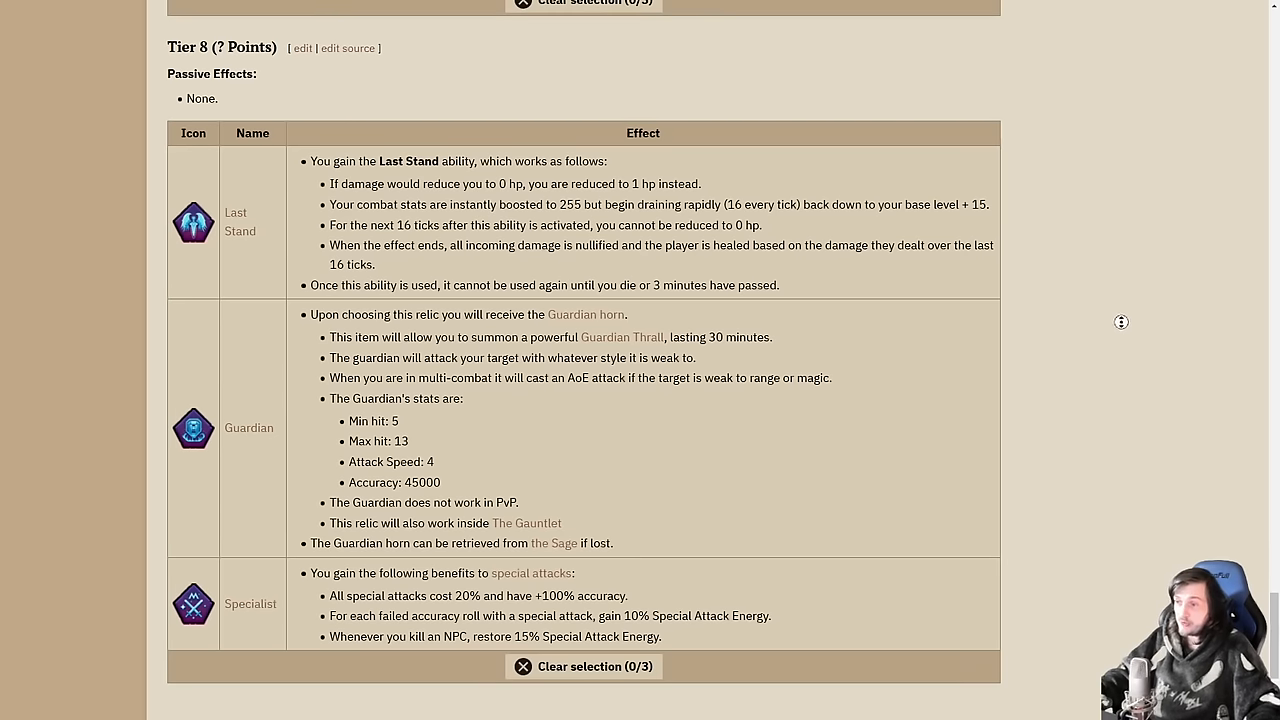
{"action": "scroll", "scroll_direction": "down", "scroll_amount": 3}
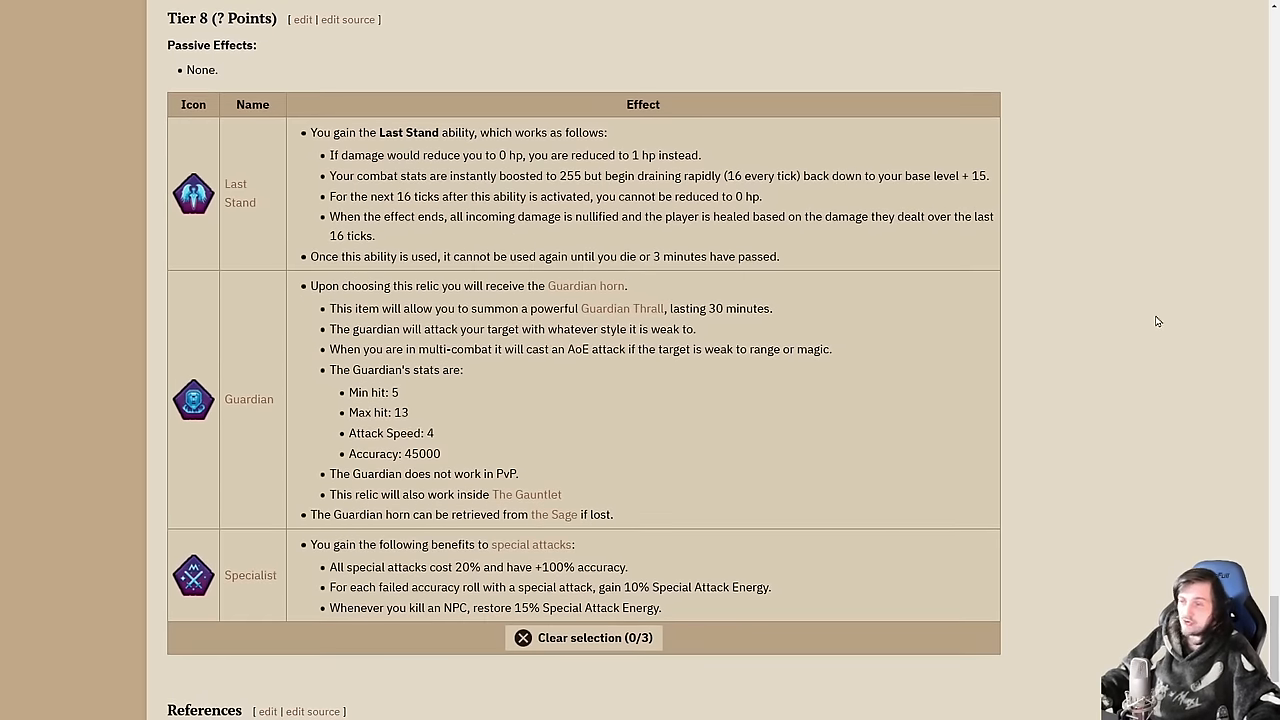
{"action": "mouse_move", "coordinate": [1144, 302]}
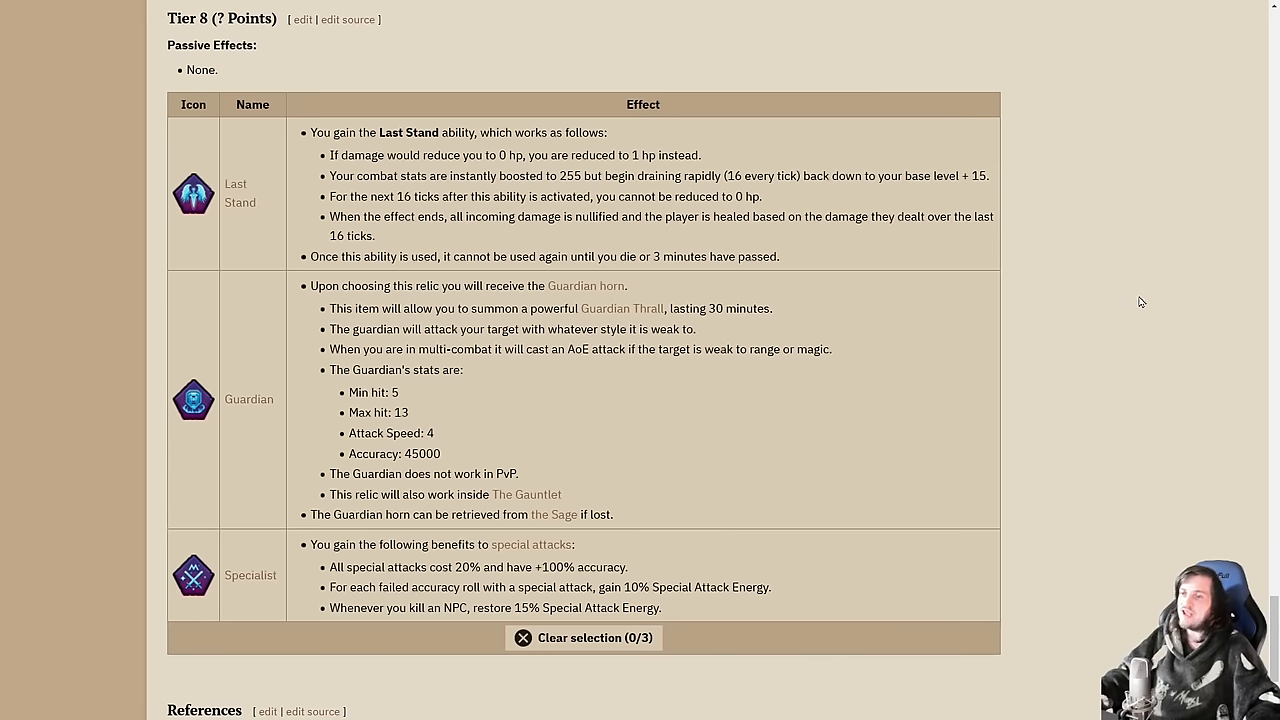
{"action": "mouse_move", "coordinate": [1156, 320]}
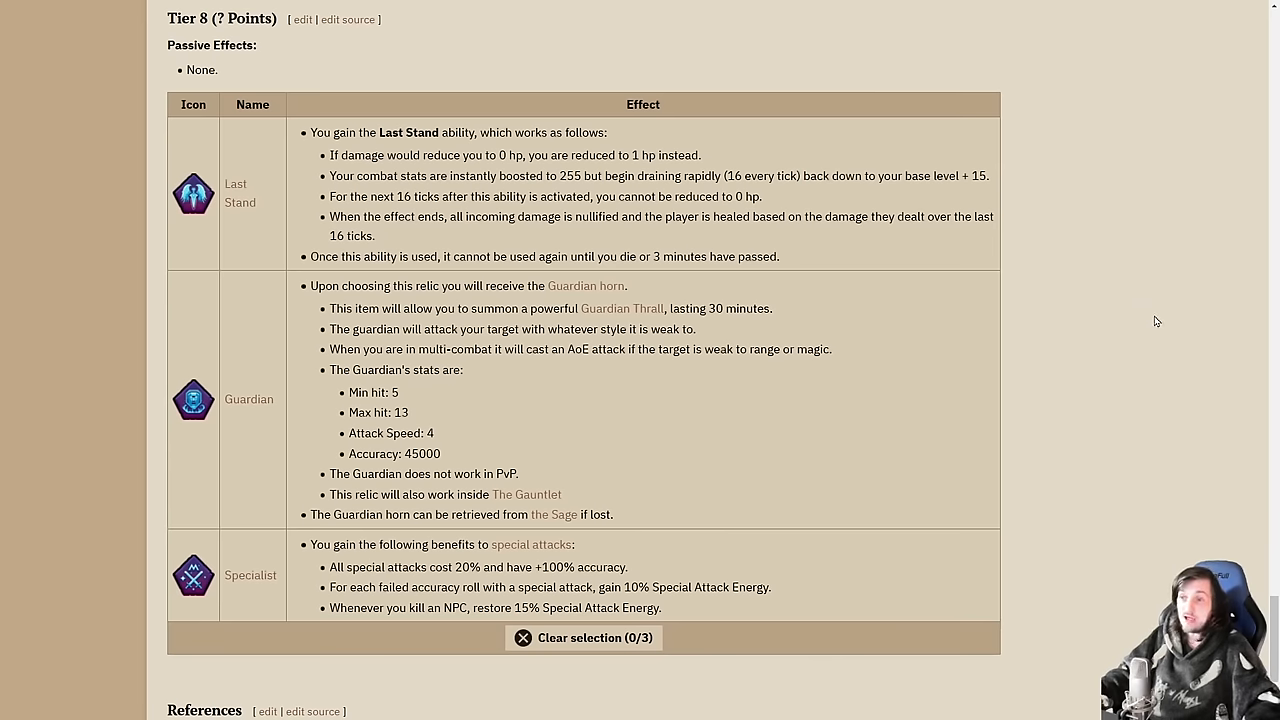
{"action": "mouse_move", "coordinate": [1164, 324]}
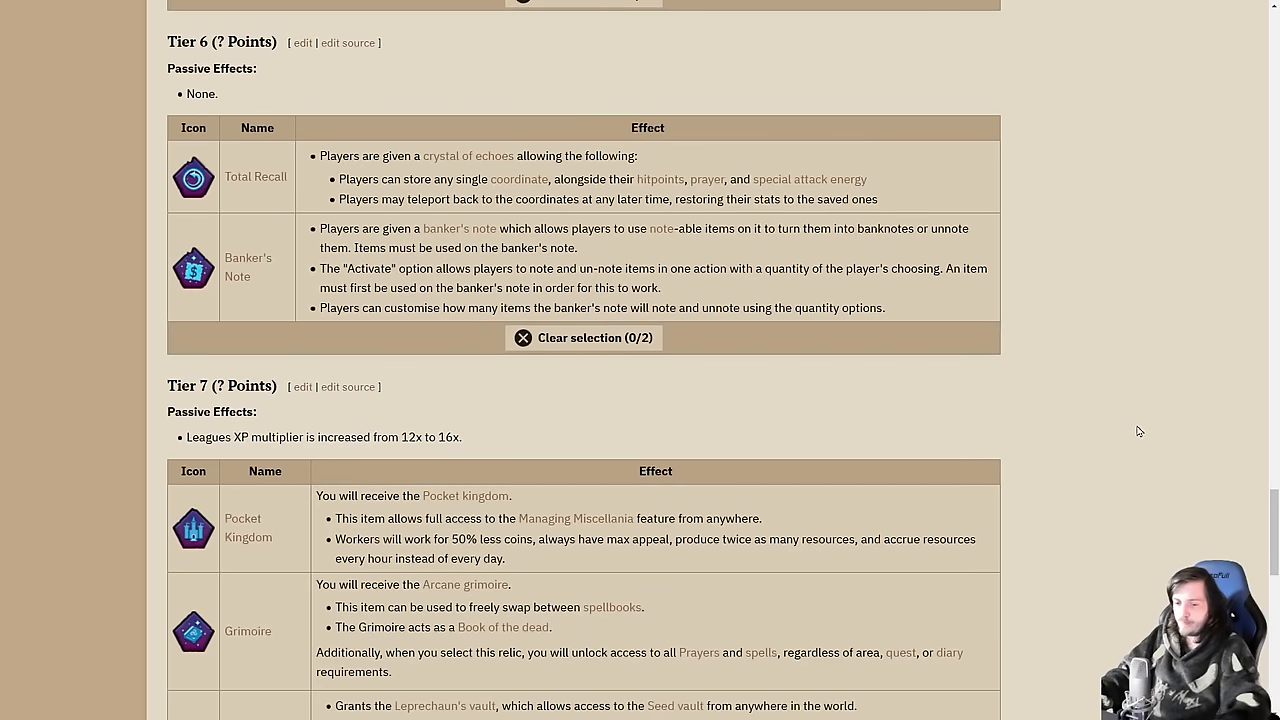
{"action": "scroll", "scroll_direction": "down", "scroll_amount": 3}
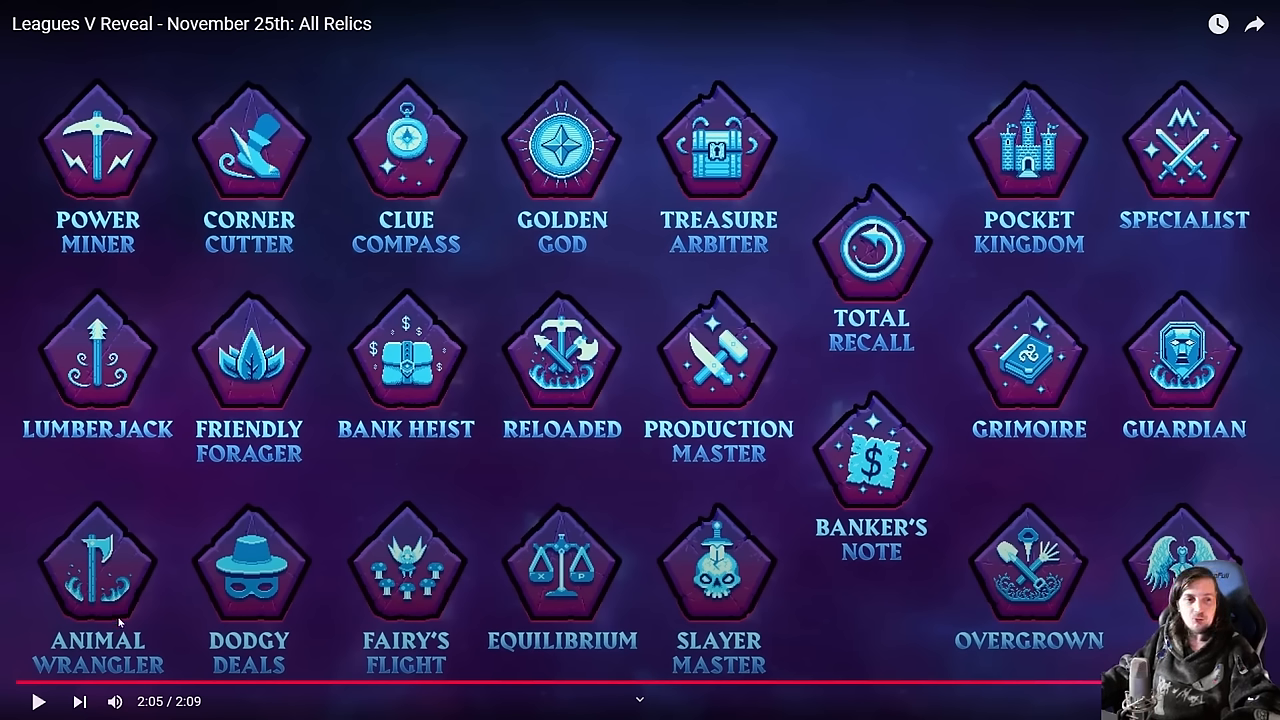
{"action": "mouse_move", "coordinate": [118, 348]}
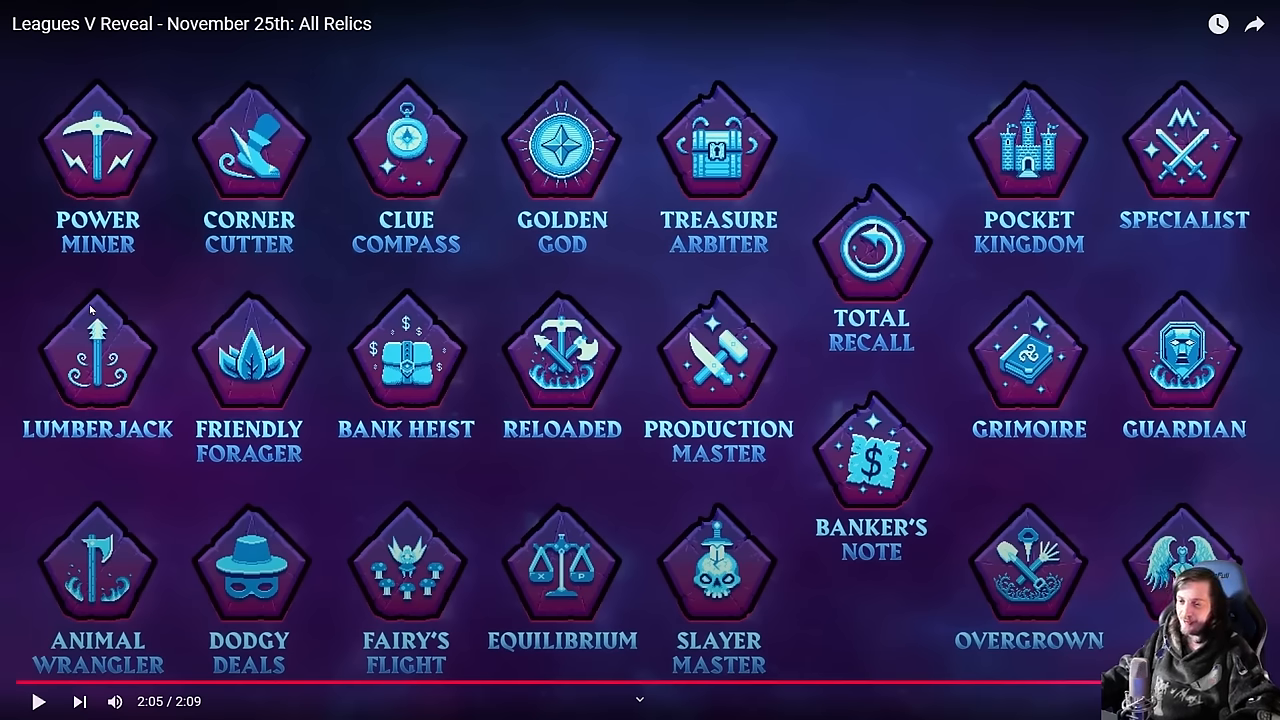
{"action": "mouse_move", "coordinate": [290, 490]}
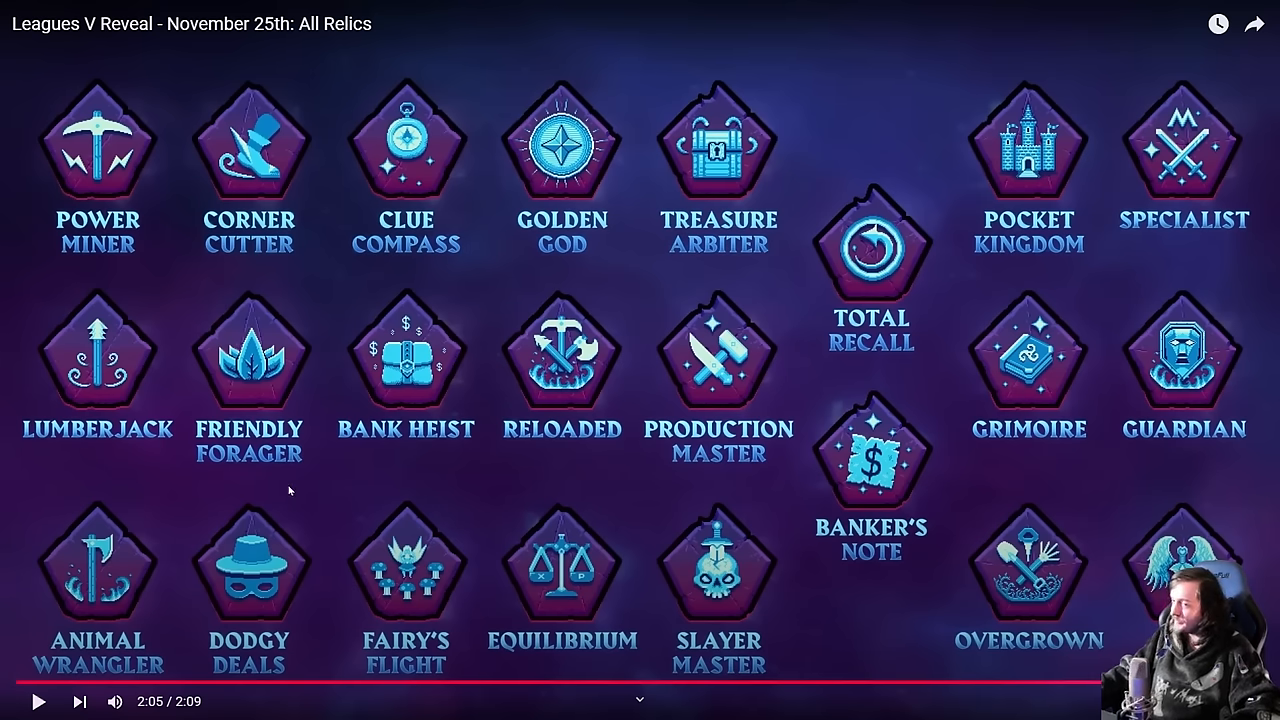
{"action": "mouse_move", "coordinate": [200, 560]}
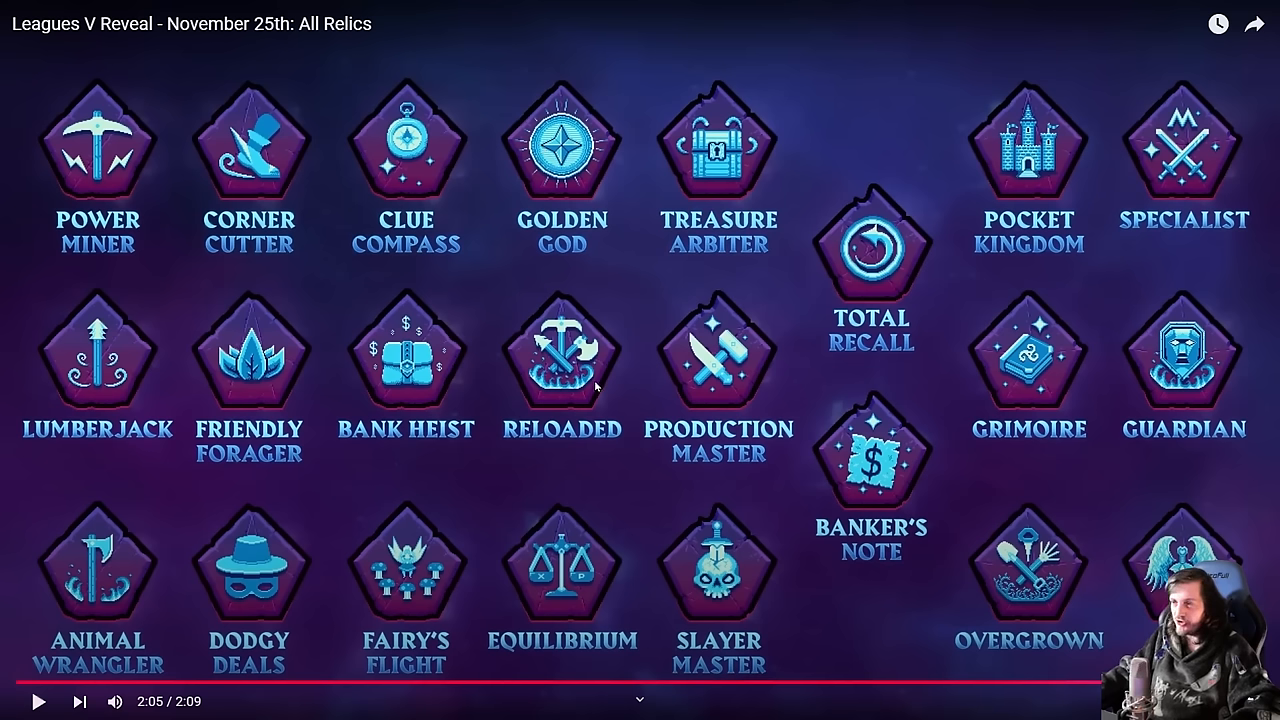
{"action": "mouse_move", "coordinate": [704, 204]}
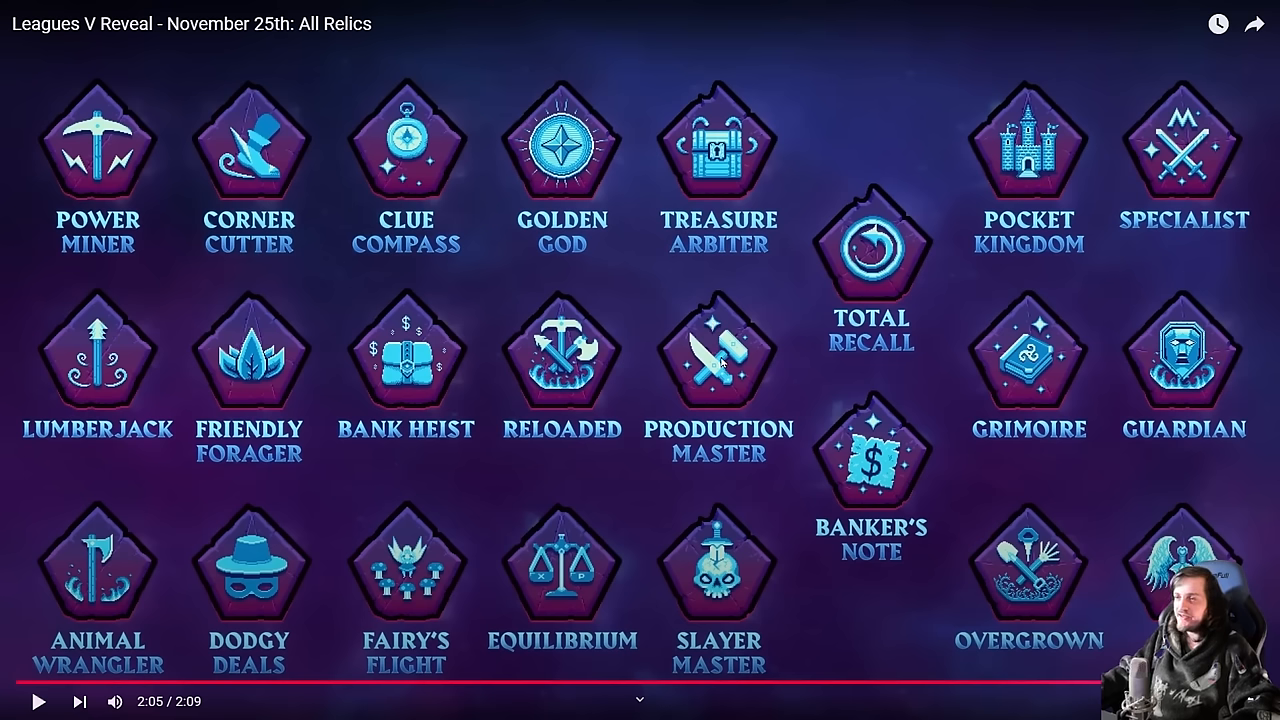
{"action": "mouse_move", "coordinate": [704, 344]}
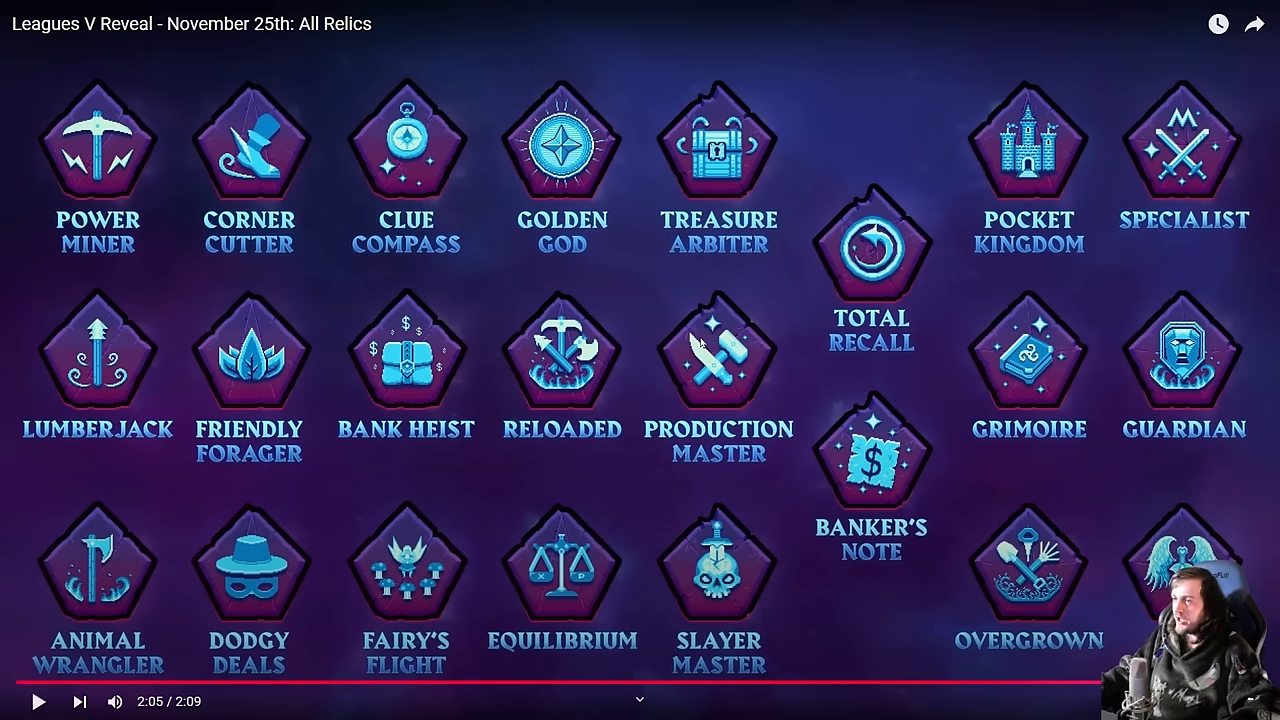
{"action": "mouse_move", "coordinate": [728, 156]}
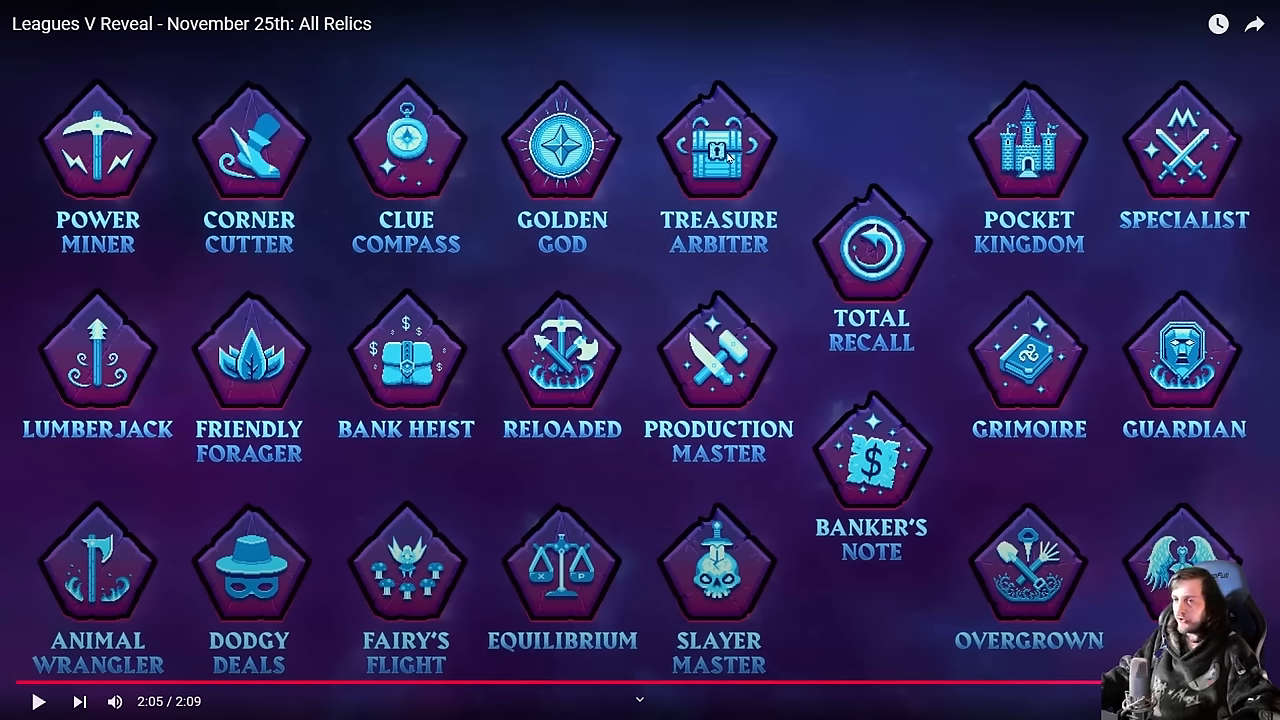
{"action": "mouse_move", "coordinate": [404, 176]}
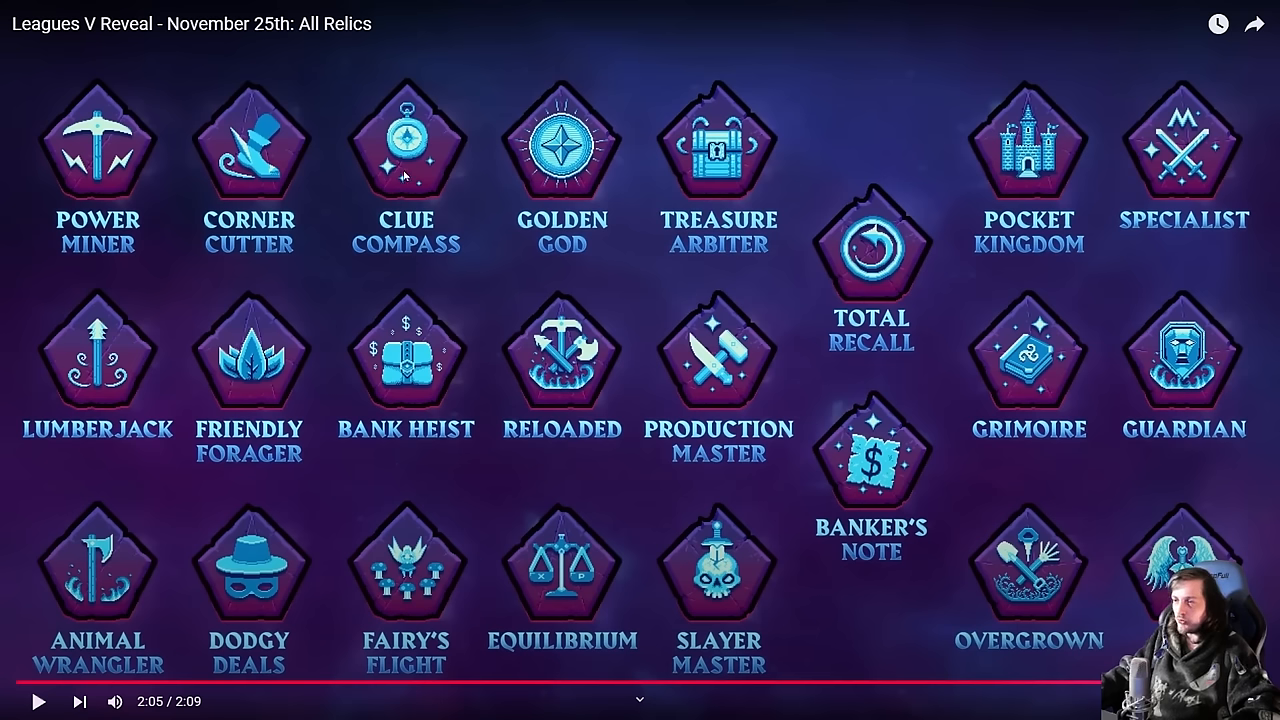
{"action": "mouse_move", "coordinate": [780, 144]}
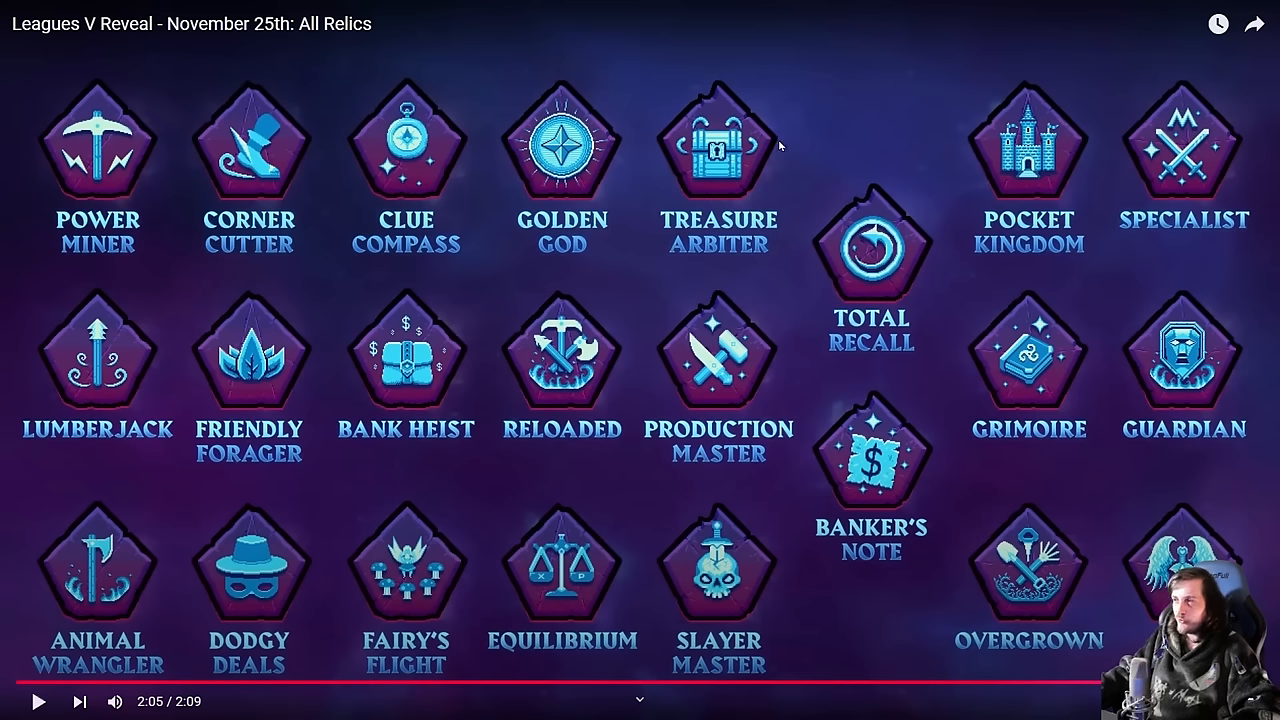
{"action": "mouse_move", "coordinate": [744, 180]}
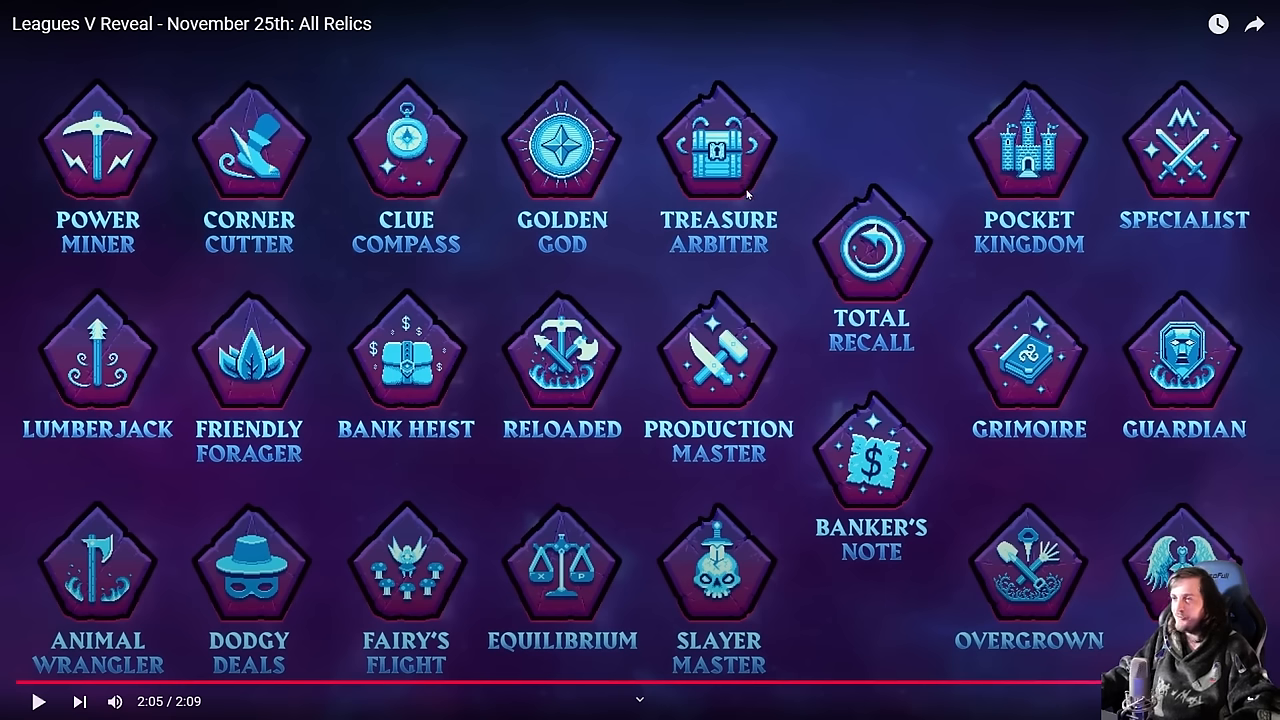
{"action": "mouse_move", "coordinate": [778, 178]}
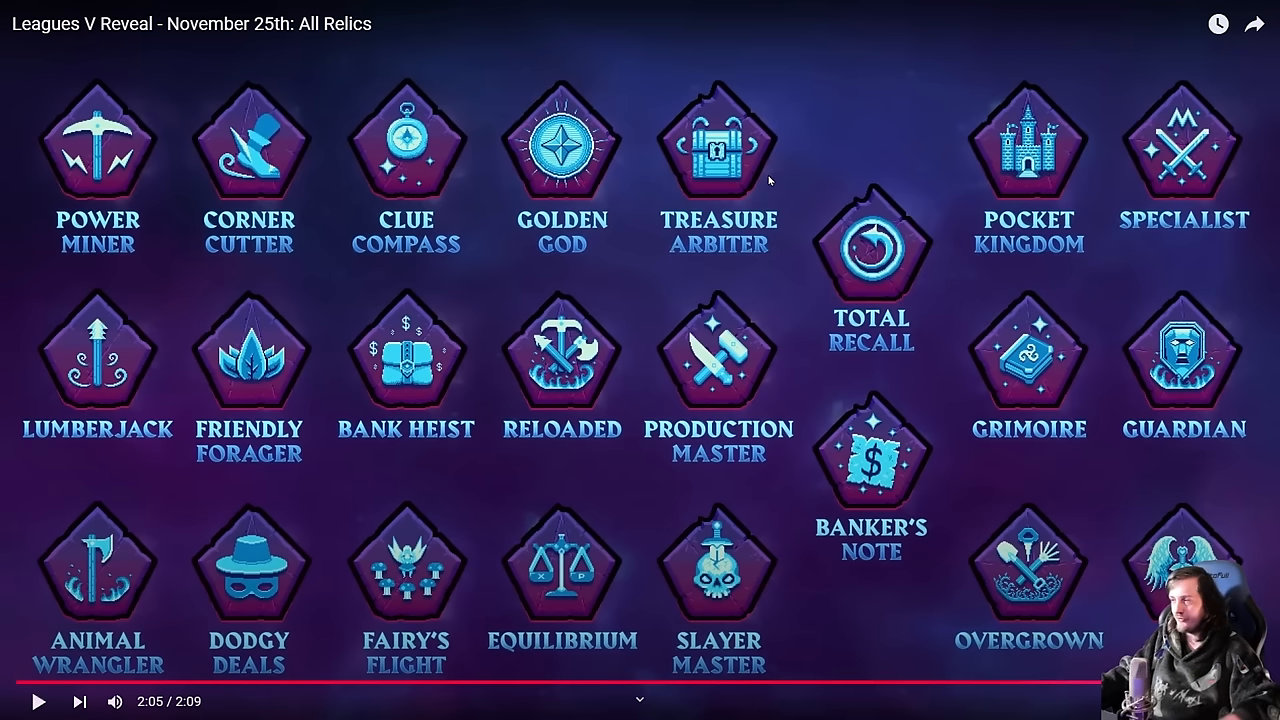
{"action": "mouse_move", "coordinate": [760, 172]}
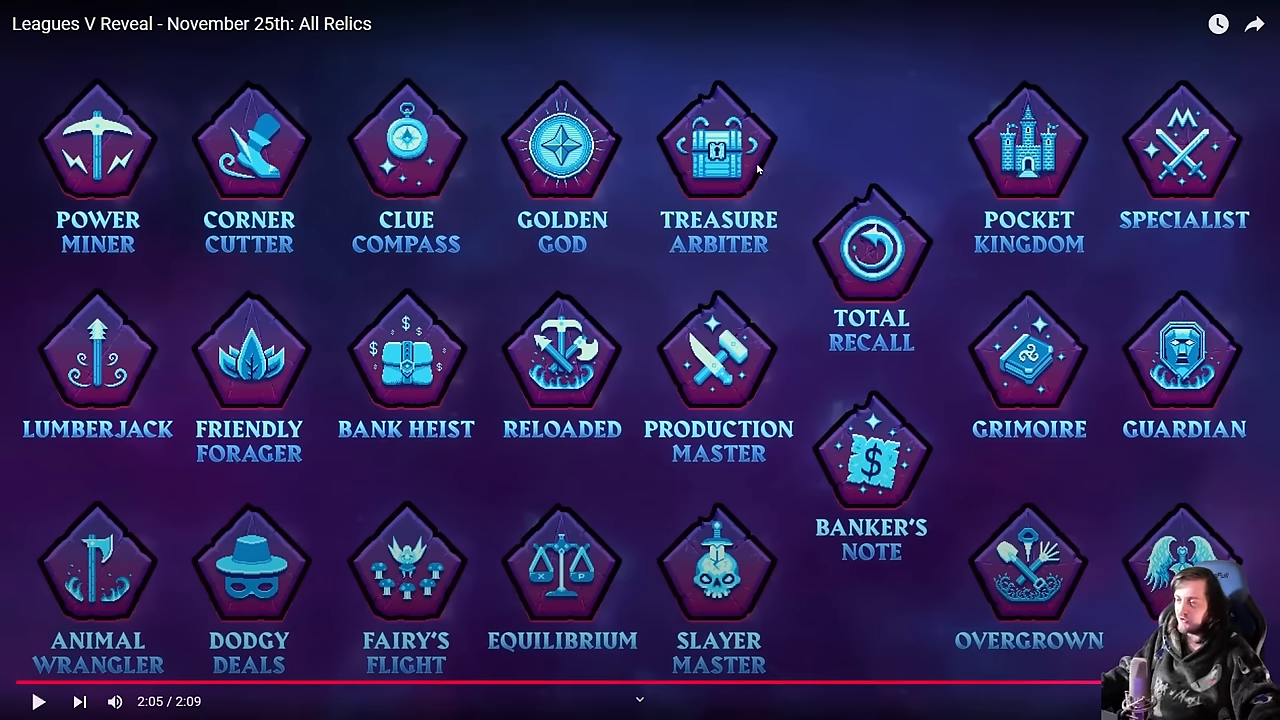
{"action": "mouse_move", "coordinate": [784, 168]}
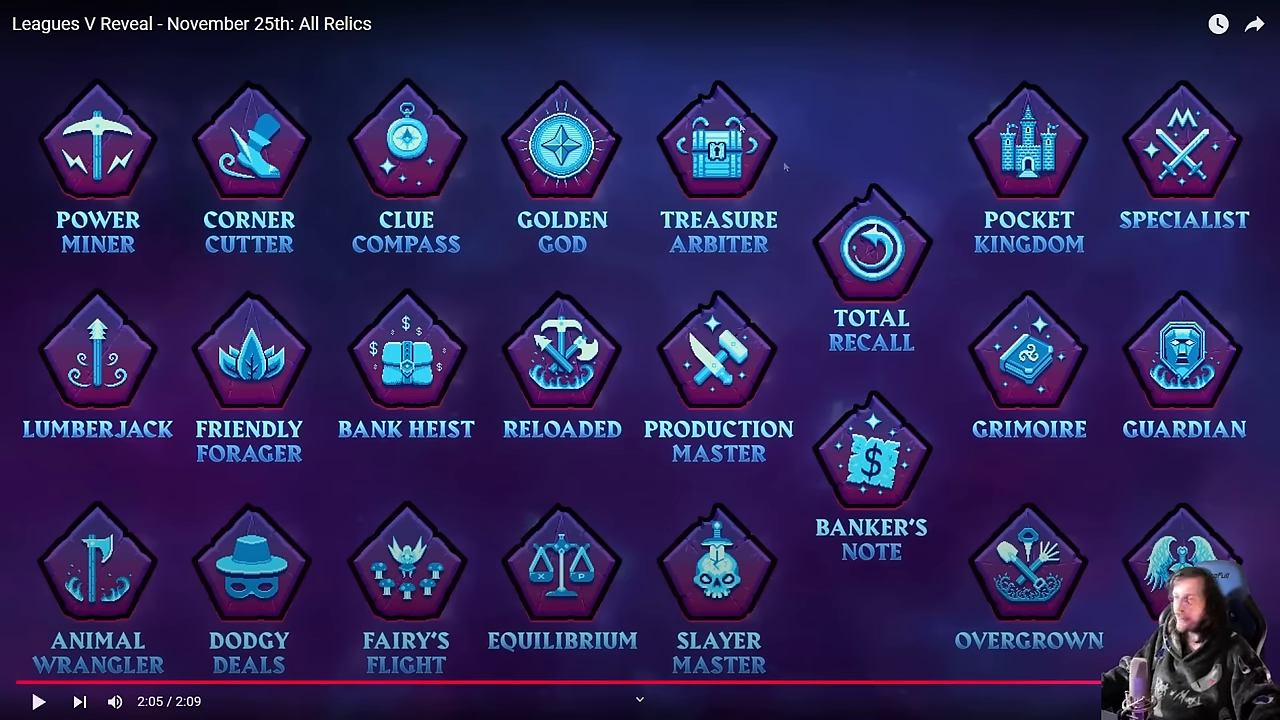
{"action": "mouse_move", "coordinate": [900, 116]}
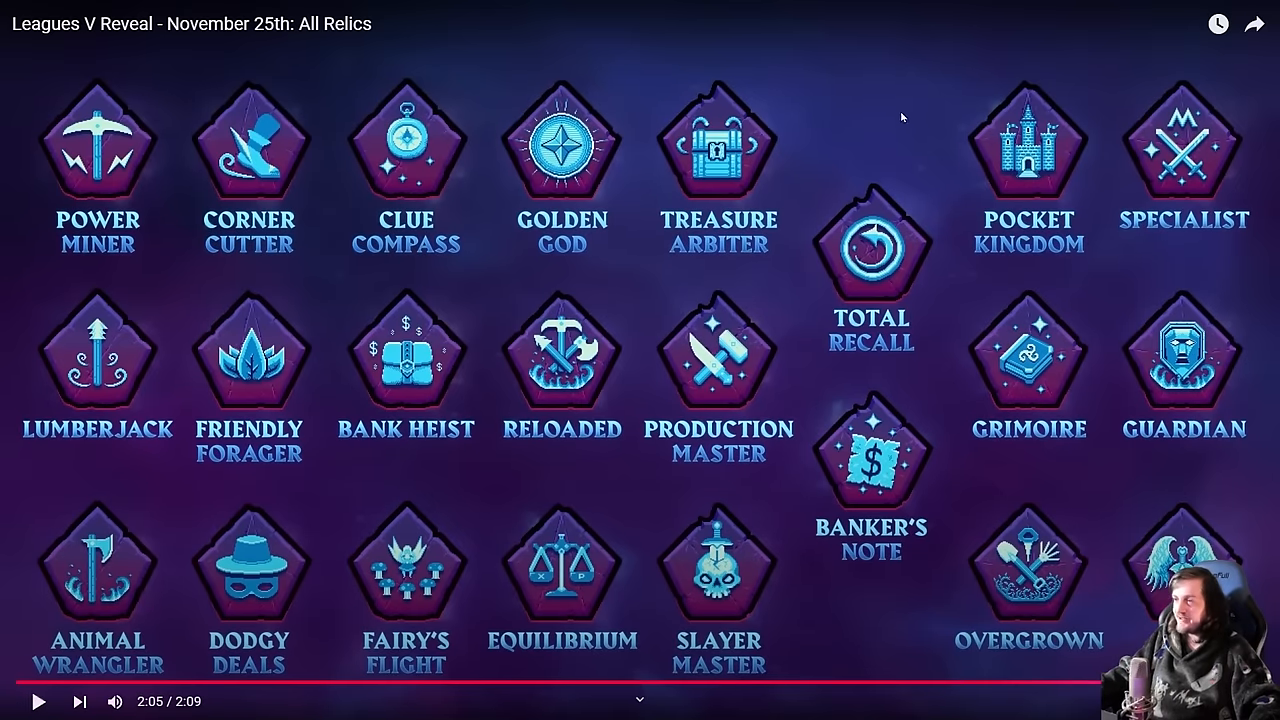
{"action": "mouse_move", "coordinate": [952, 464]}
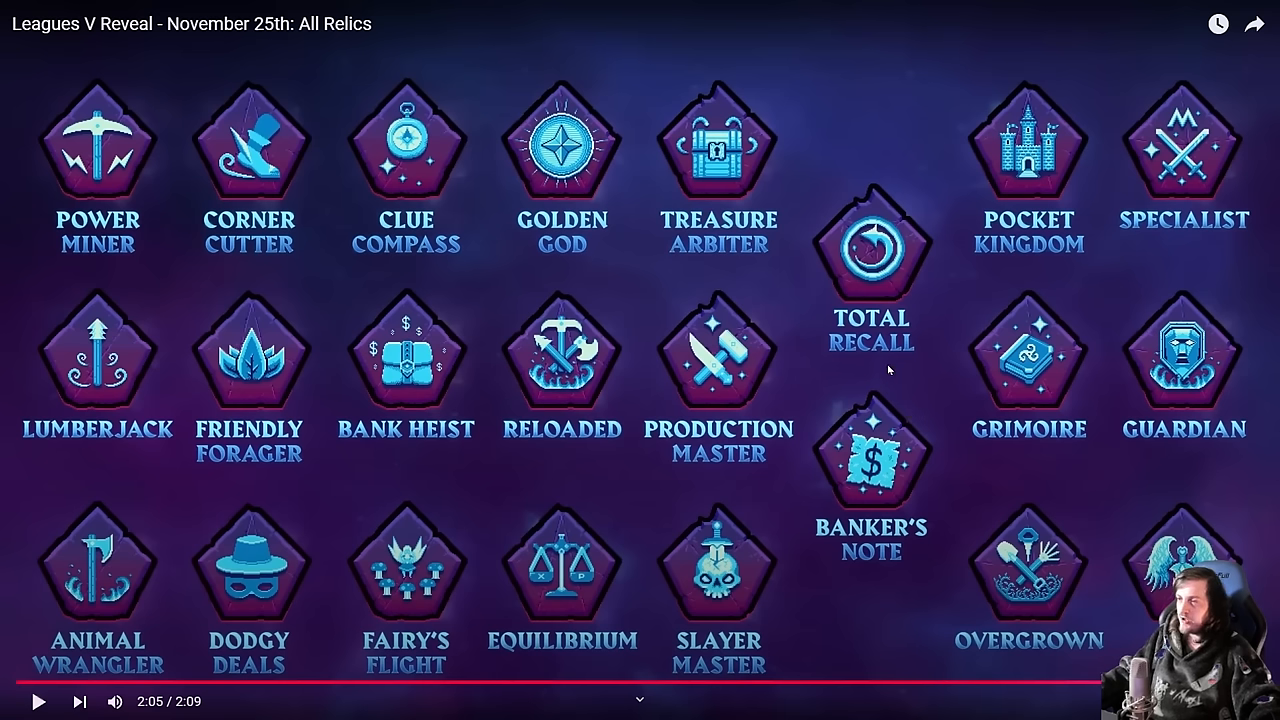
{"action": "mouse_move", "coordinate": [808, 368]}
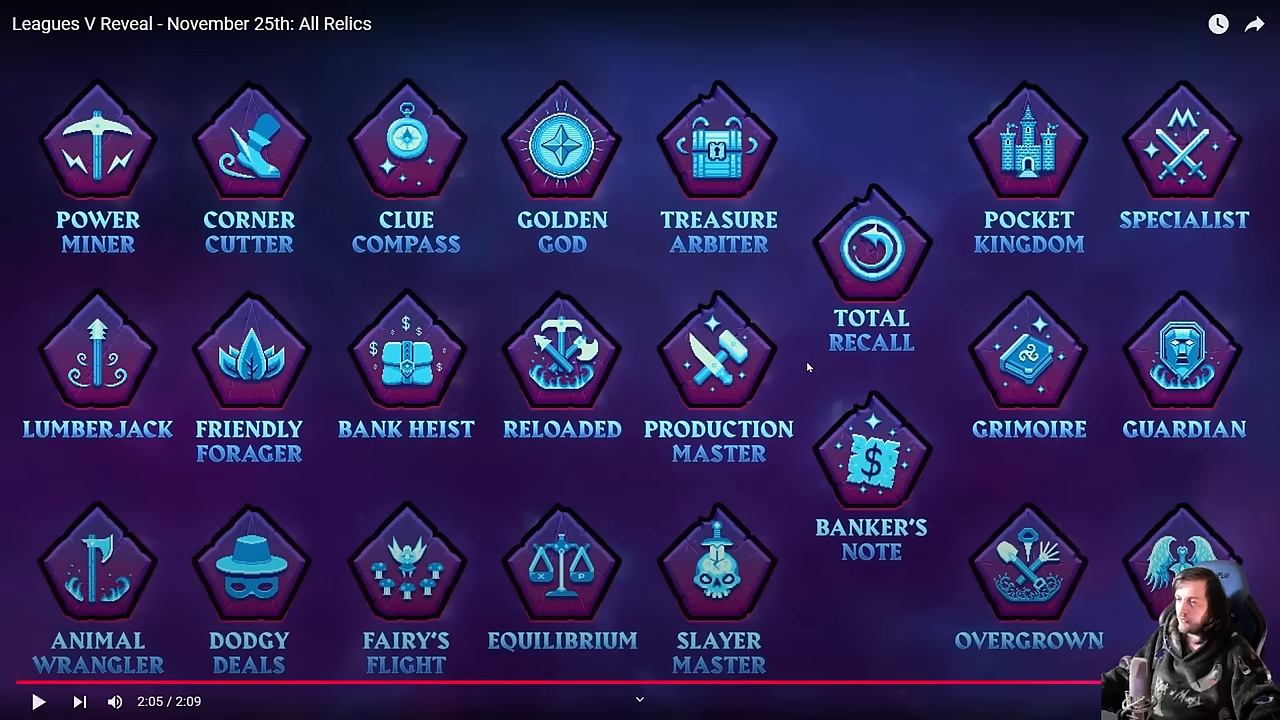
{"action": "mouse_move", "coordinate": [944, 336]}
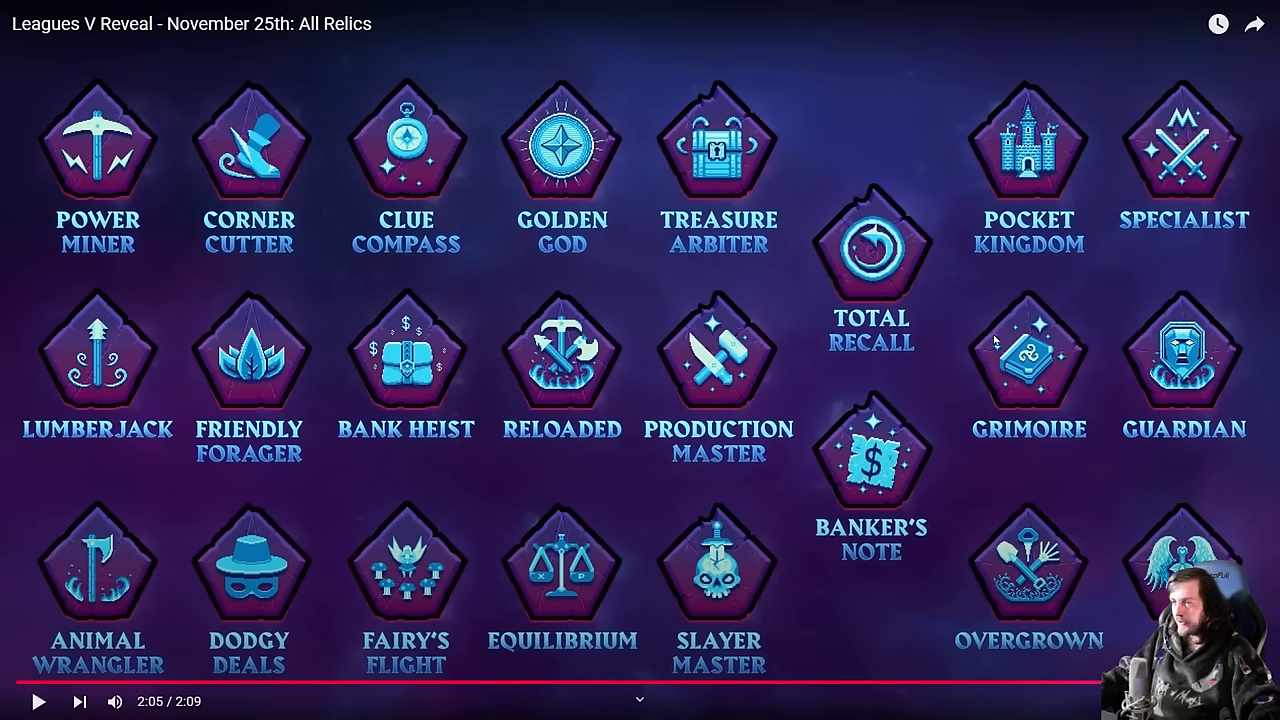
{"action": "mouse_move", "coordinate": [988, 376]}
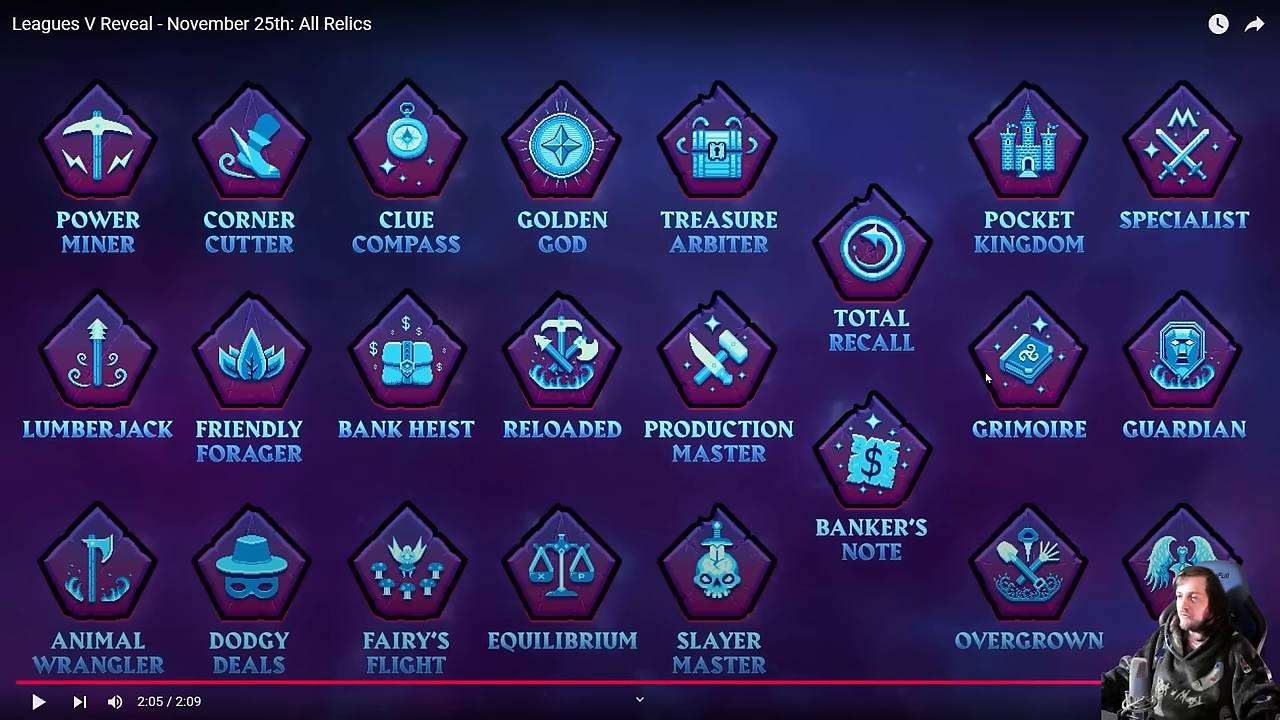